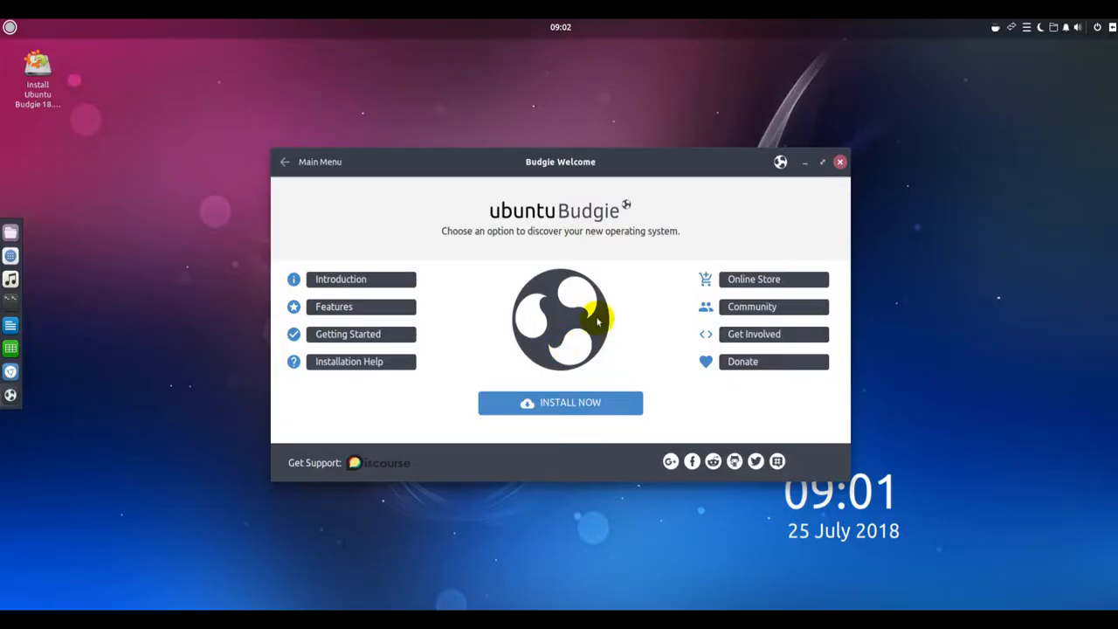
{"action": "mouse_move", "coordinate": [763, 291]}
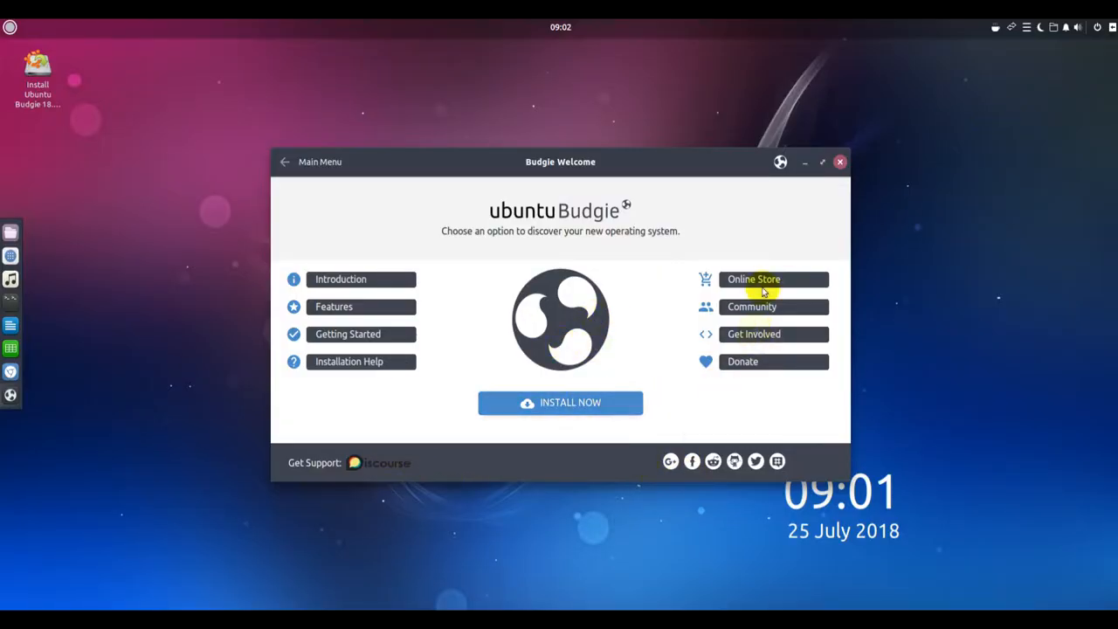
{"action": "mouse_move", "coordinate": [818, 198]}
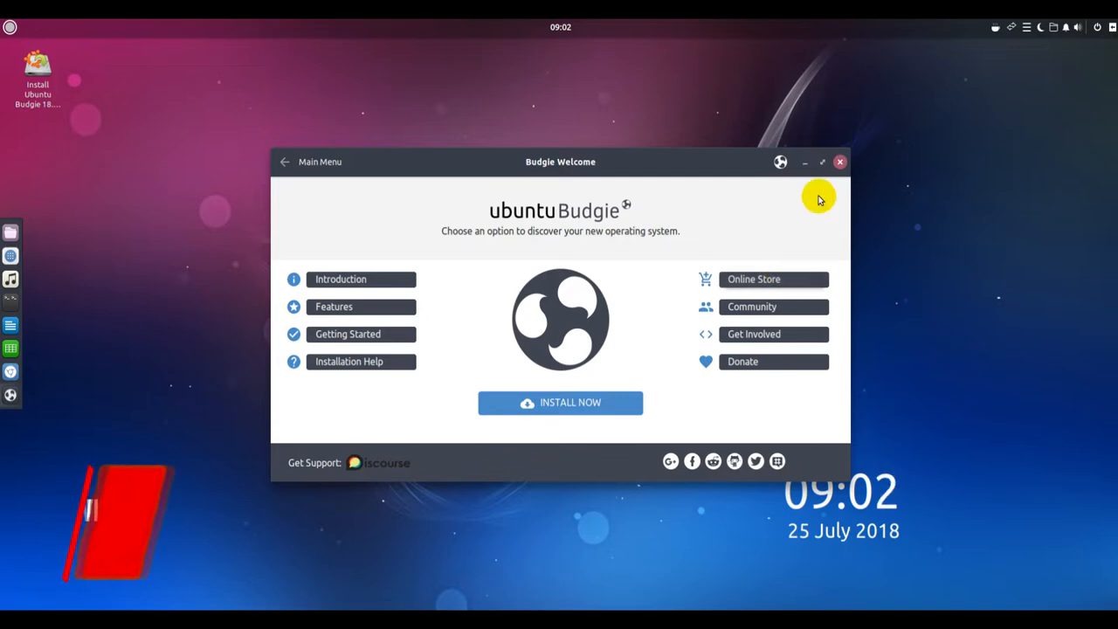
Close the Budgie Welcome window, leaving the desktop with its dock and clock.
{"action": "left_click", "coordinate": [839, 162]}
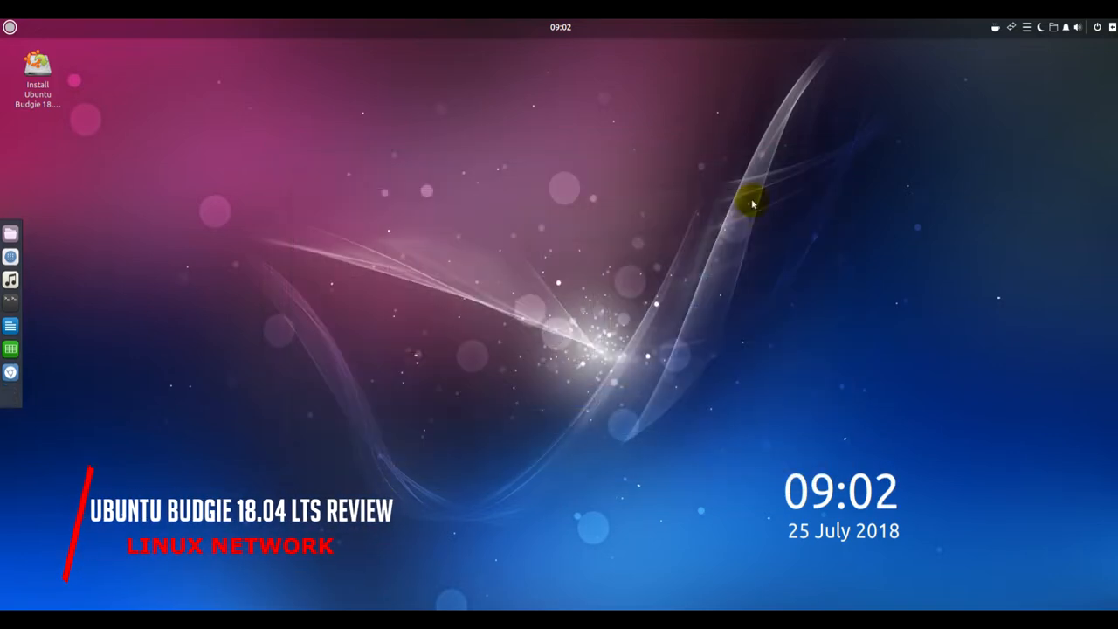
Bring up the Budgie application menu from the top-left corner.
{"action": "left_click", "coordinate": [11, 27]}
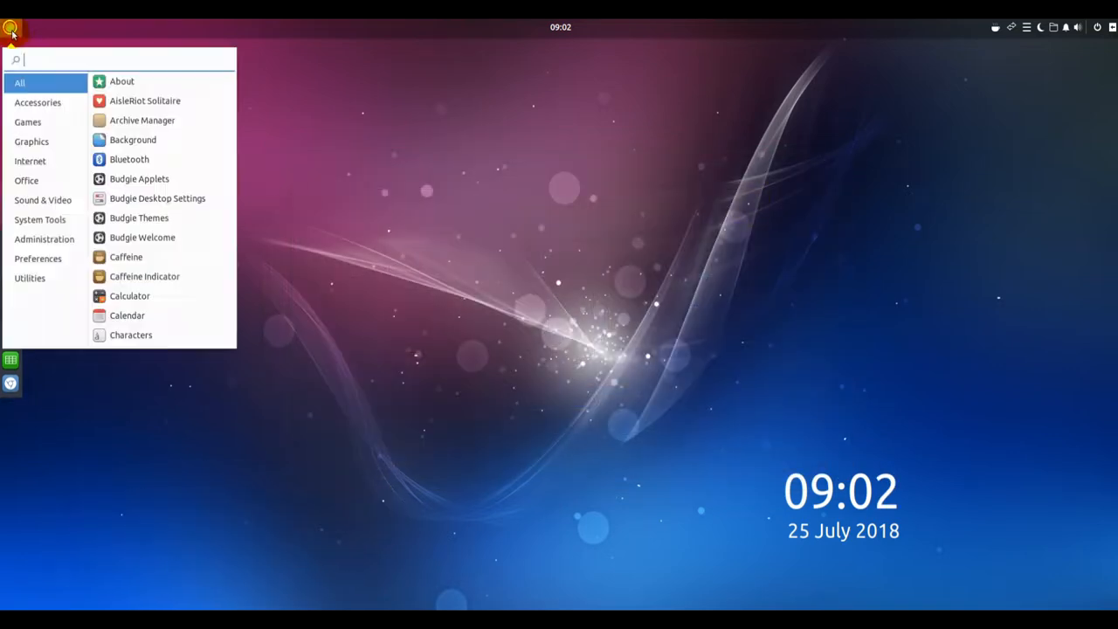
{"action": "mouse_move", "coordinate": [377, 102]}
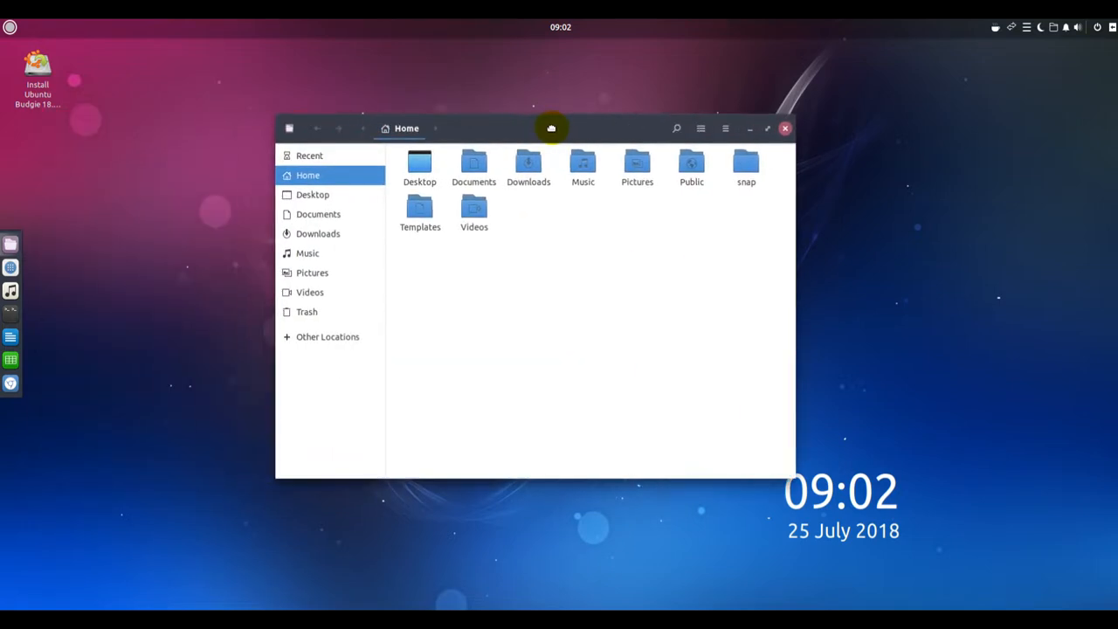
Reposition the Files window and show its About dialog on the Credits section.
{"action": "left_click_drag", "start_coordinate": [551, 128], "coordinate": [452, 127]}
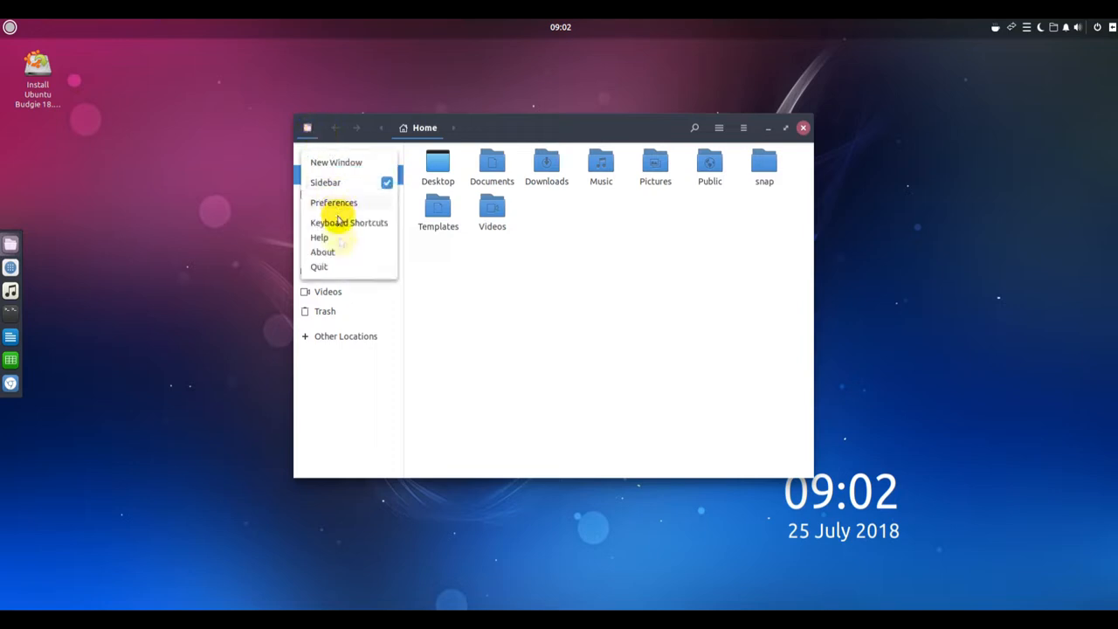
{"action": "left_click", "coordinate": [322, 252]}
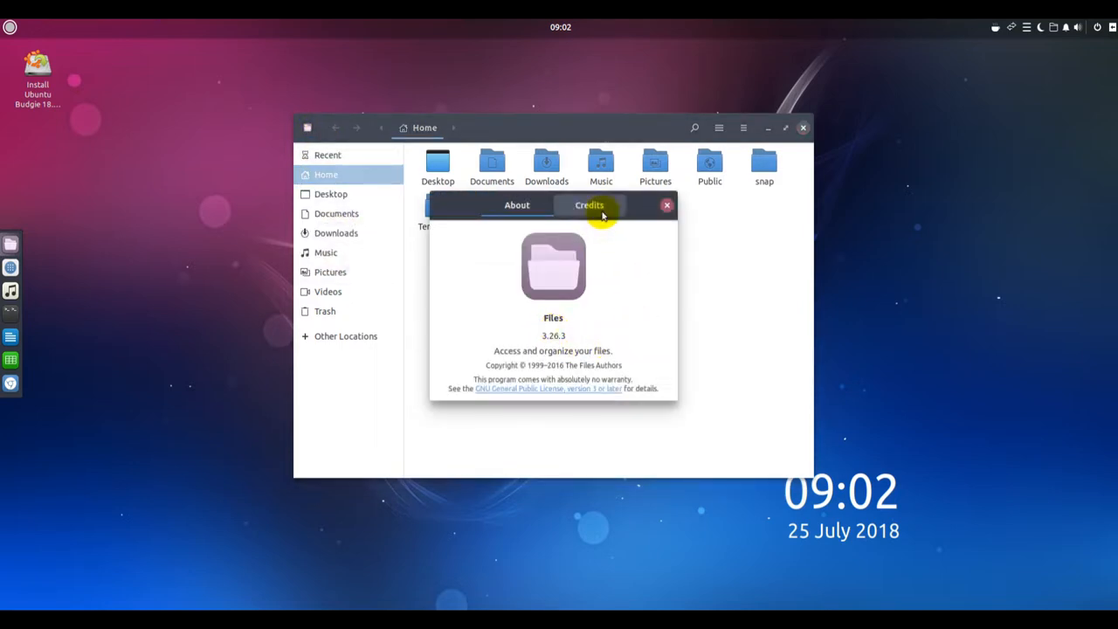
{"action": "left_click", "coordinate": [589, 204]}
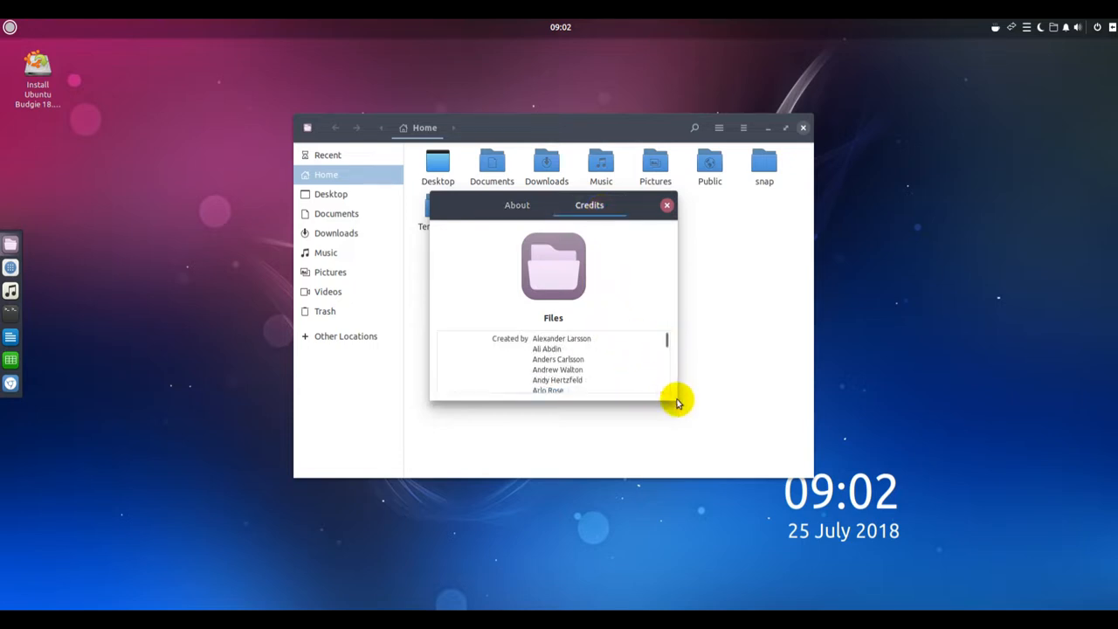
{"action": "mouse_move", "coordinate": [666, 340]}
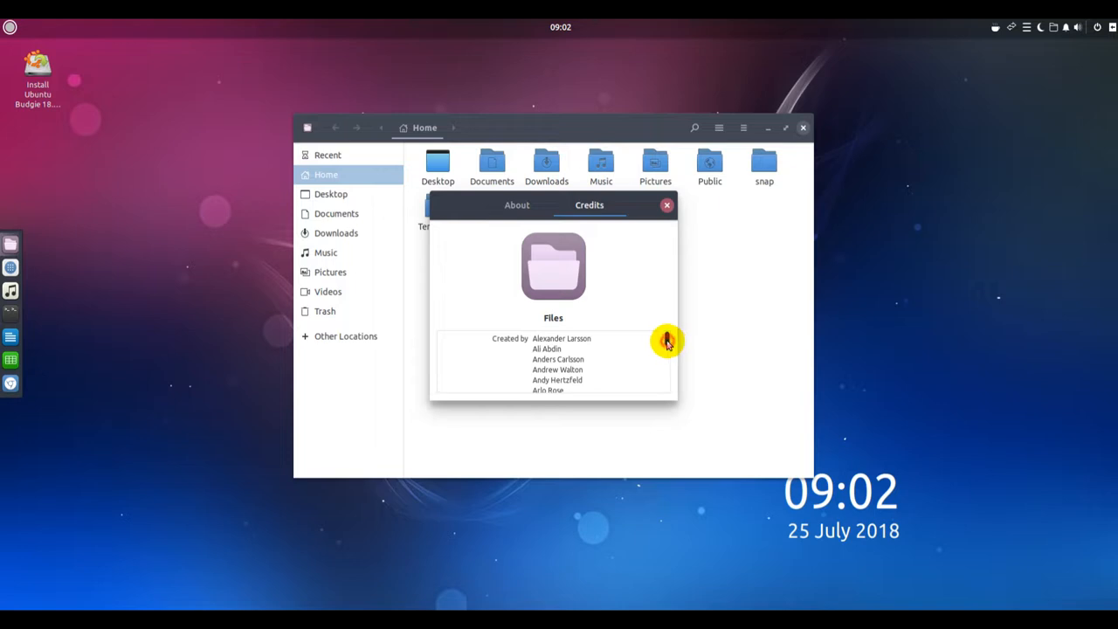
Scroll the credits list to the end, reaching the artwork credits.
{"action": "scroll", "scroll_direction": "down", "scroll_amount": 3}
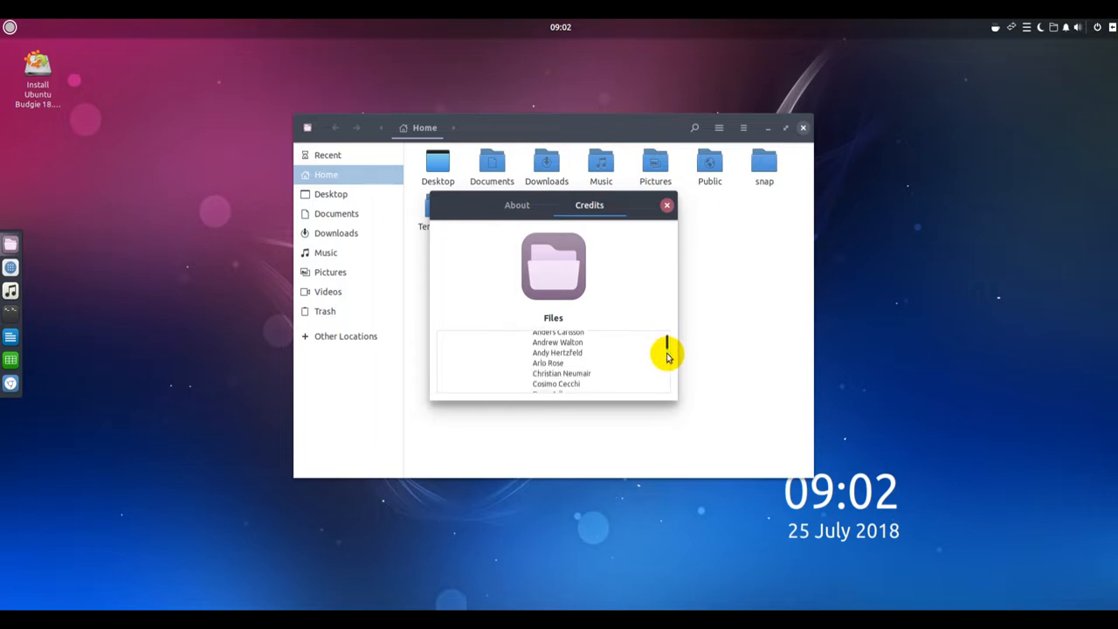
{"action": "scroll", "scroll_direction": "down", "scroll_amount": 3}
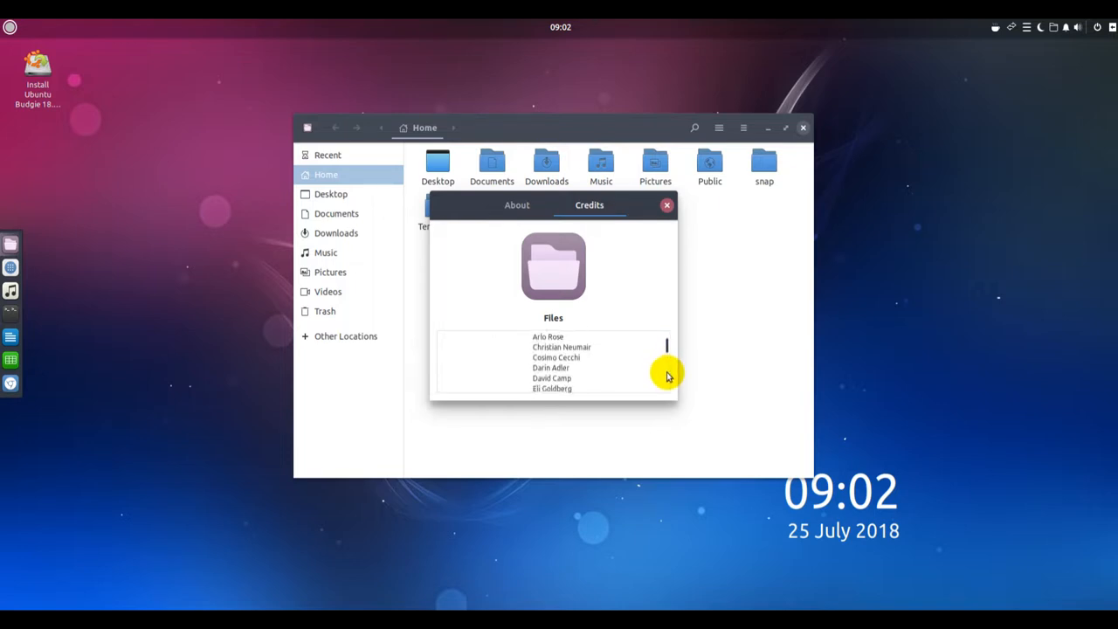
{"action": "scroll", "scroll_direction": "down", "scroll_amount": 3}
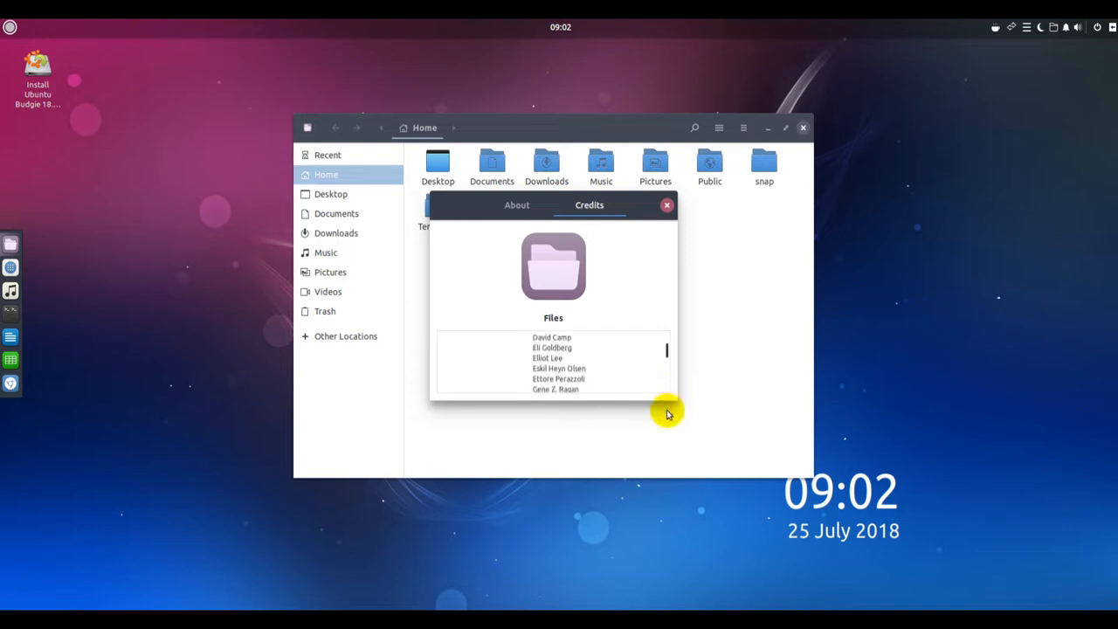
{"action": "scroll", "scroll_direction": "down", "scroll_amount": 3}
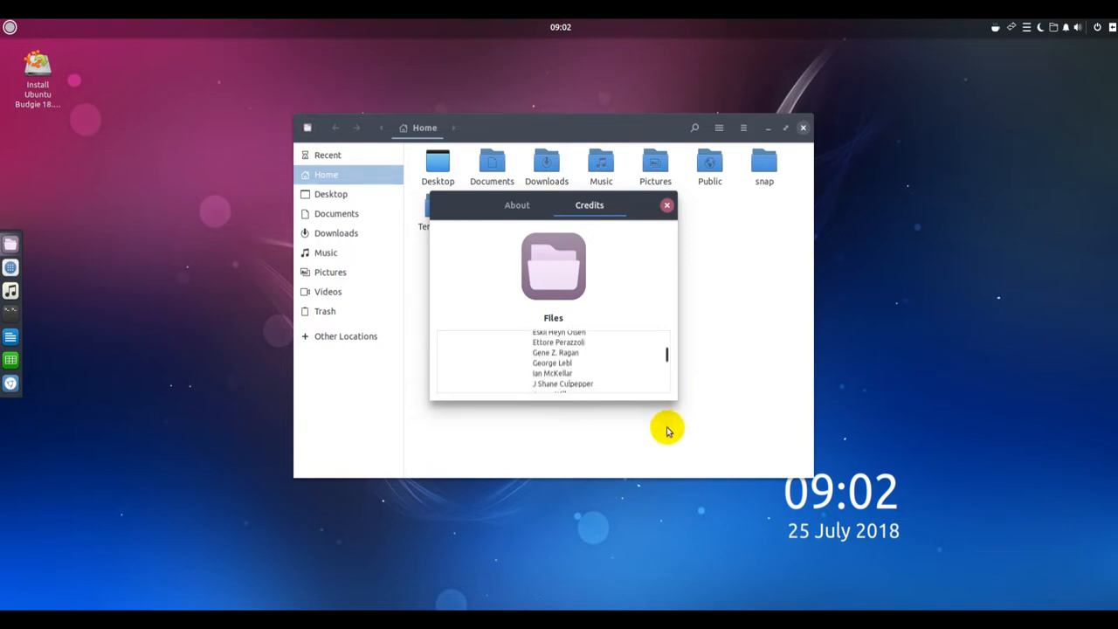
{"action": "scroll", "scroll_direction": "down", "scroll_amount": 3}
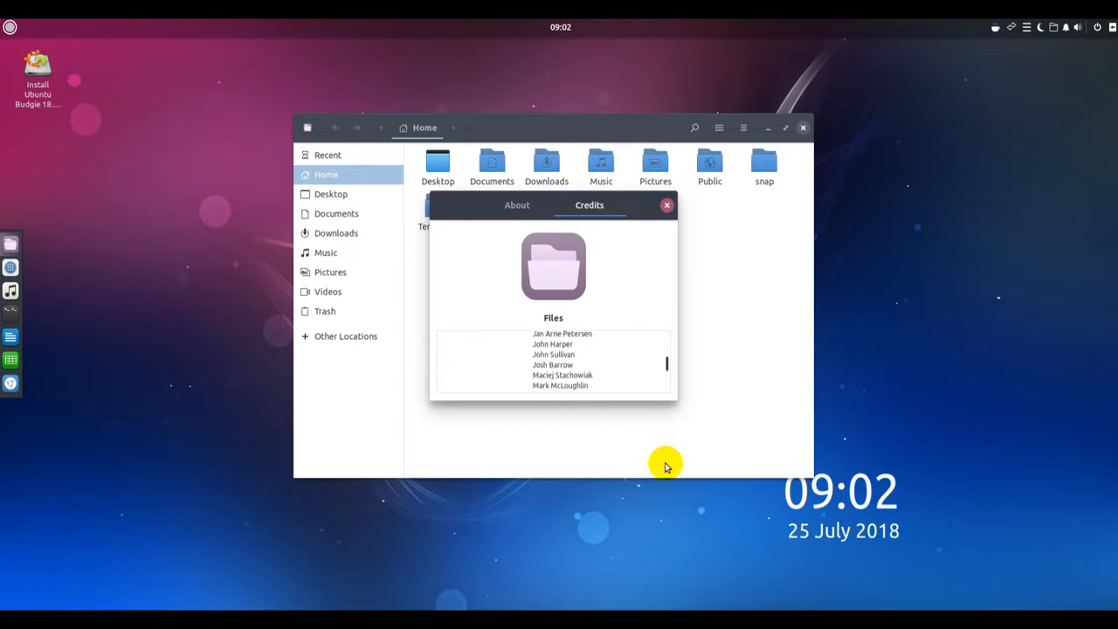
{"action": "scroll", "scroll_direction": "down", "scroll_amount": 3}
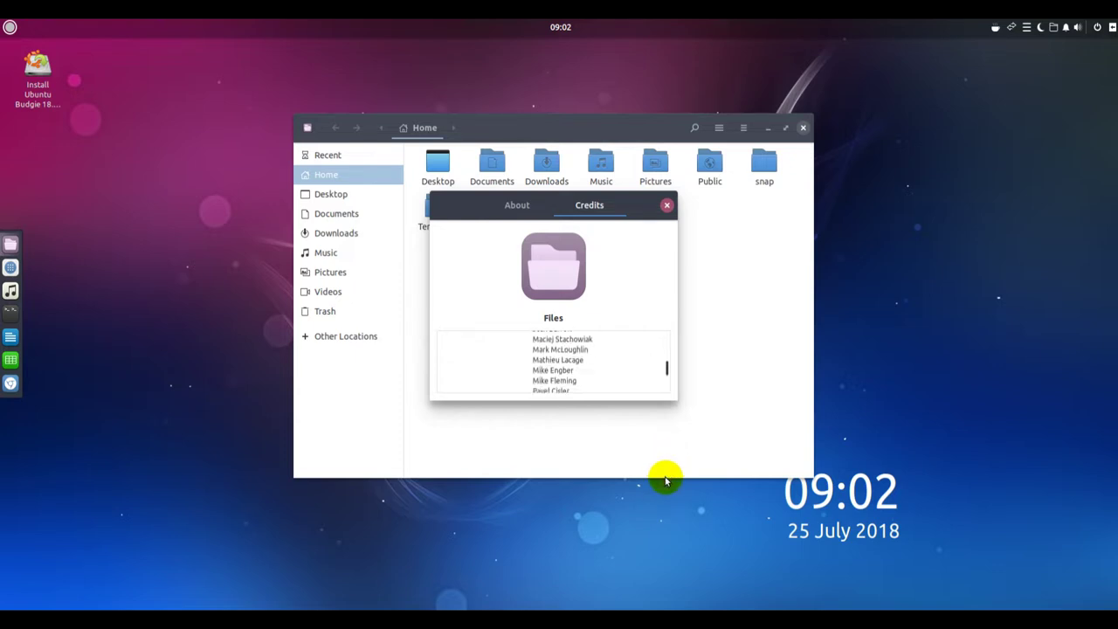
{"action": "scroll", "scroll_direction": "down", "scroll_amount": 3}
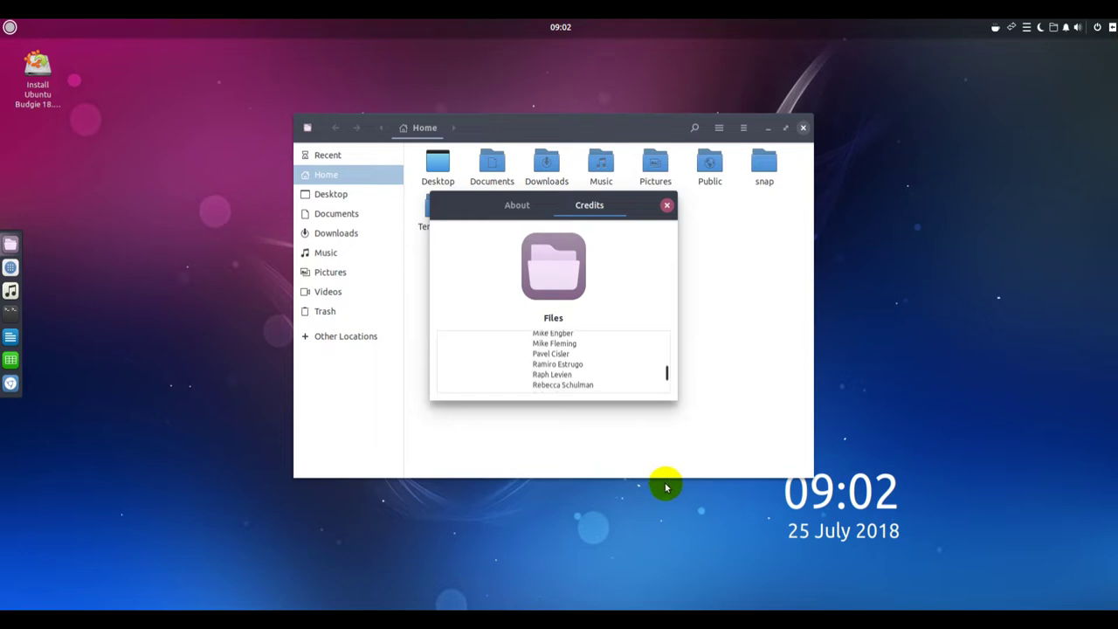
{"action": "scroll", "scroll_direction": "down", "scroll_amount": 3}
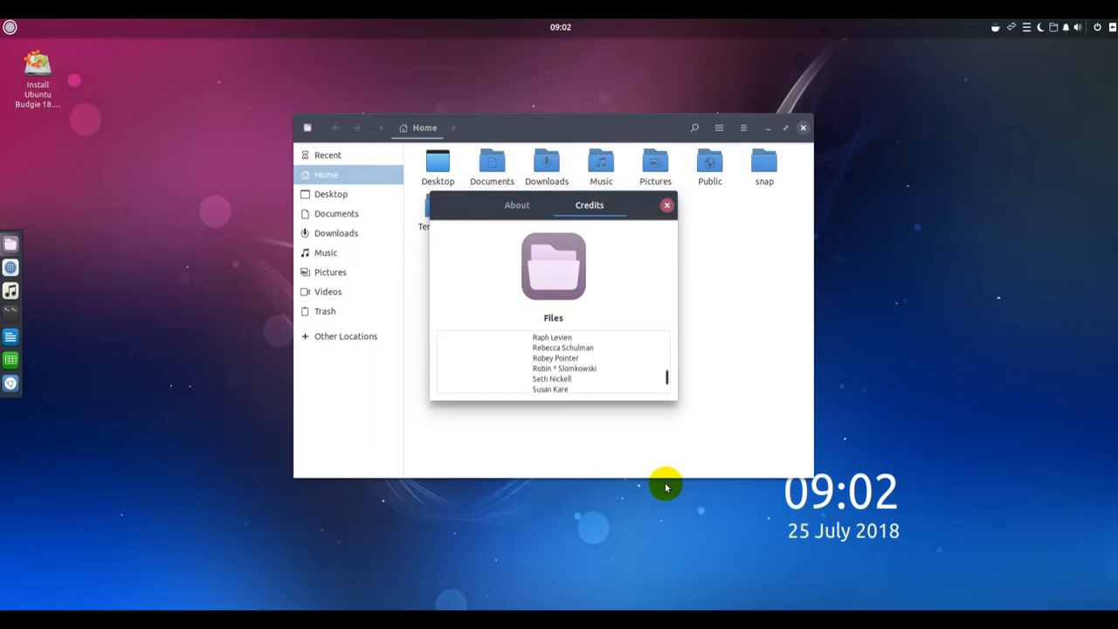
{"action": "scroll", "scroll_direction": "down", "scroll_amount": 3}
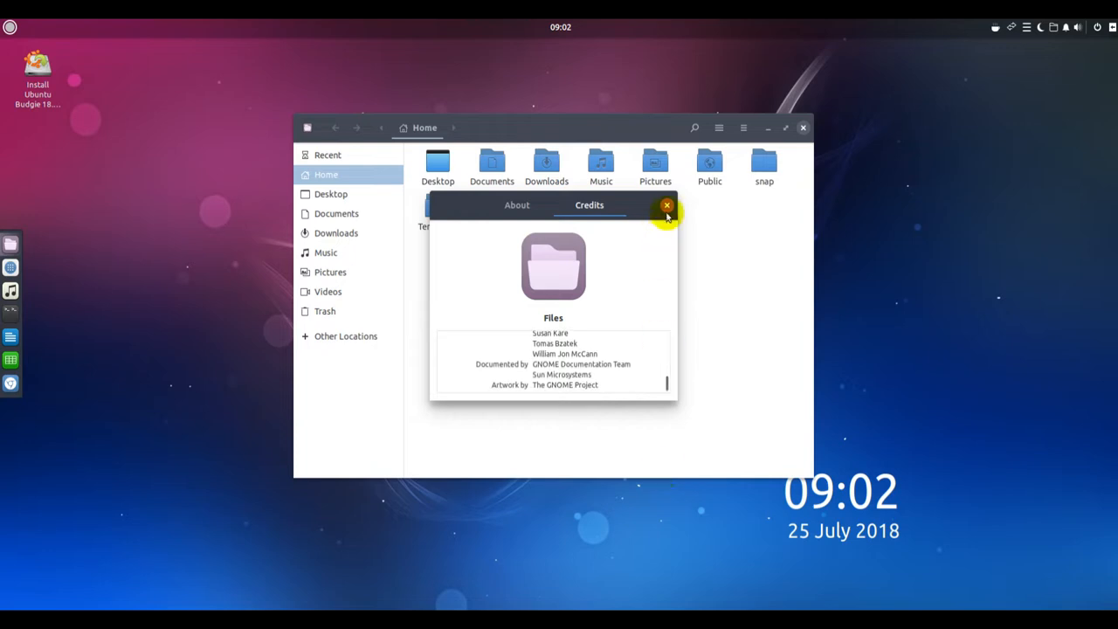
Close the About dialog and Files, then launch Software from the dock.
{"action": "left_click", "coordinate": [666, 205]}
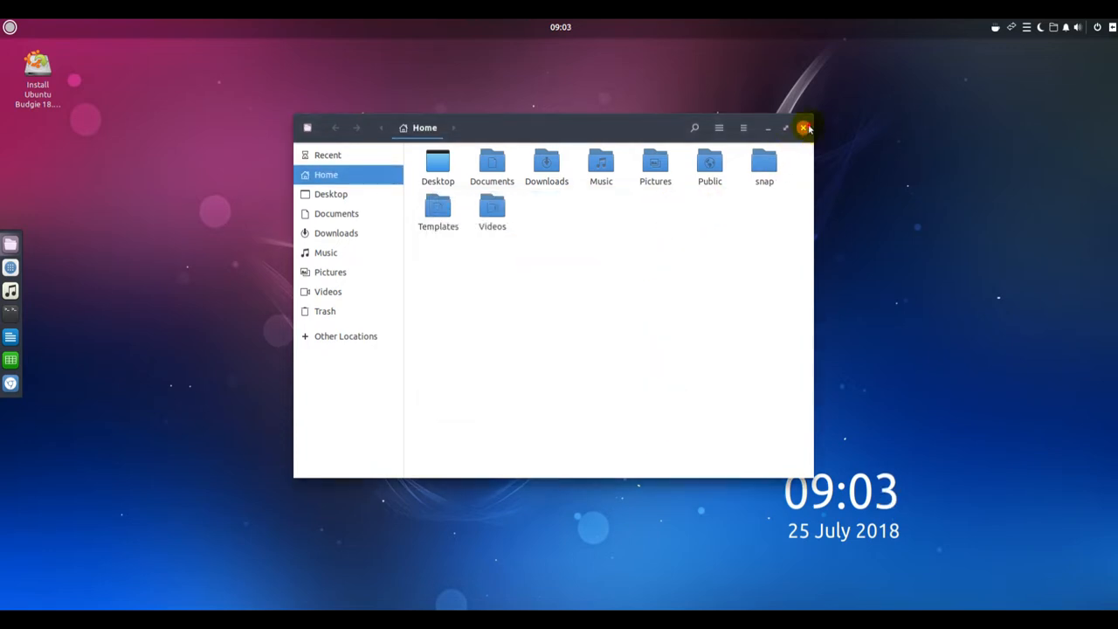
{"action": "left_click", "coordinate": [803, 128]}
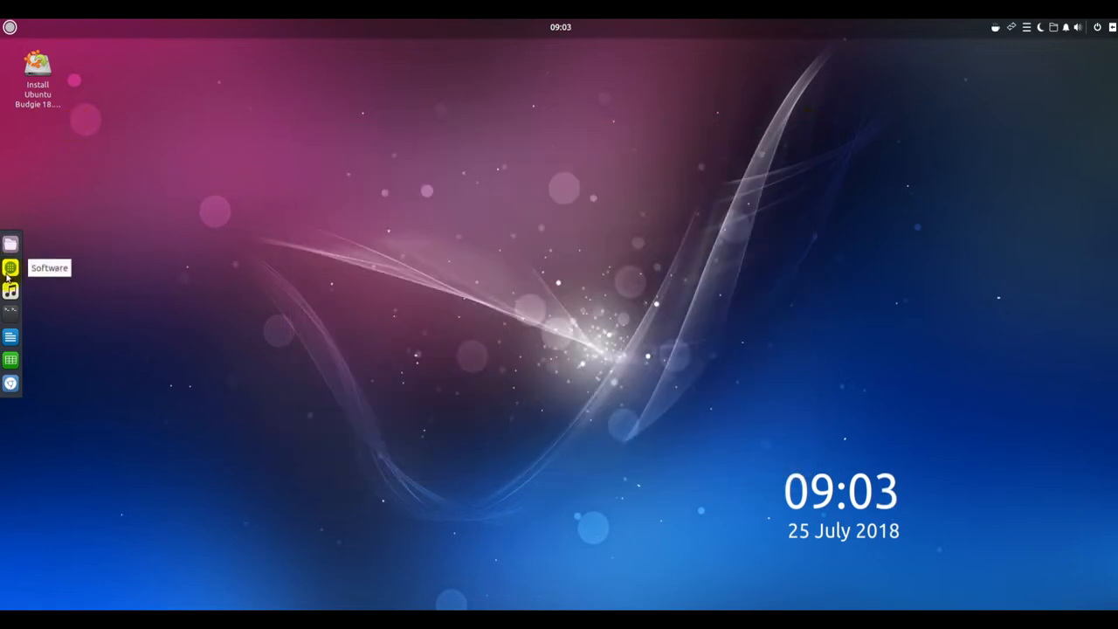
{"action": "left_click", "coordinate": [10, 267]}
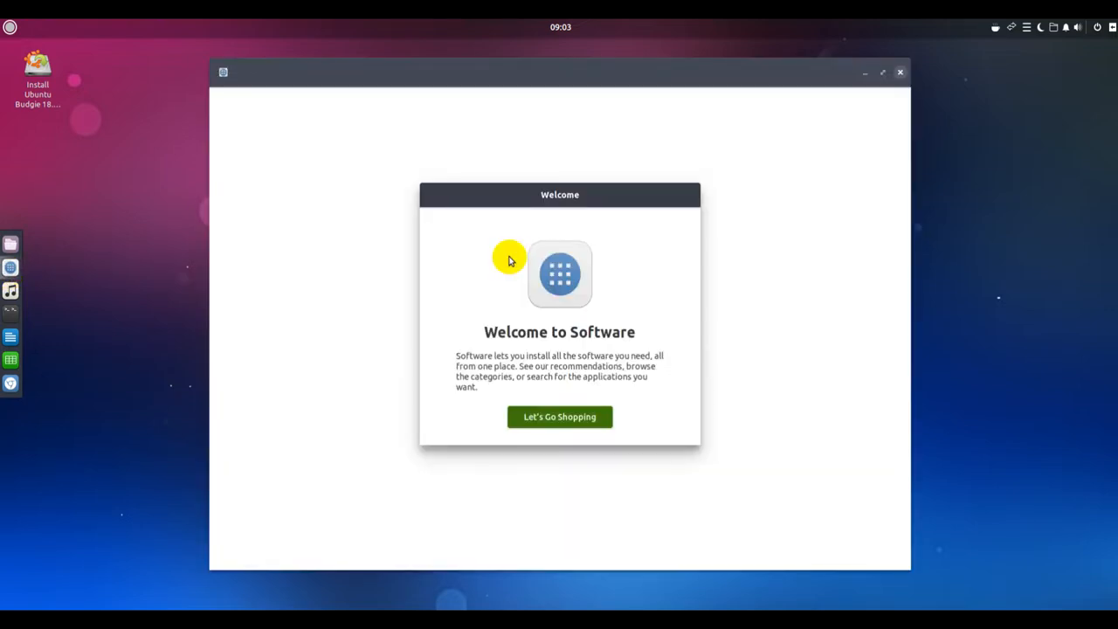
Dismiss the welcome with Let's Go Shopping so the catalog starts loading.
{"action": "left_click", "coordinate": [559, 417]}
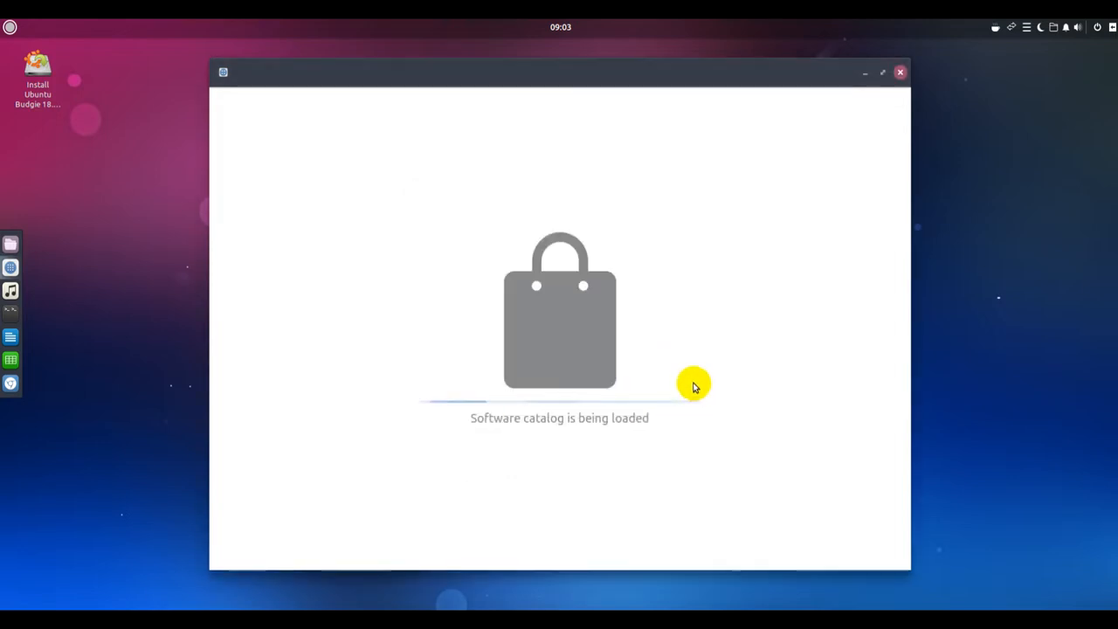
{"action": "mouse_move", "coordinate": [677, 302]}
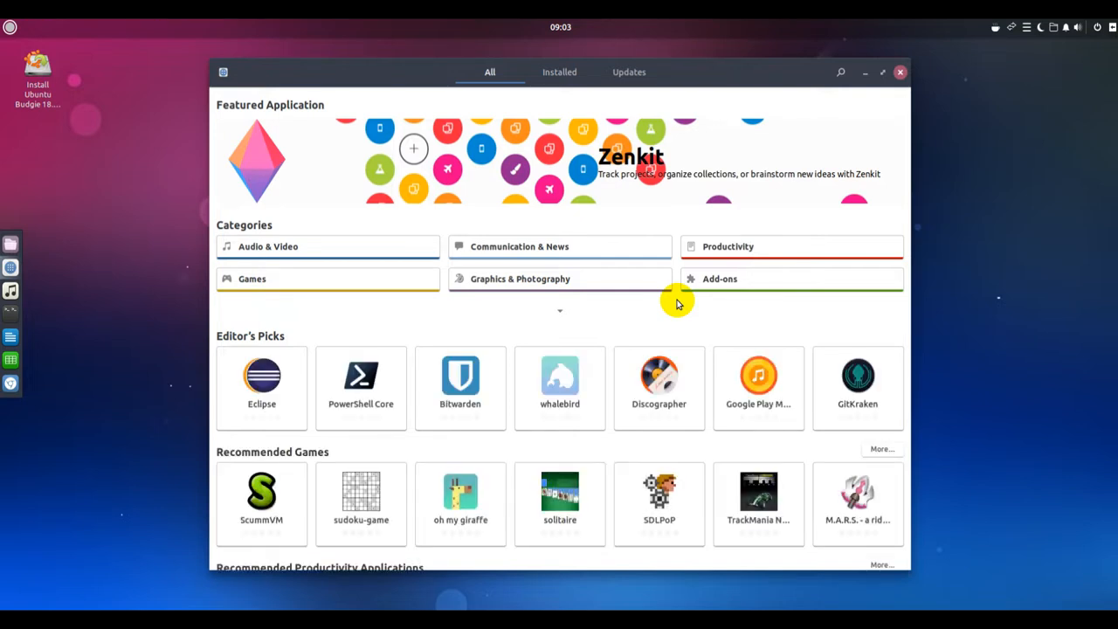
Browse the Audio & Video category to the end of its list, then go back to the home page.
{"action": "left_click", "coordinate": [328, 245]}
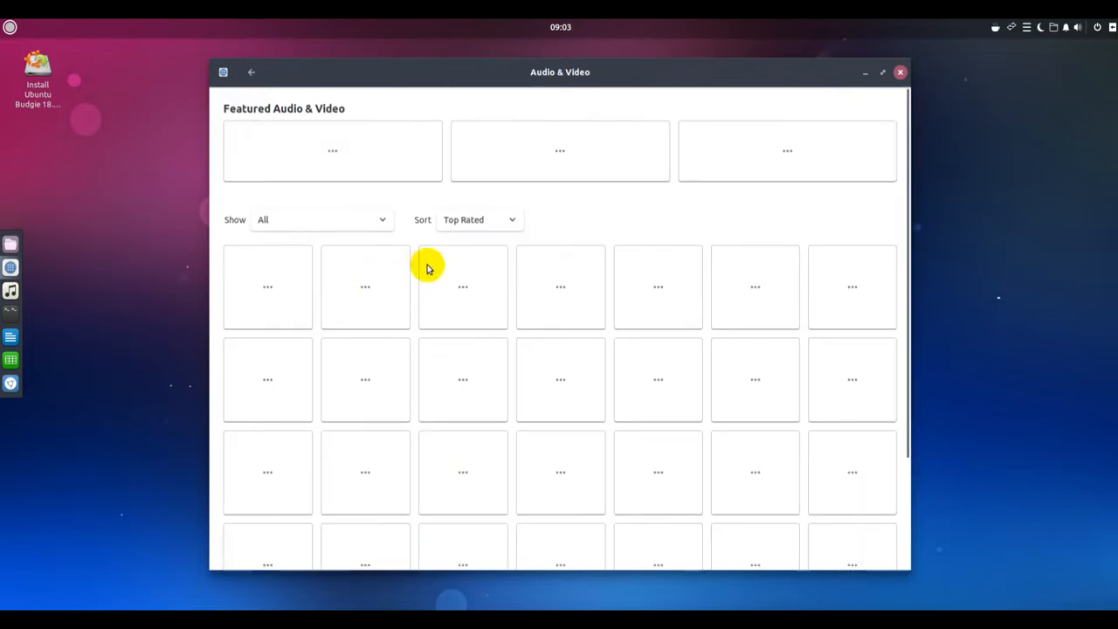
{"action": "mouse_move", "coordinate": [515, 288]}
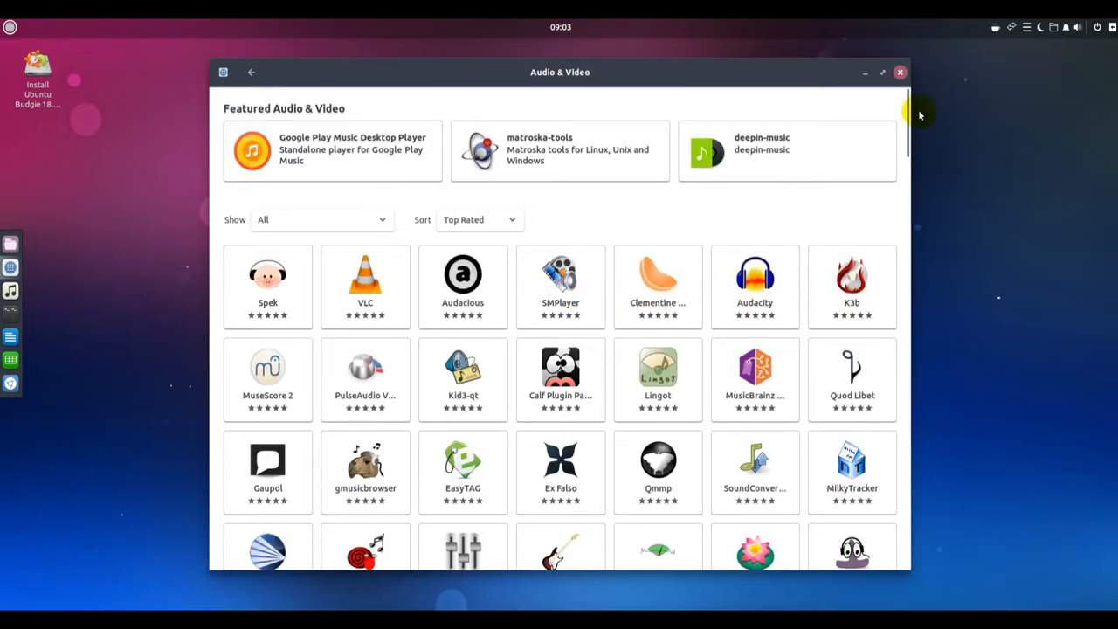
{"action": "scroll", "scroll_direction": "down", "scroll_amount": 3}
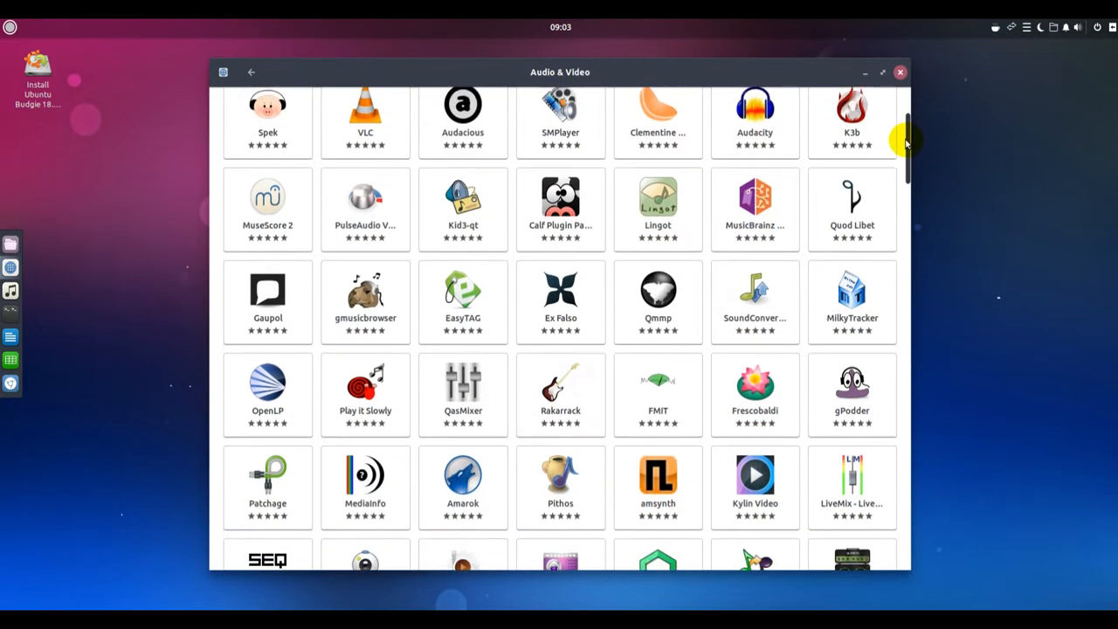
{"action": "scroll", "scroll_direction": "down", "scroll_amount": 3}
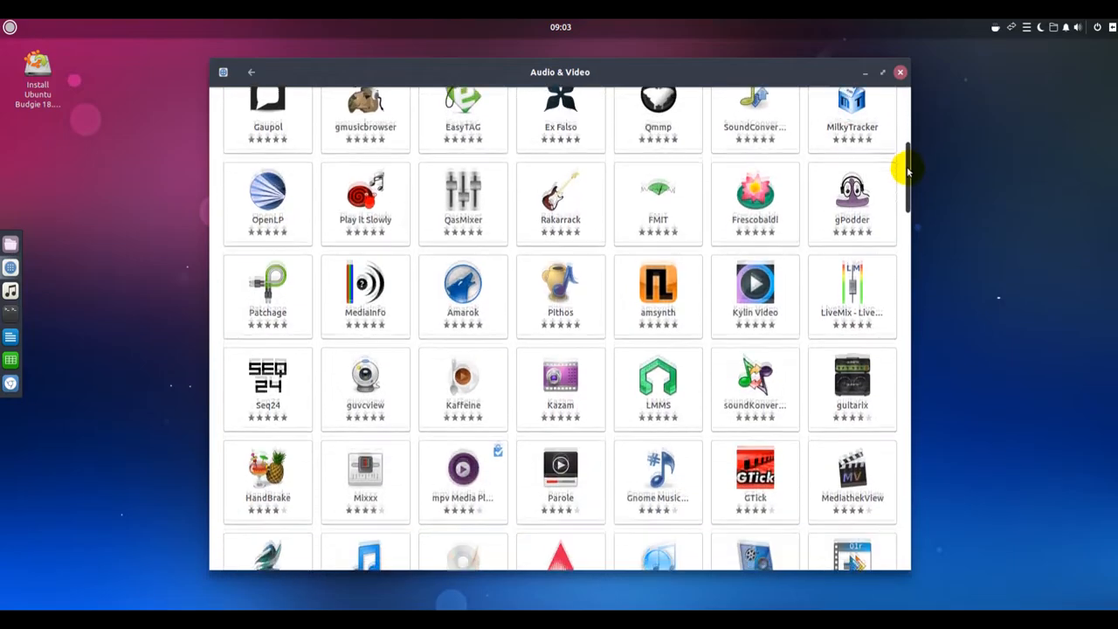
{"action": "scroll", "scroll_direction": "down", "scroll_amount": 3}
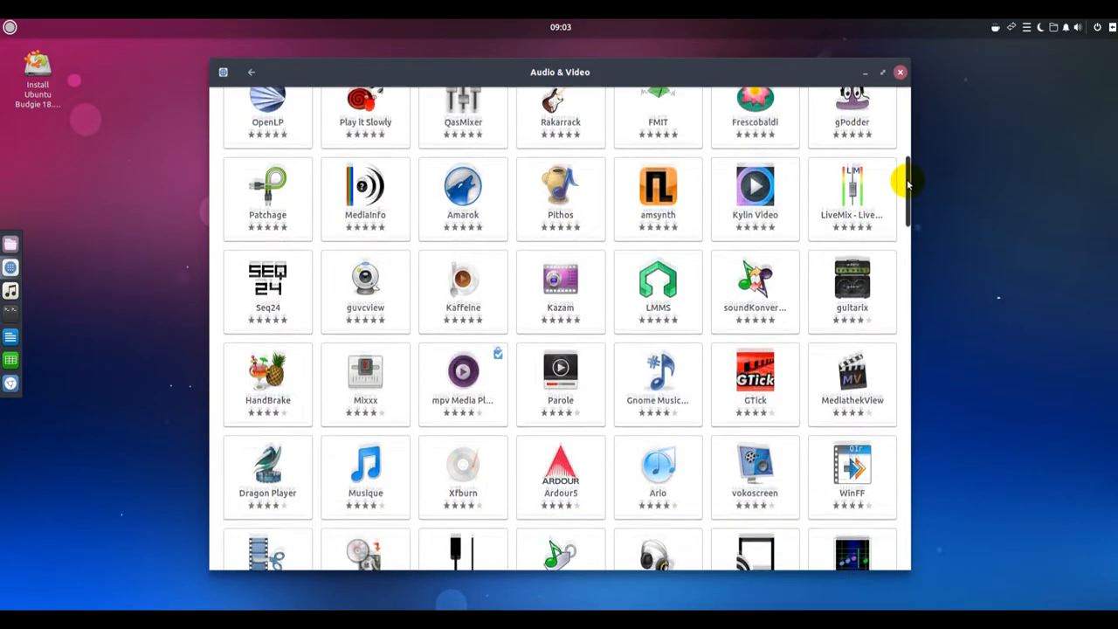
{"action": "scroll", "scroll_direction": "down", "scroll_amount": 3}
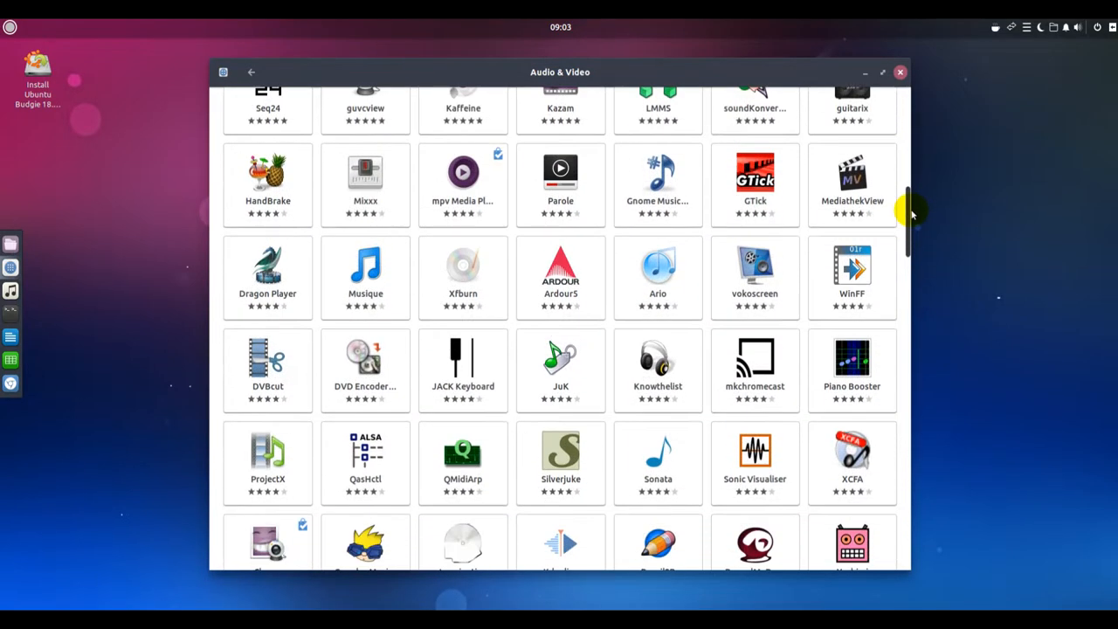
{"action": "scroll", "scroll_direction": "down", "scroll_amount": 3}
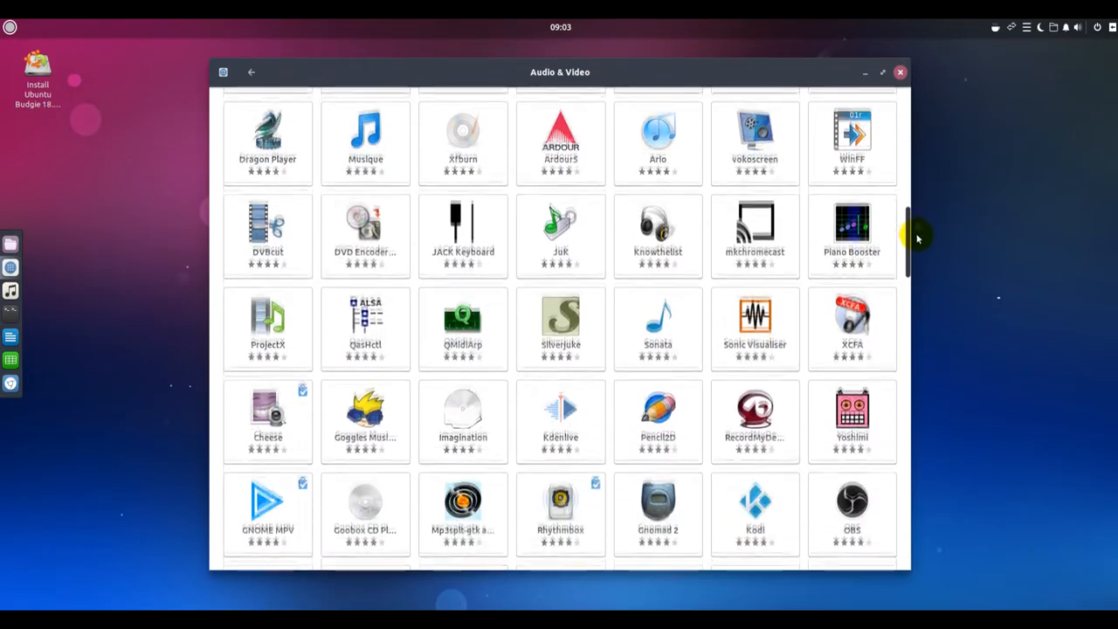
{"action": "scroll", "scroll_direction": "down", "scroll_amount": 3}
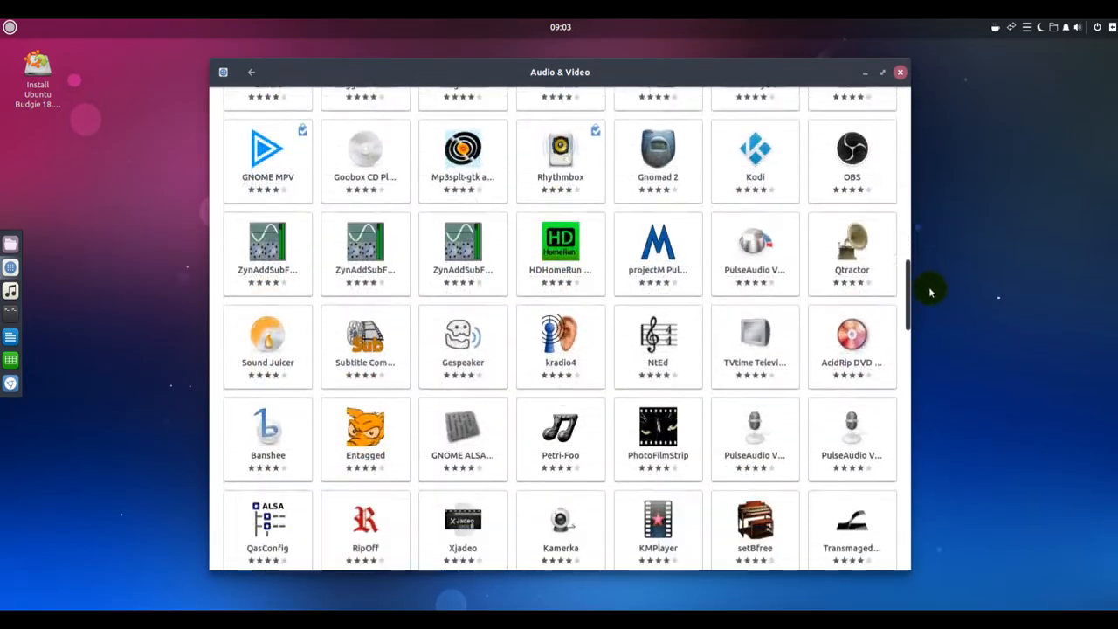
{"action": "scroll", "scroll_direction": "down", "scroll_amount": 3}
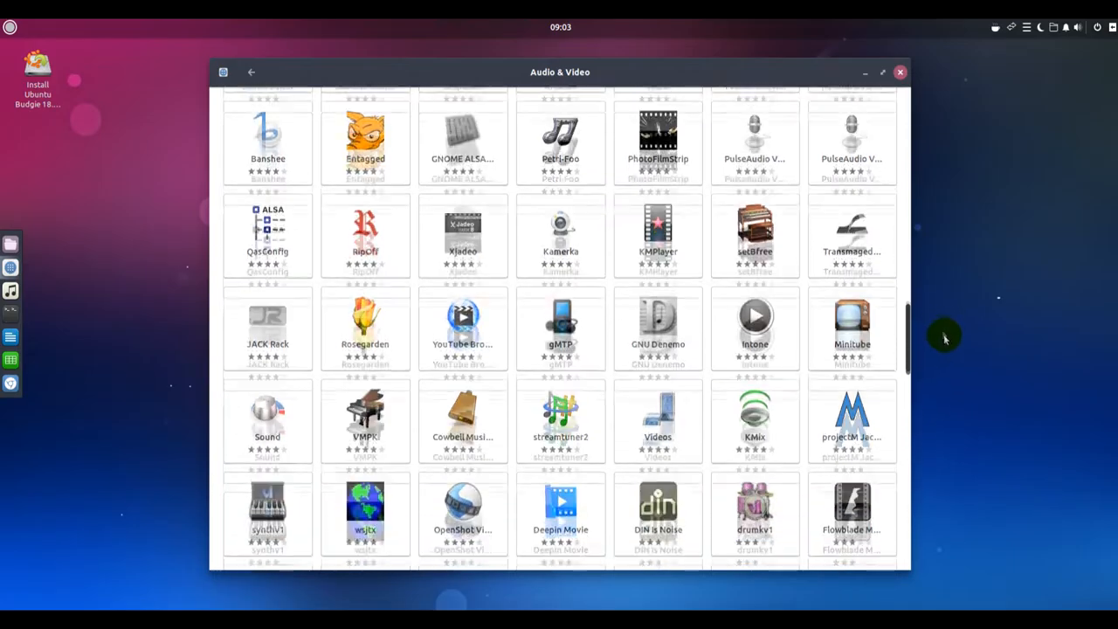
{"action": "scroll", "scroll_direction": "down", "scroll_amount": 3}
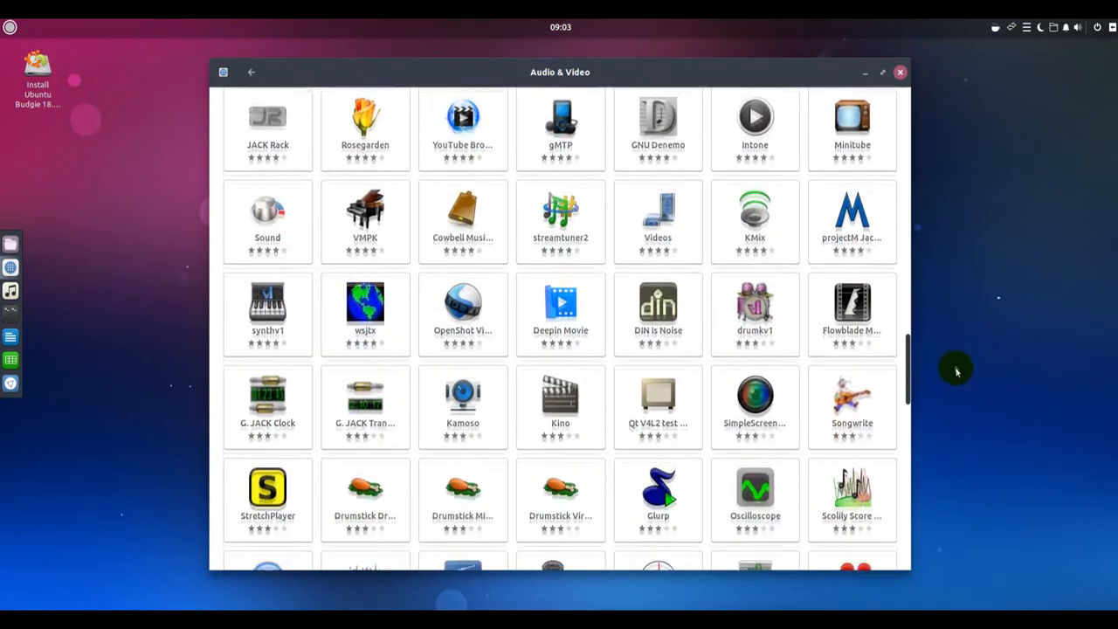
{"action": "scroll", "scroll_direction": "down", "scroll_amount": 3}
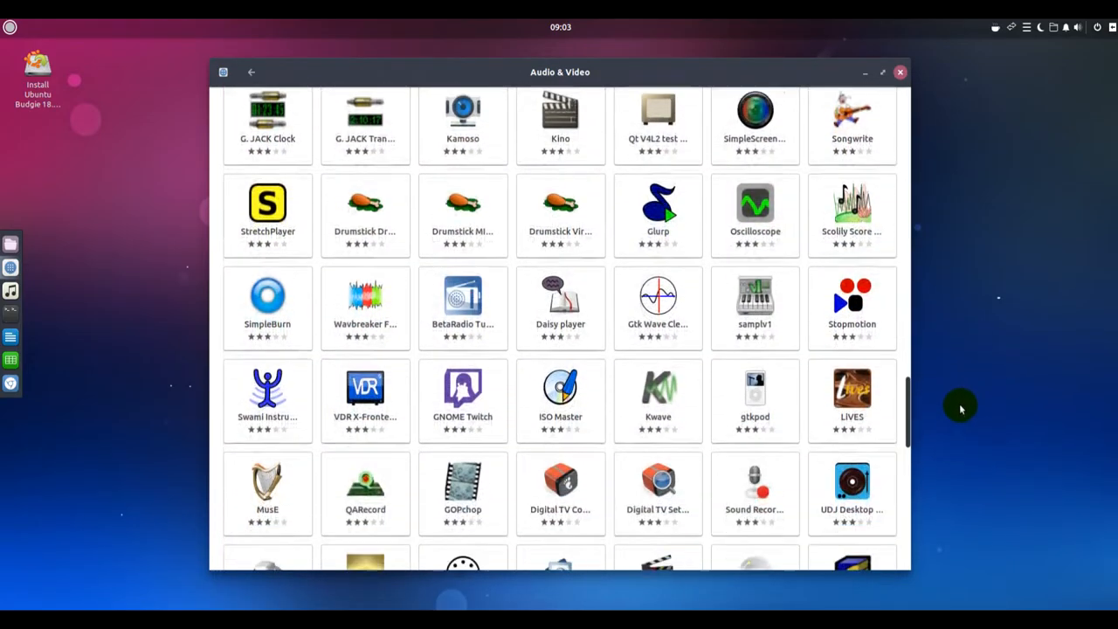
{"action": "scroll", "scroll_direction": "down", "scroll_amount": 3}
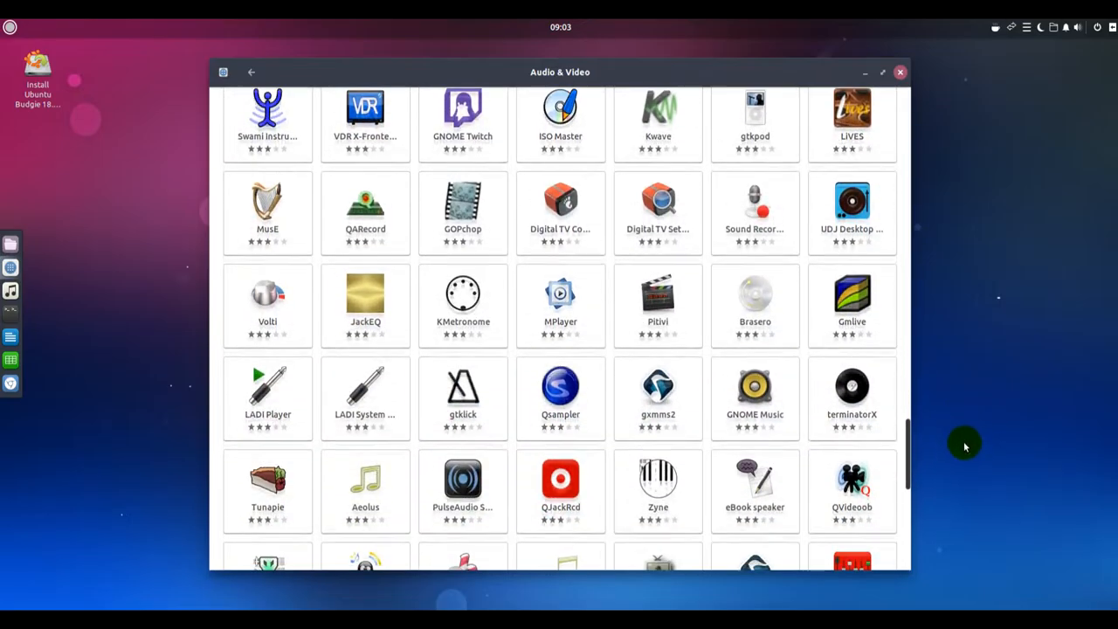
{"action": "scroll", "scroll_direction": "down", "scroll_amount": 3}
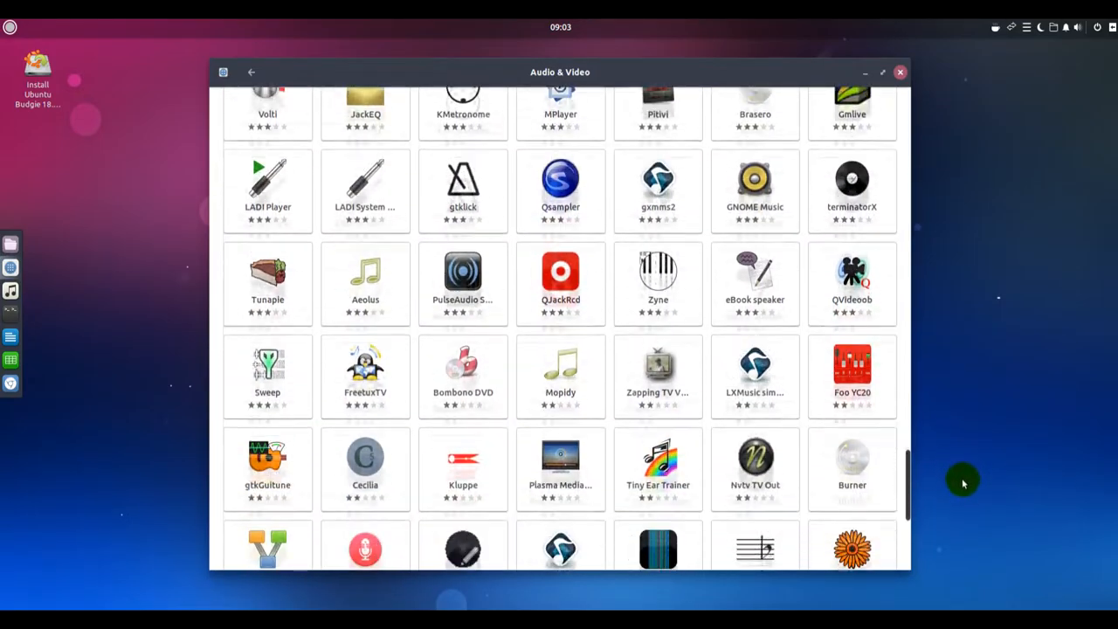
{"action": "scroll", "scroll_direction": "down", "scroll_amount": 3}
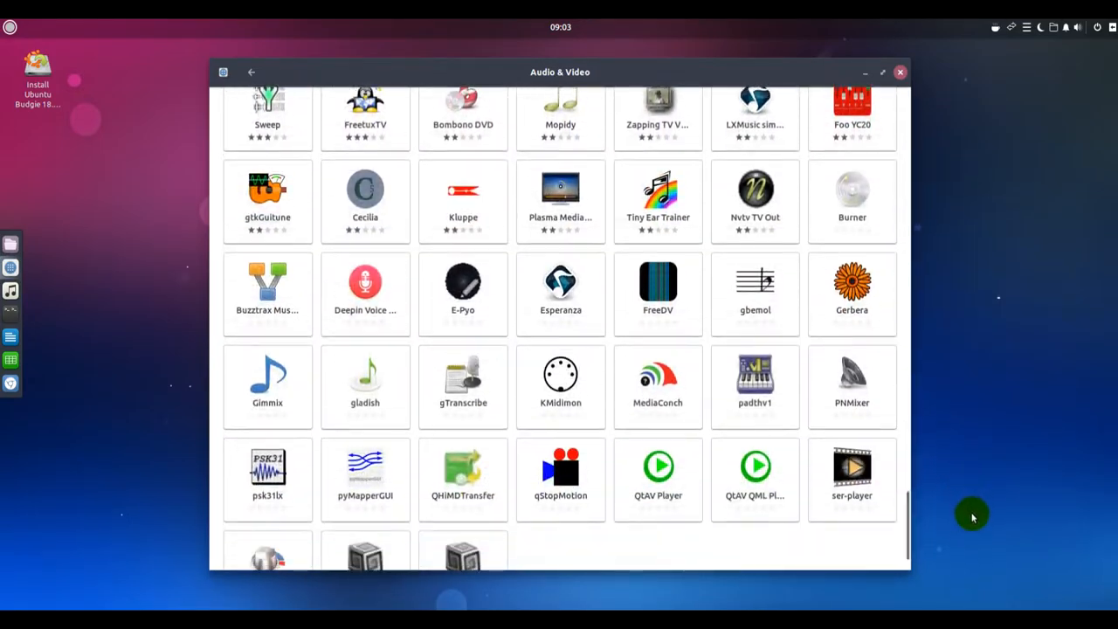
{"action": "left_click", "coordinate": [251, 72]}
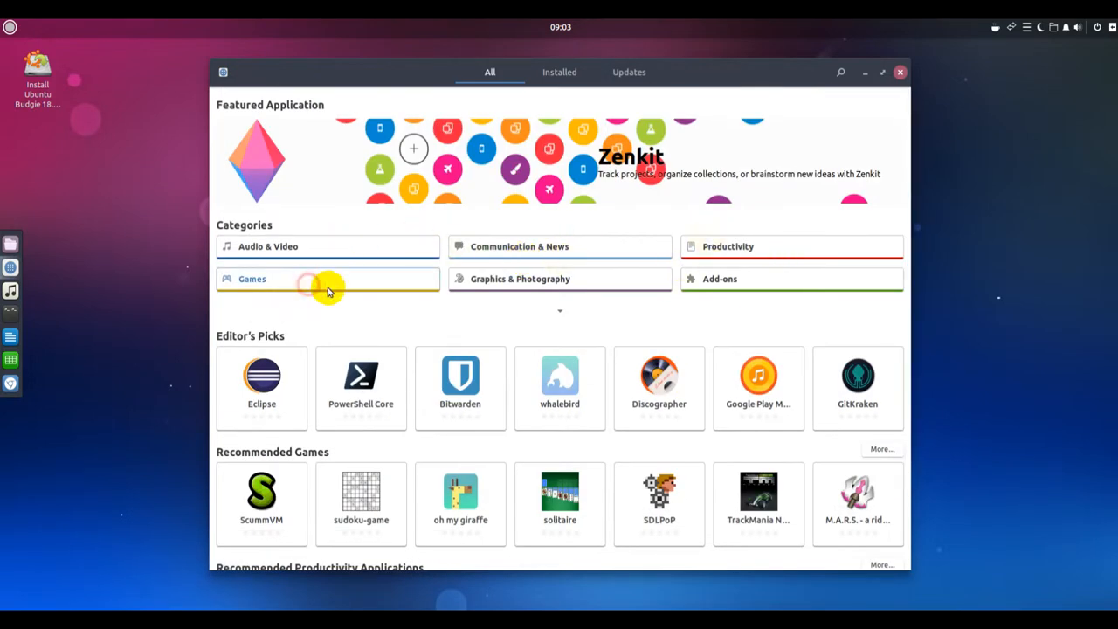
Browse the Games category to its last entries, then close the Software window.
{"action": "left_click", "coordinate": [327, 279]}
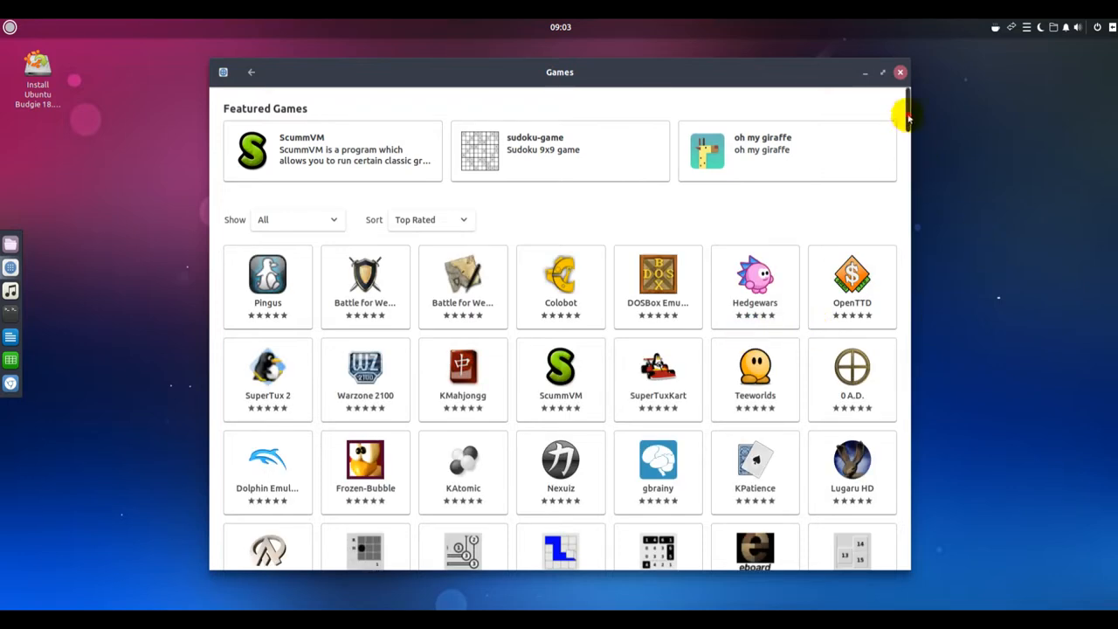
{"action": "scroll", "scroll_direction": "down", "scroll_amount": 3}
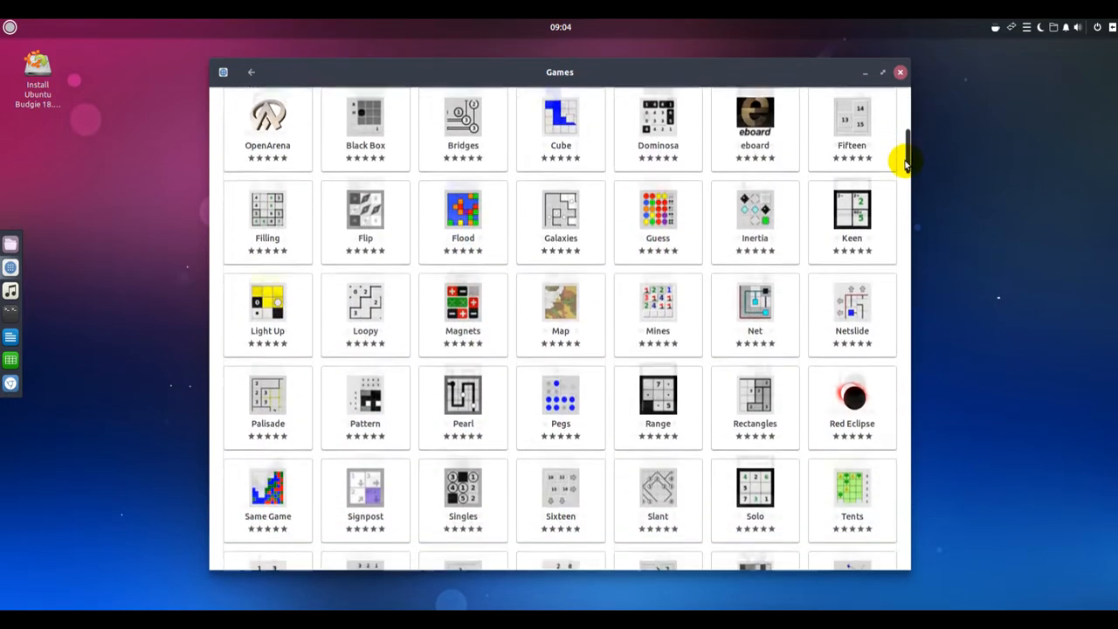
{"action": "scroll", "scroll_direction": "down", "scroll_amount": 3}
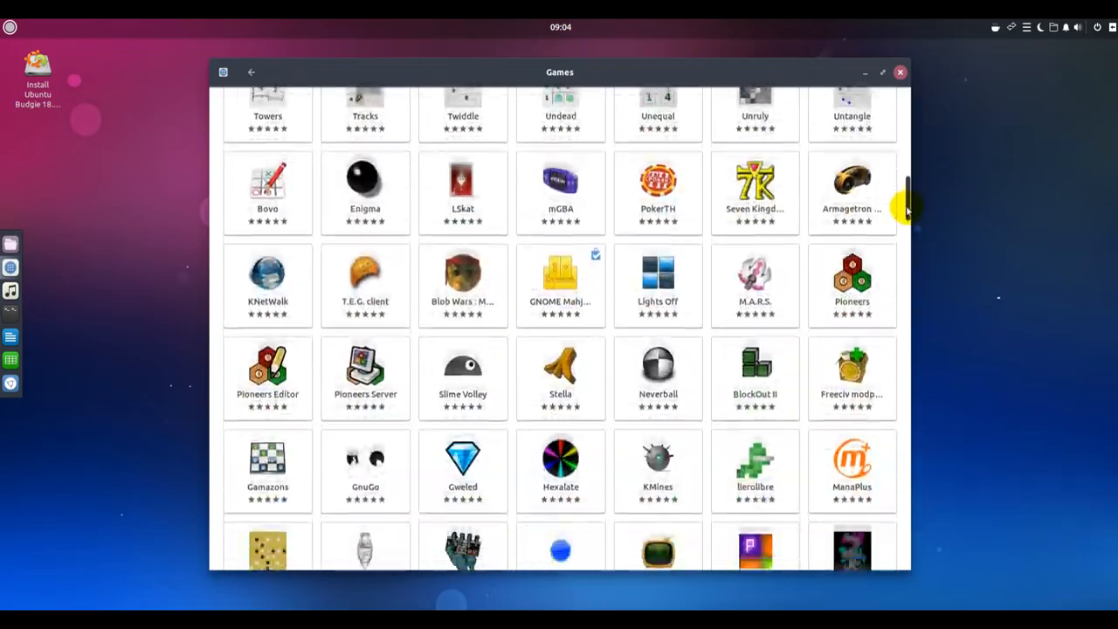
{"action": "scroll", "scroll_direction": "down", "scroll_amount": 3}
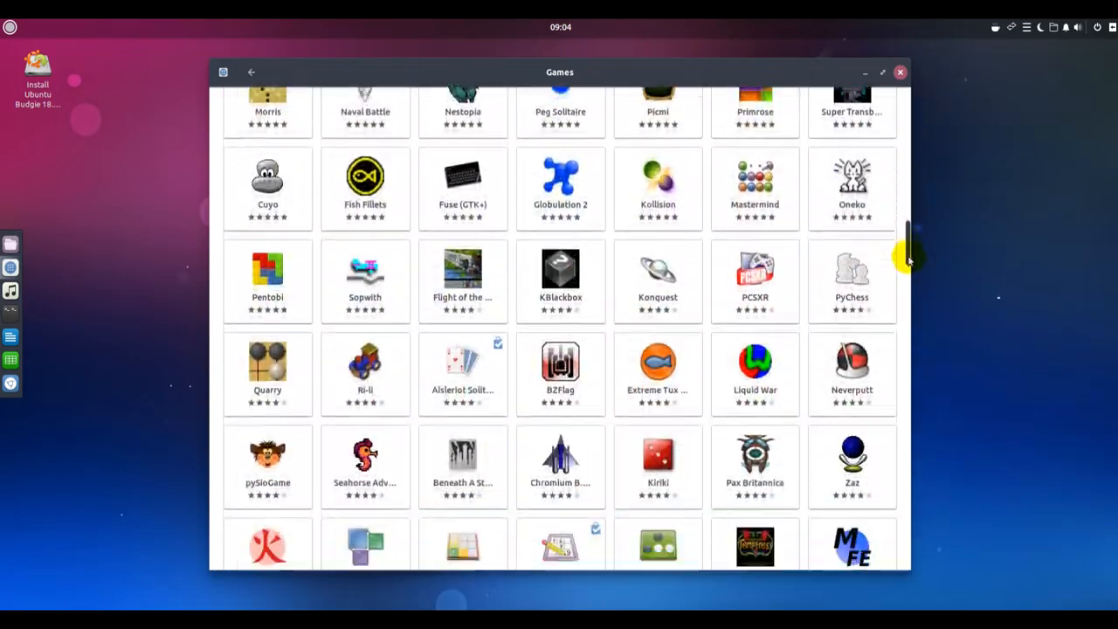
{"action": "scroll", "scroll_direction": "down", "scroll_amount": 3}
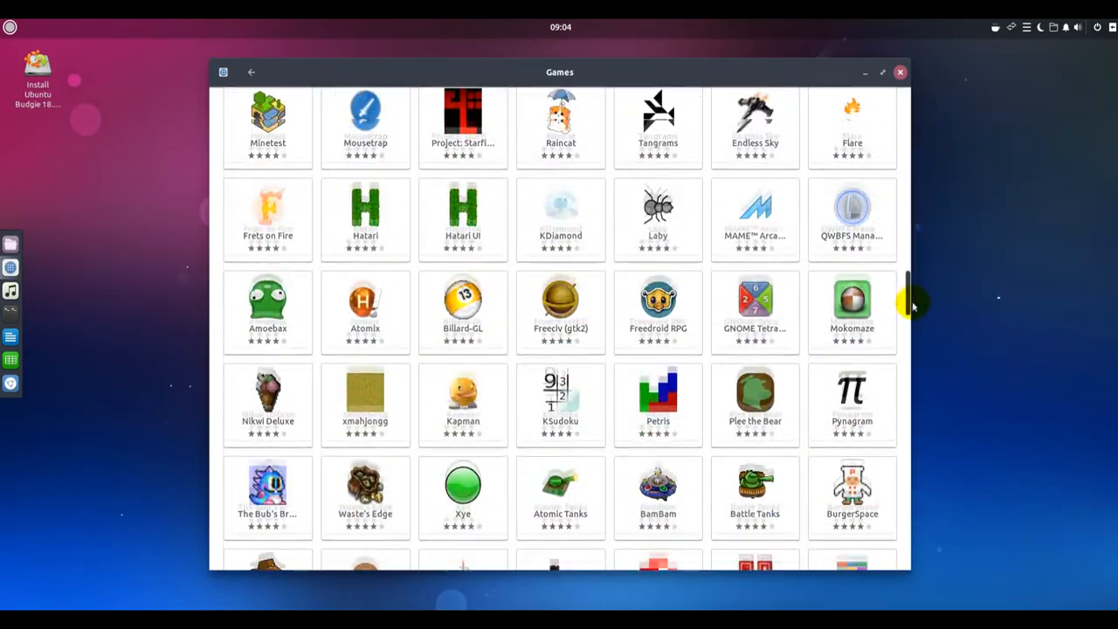
{"action": "scroll", "scroll_direction": "down", "scroll_amount": 3}
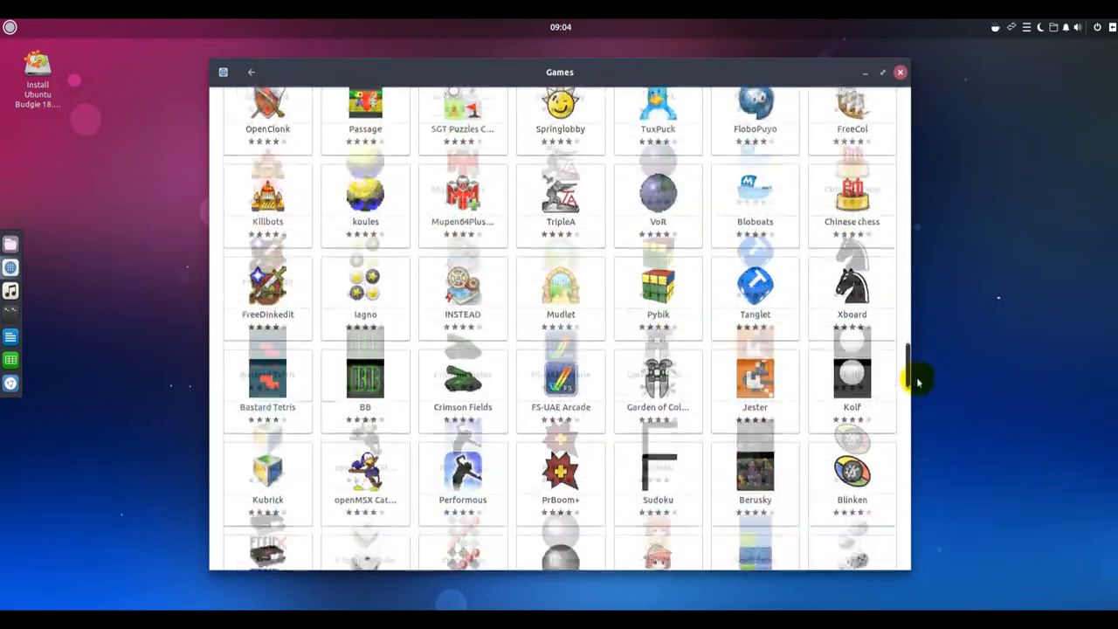
{"action": "scroll", "scroll_direction": "down", "scroll_amount": 3}
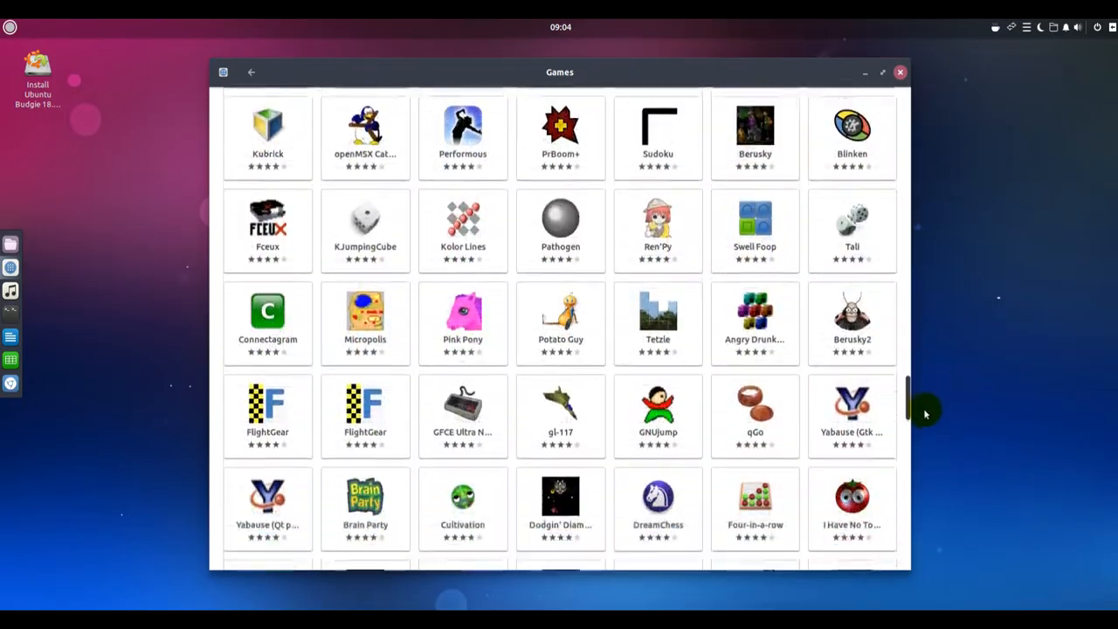
{"action": "scroll", "scroll_direction": "down", "scroll_amount": 3}
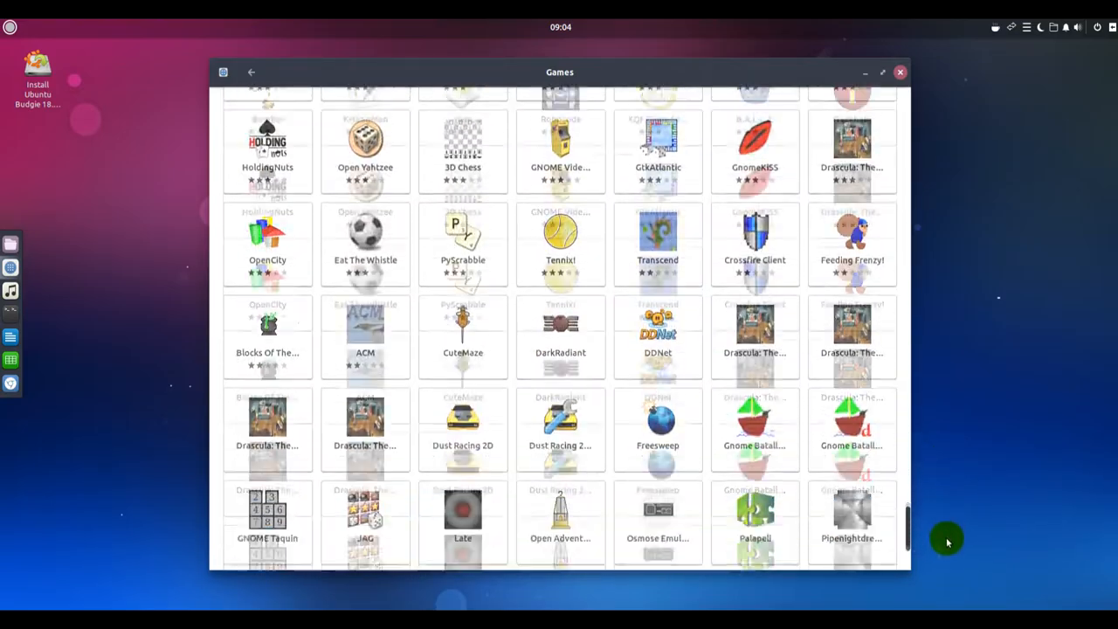
{"action": "scroll", "scroll_direction": "down", "scroll_amount": 3}
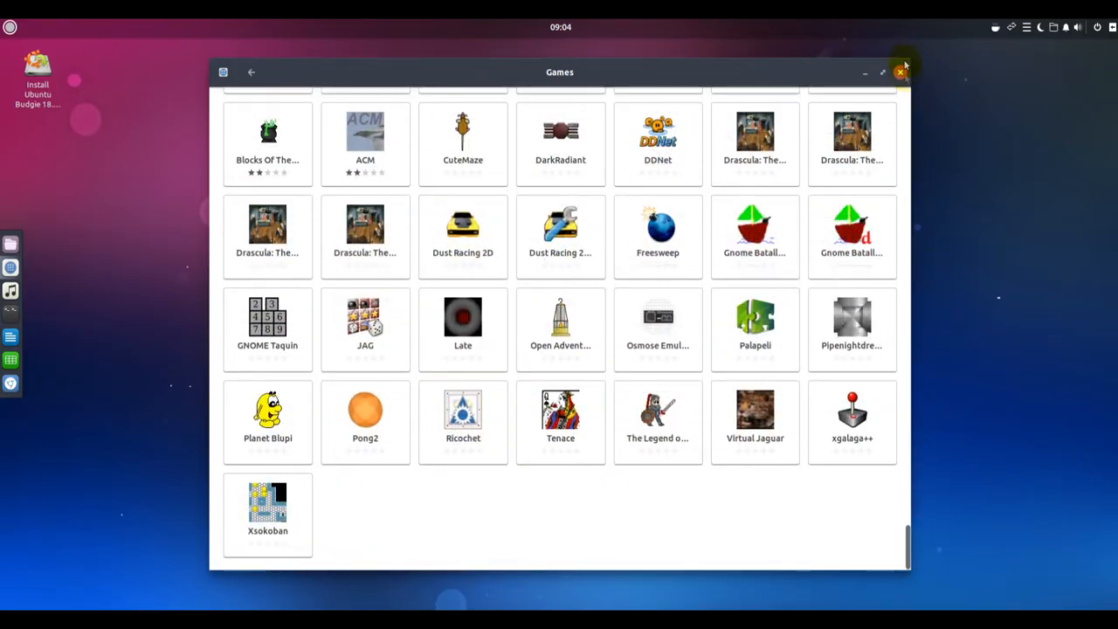
{"action": "left_click", "coordinate": [900, 72]}
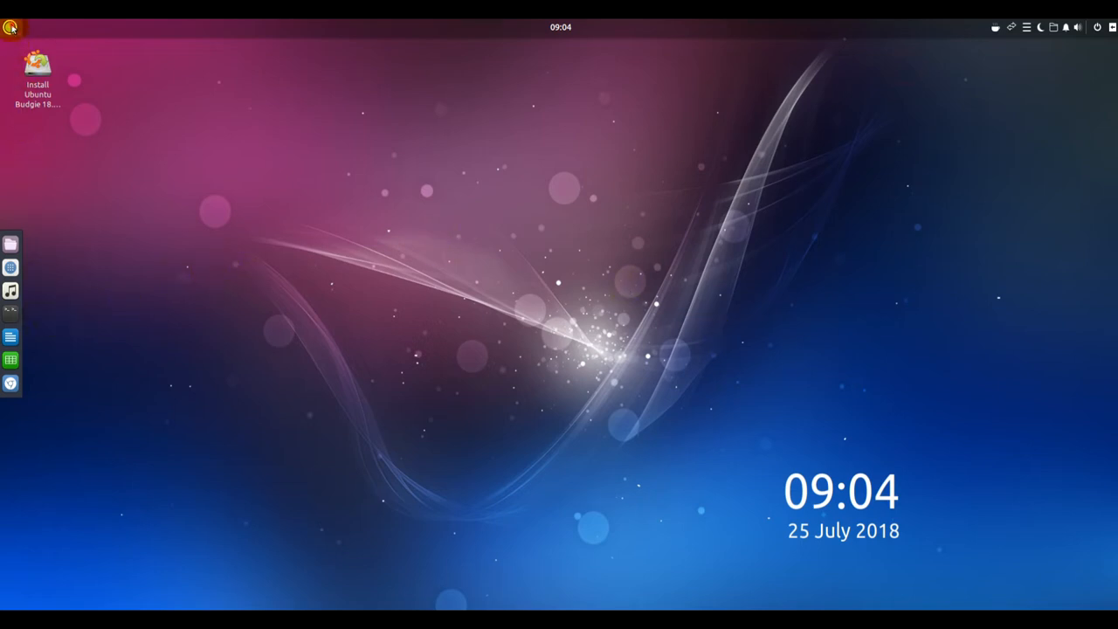
Step through the menu categories: Games, Internet, Office, Sound & Video, System Tools, Administration, Preferences.
{"action": "left_click", "coordinate": [10, 26]}
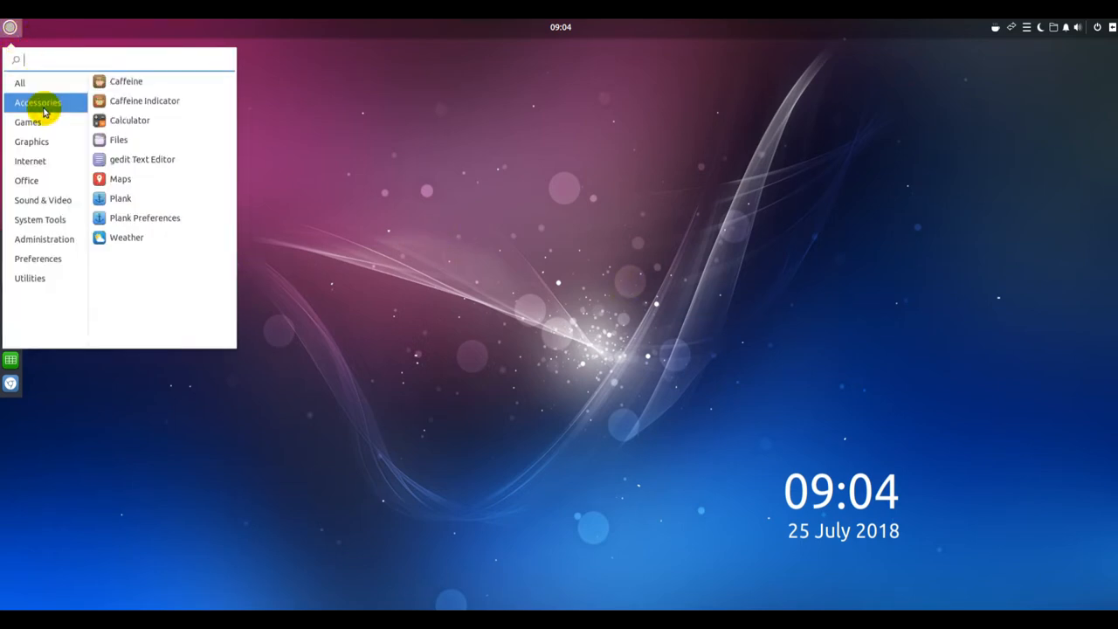
{"action": "mouse_move", "coordinate": [207, 186]}
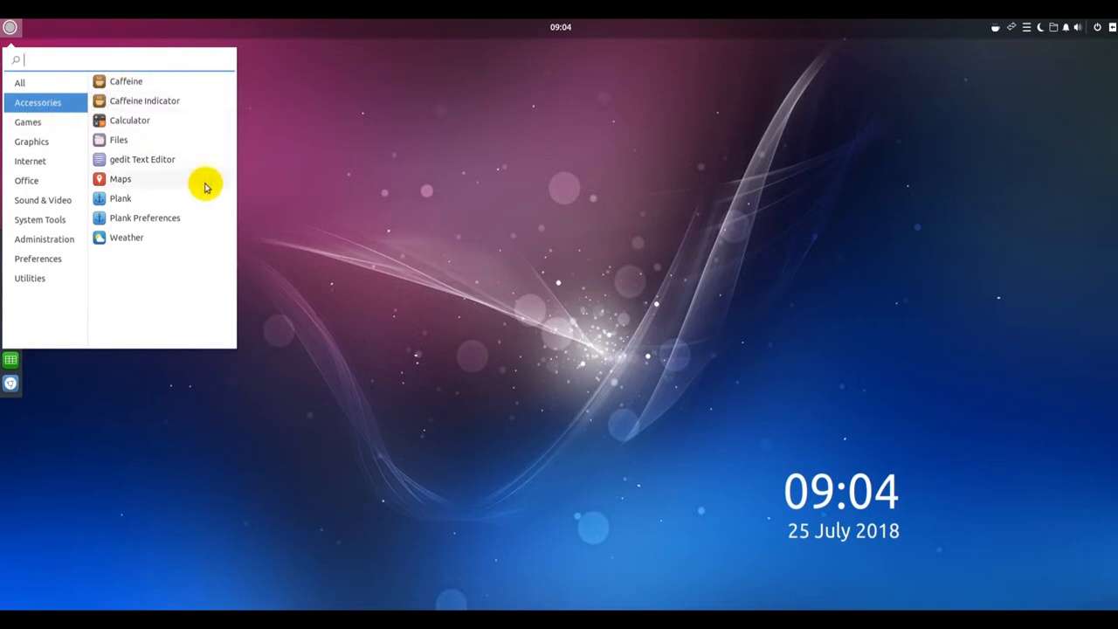
{"action": "mouse_move", "coordinate": [175, 116]}
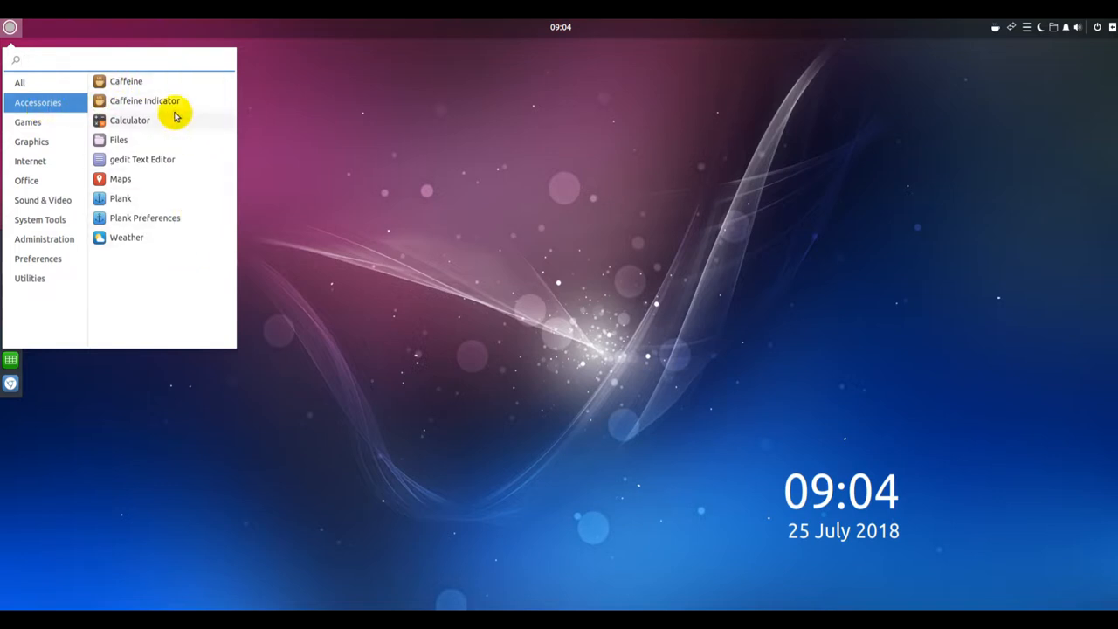
{"action": "left_click", "coordinate": [27, 122]}
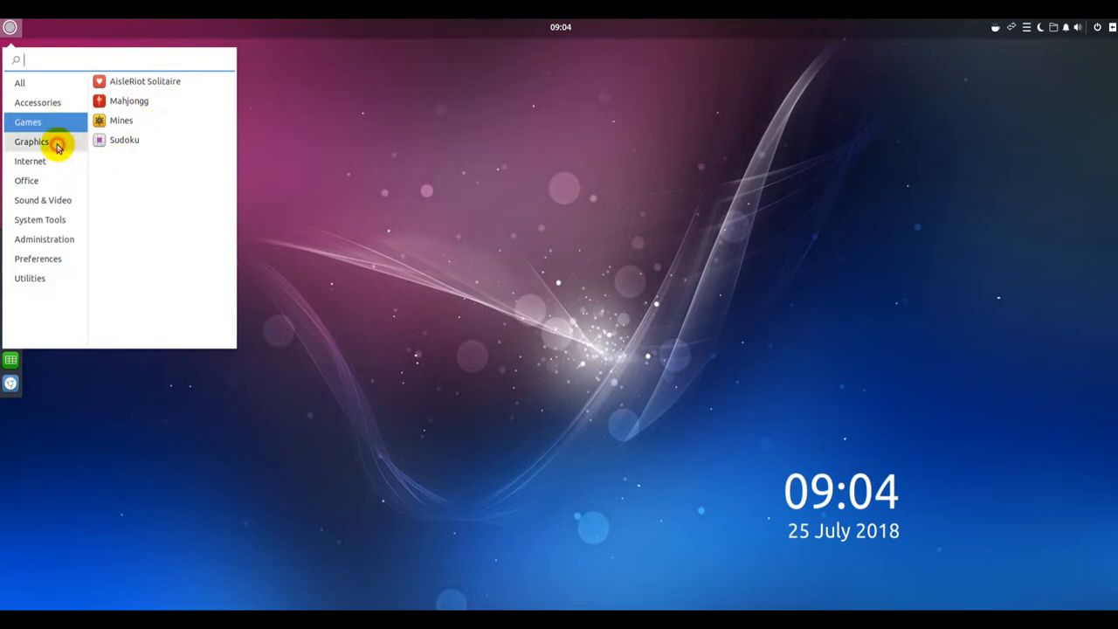
{"action": "left_click", "coordinate": [30, 161]}
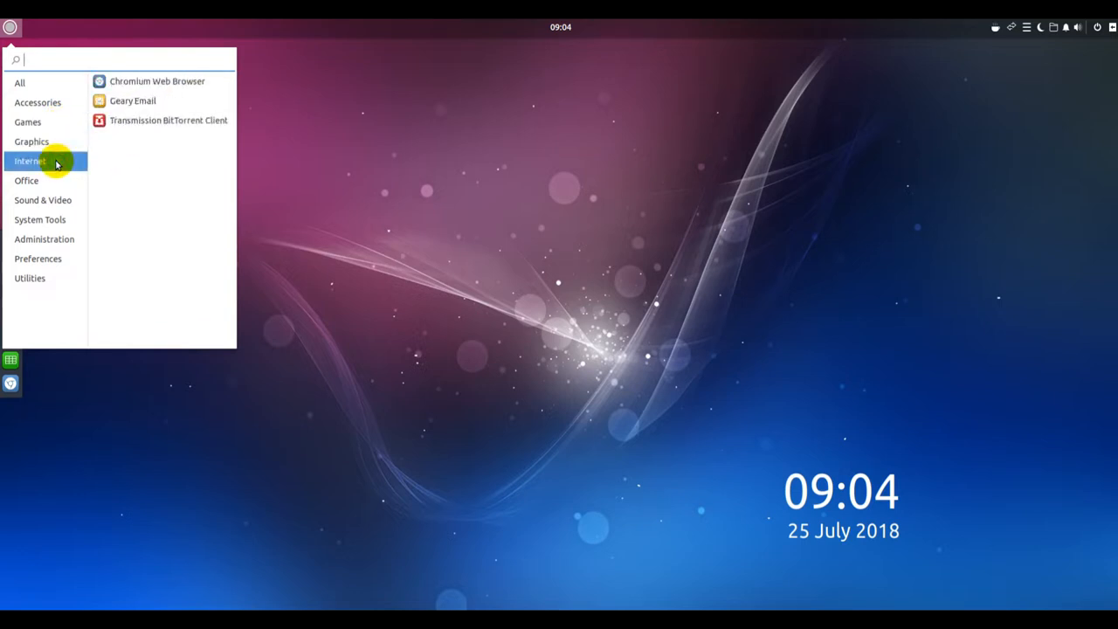
{"action": "mouse_move", "coordinate": [50, 180]}
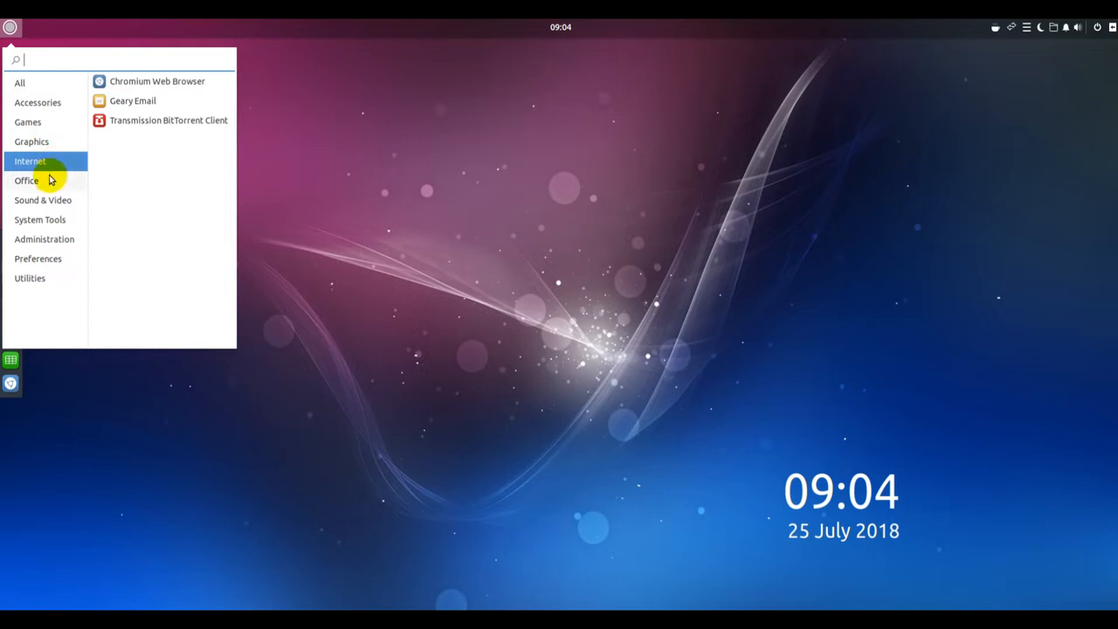
{"action": "left_click", "coordinate": [26, 181]}
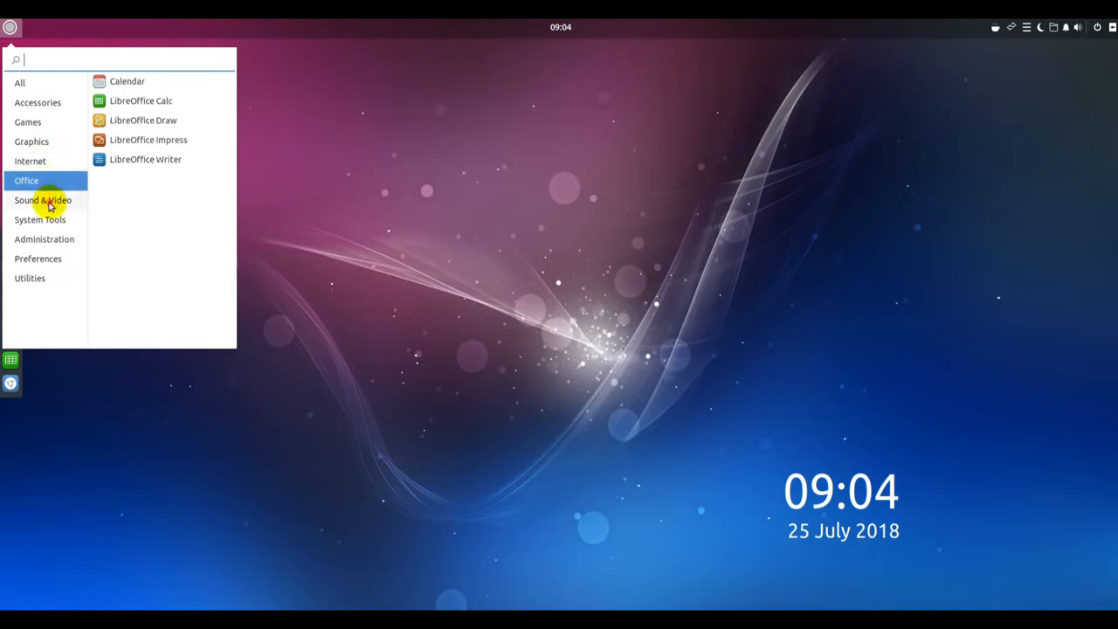
{"action": "left_click", "coordinate": [42, 200]}
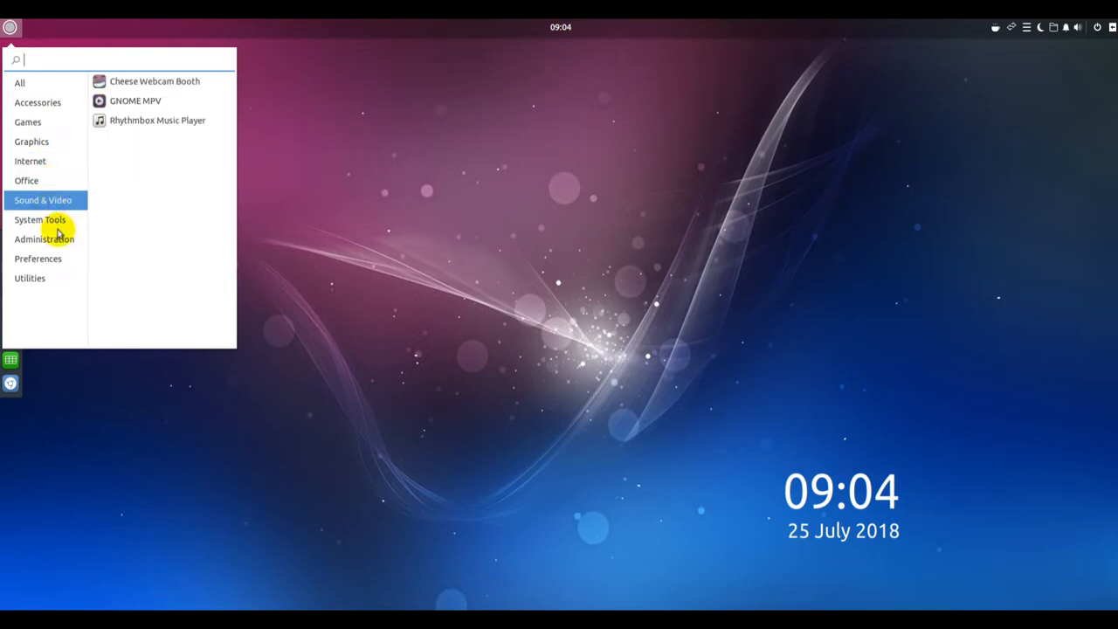
{"action": "left_click", "coordinate": [41, 220]}
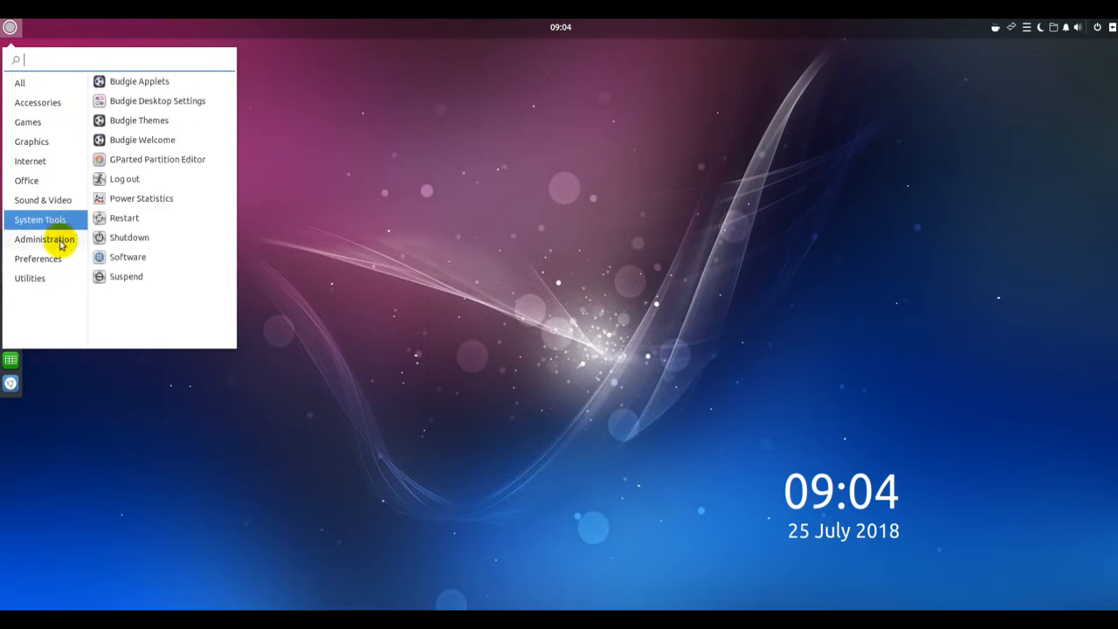
{"action": "left_click", "coordinate": [43, 238]}
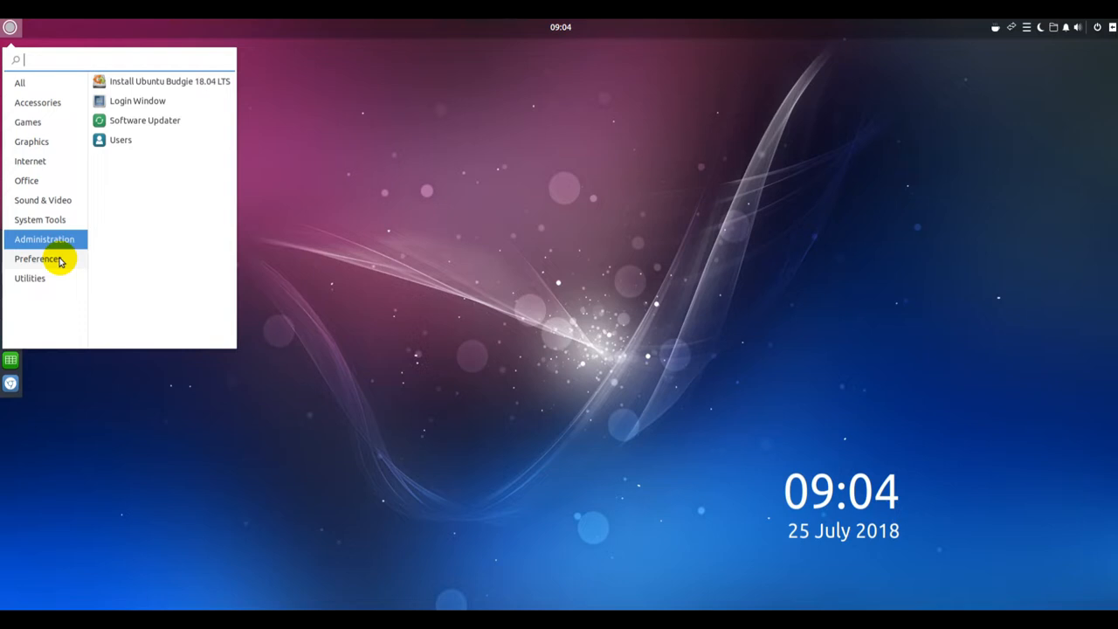
{"action": "left_click", "coordinate": [38, 258]}
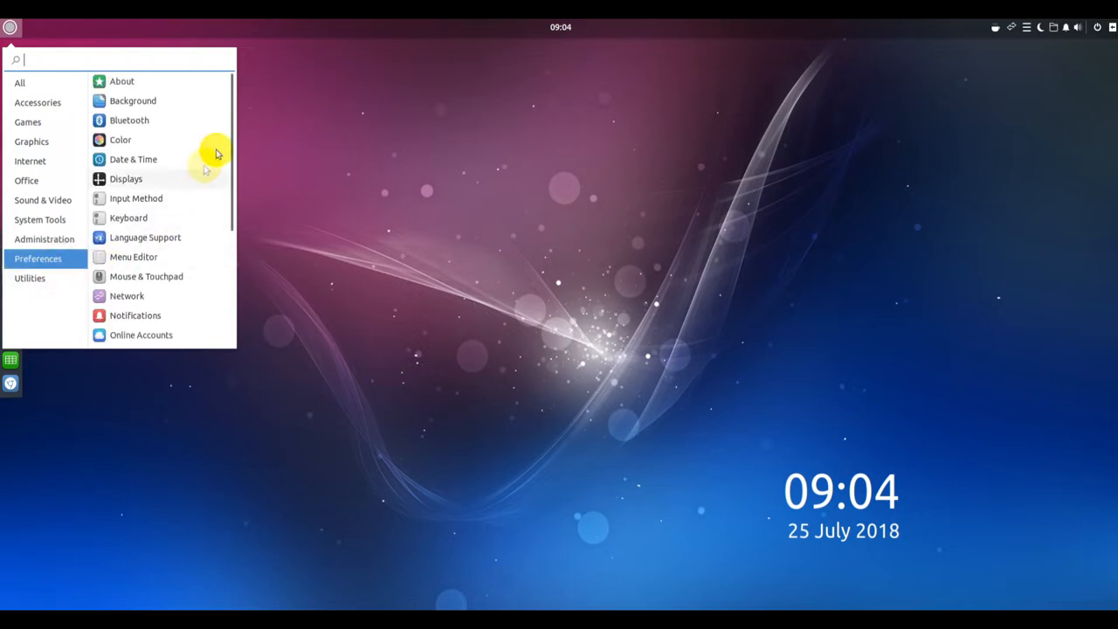
Switch to the Utilities category and launch System Monitor.
{"action": "scroll", "scroll_direction": "down", "scroll_amount": 3}
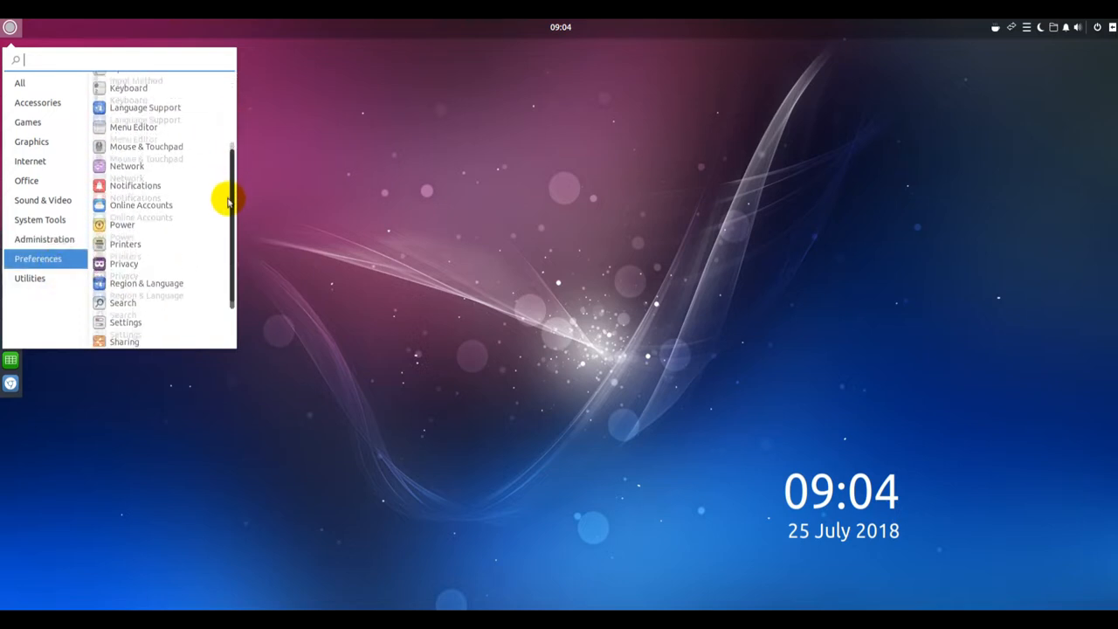
{"action": "scroll", "scroll_direction": "down", "scroll_amount": 3}
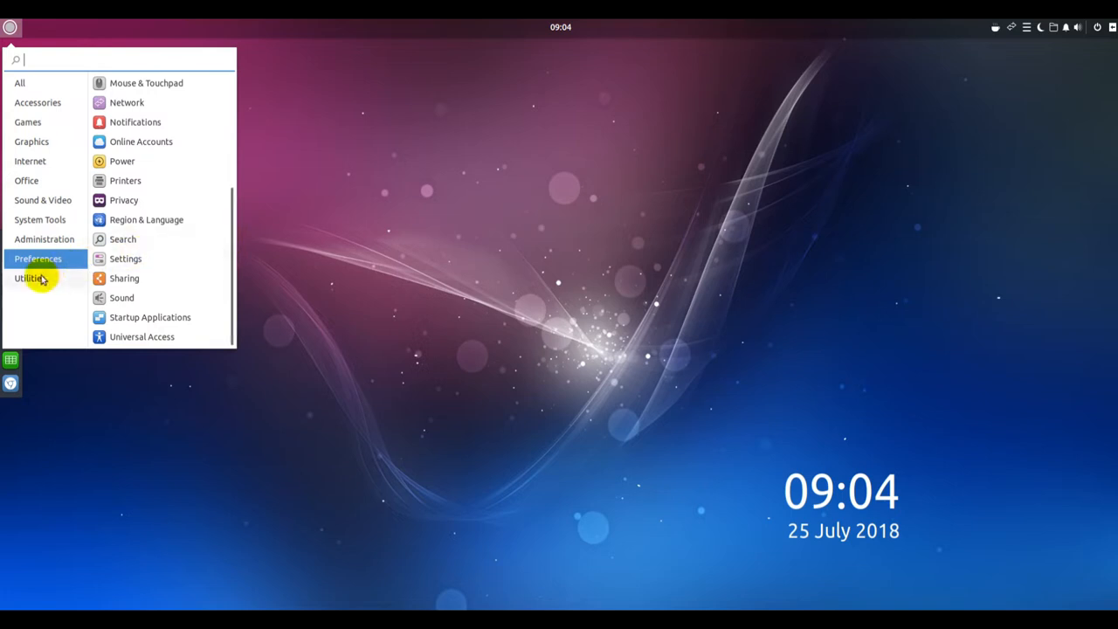
{"action": "left_click", "coordinate": [30, 278]}
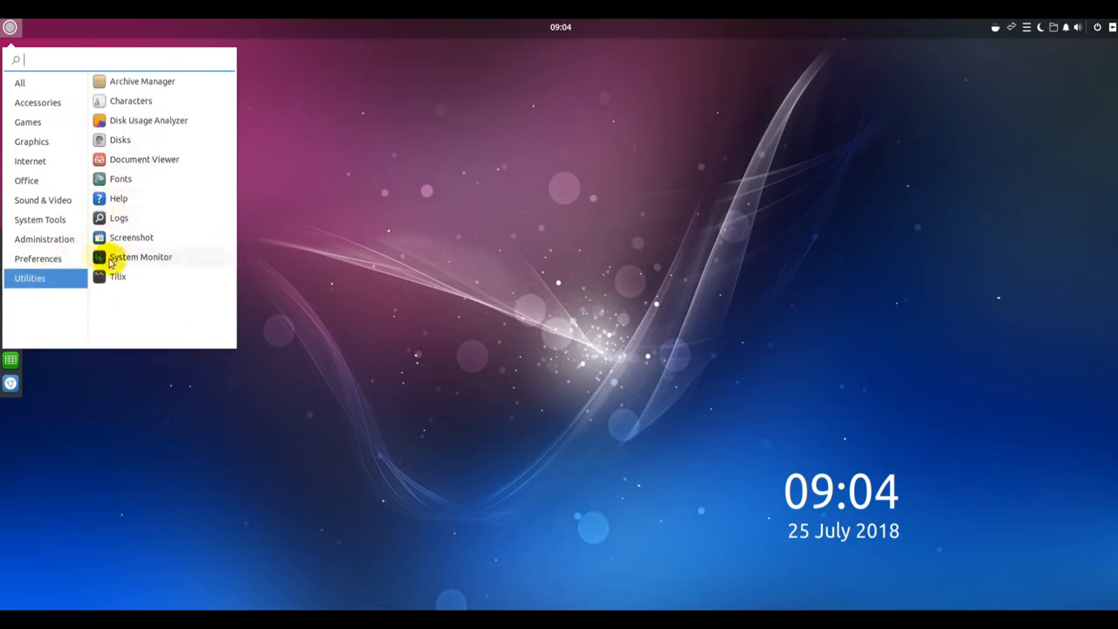
{"action": "left_click", "coordinate": [139, 257]}
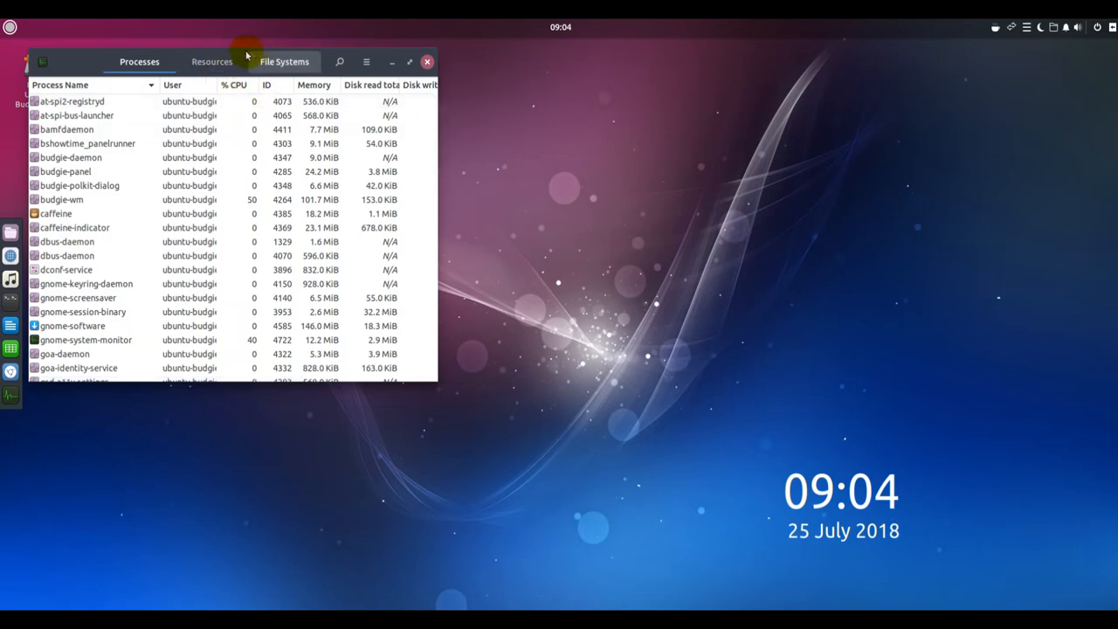
Move System Monitor toward the centre and switch to its Resources graphs.
{"action": "left_click_drag", "start_coordinate": [247, 61], "coordinate": [498, 124]}
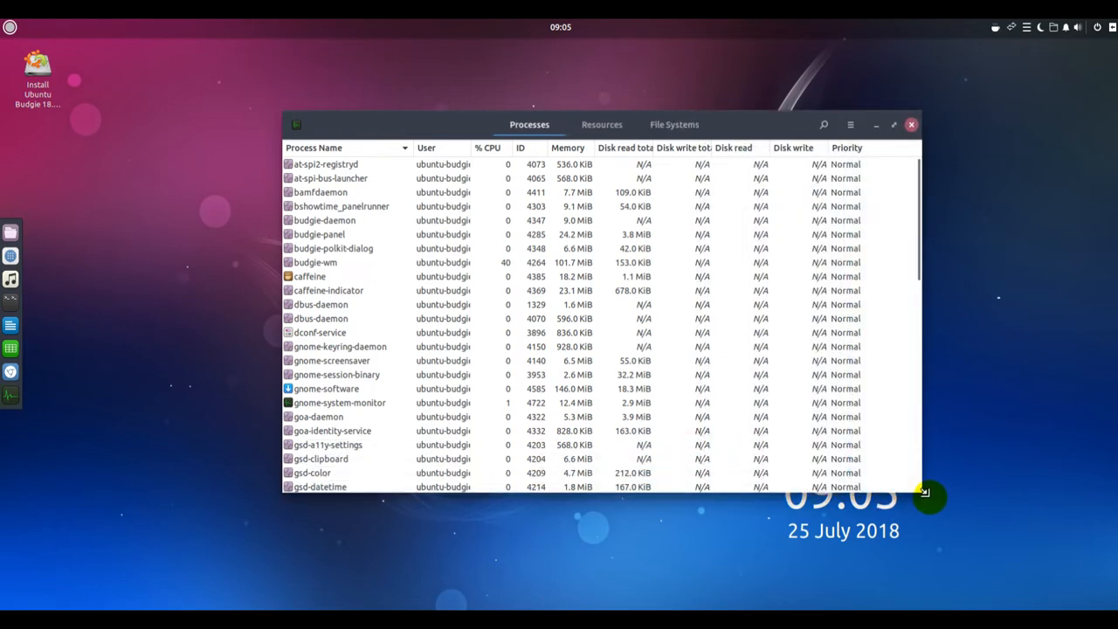
{"action": "left_click", "coordinate": [603, 125]}
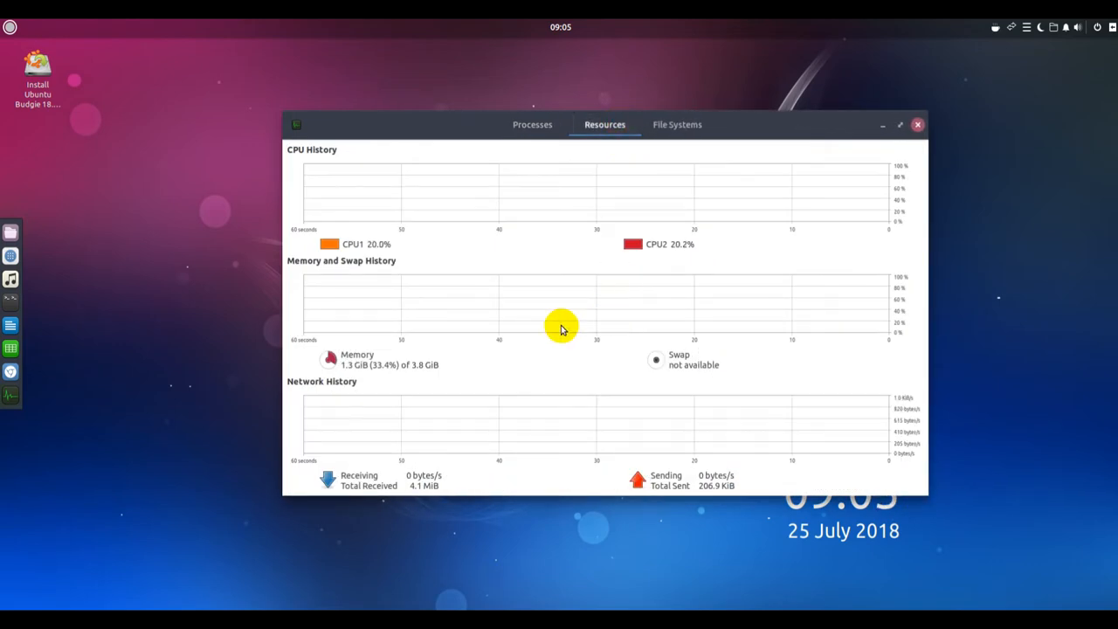
{"action": "mouse_move", "coordinate": [791, 267]}
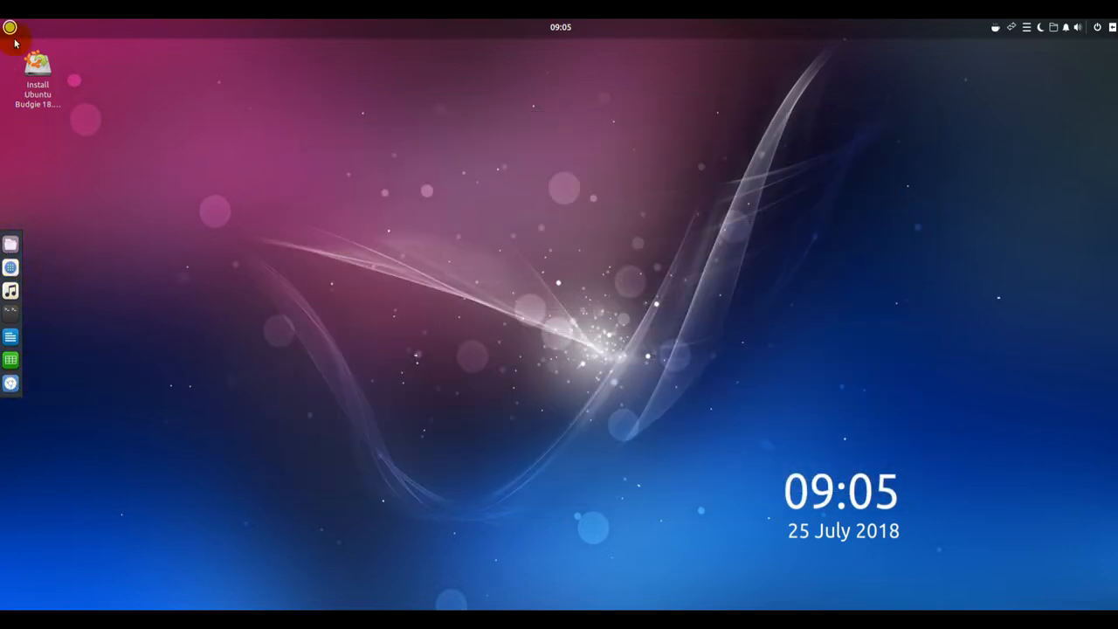
Reopen the Budgie menu, view Preferences, then list the System Tools applications.
{"action": "left_click", "coordinate": [10, 27]}
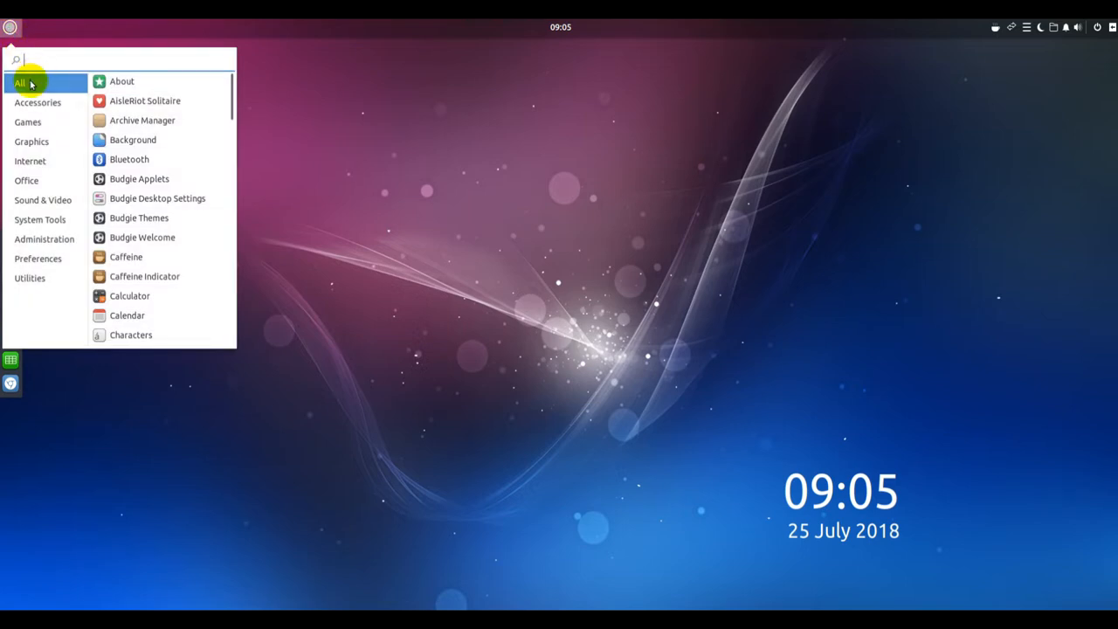
{"action": "left_click", "coordinate": [38, 257]}
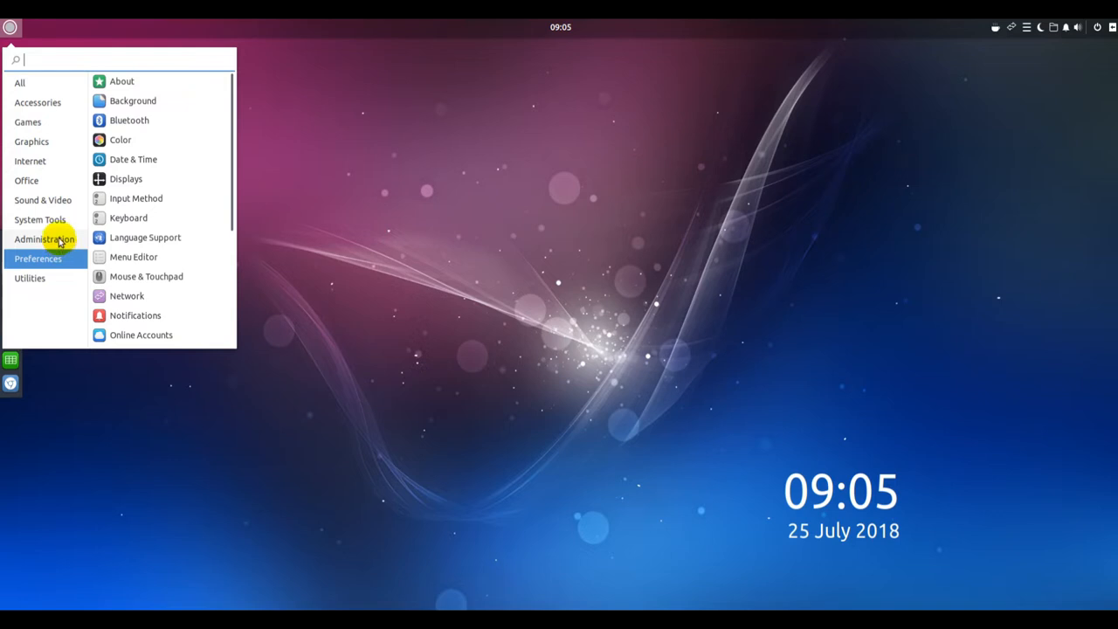
{"action": "left_click", "coordinate": [40, 219]}
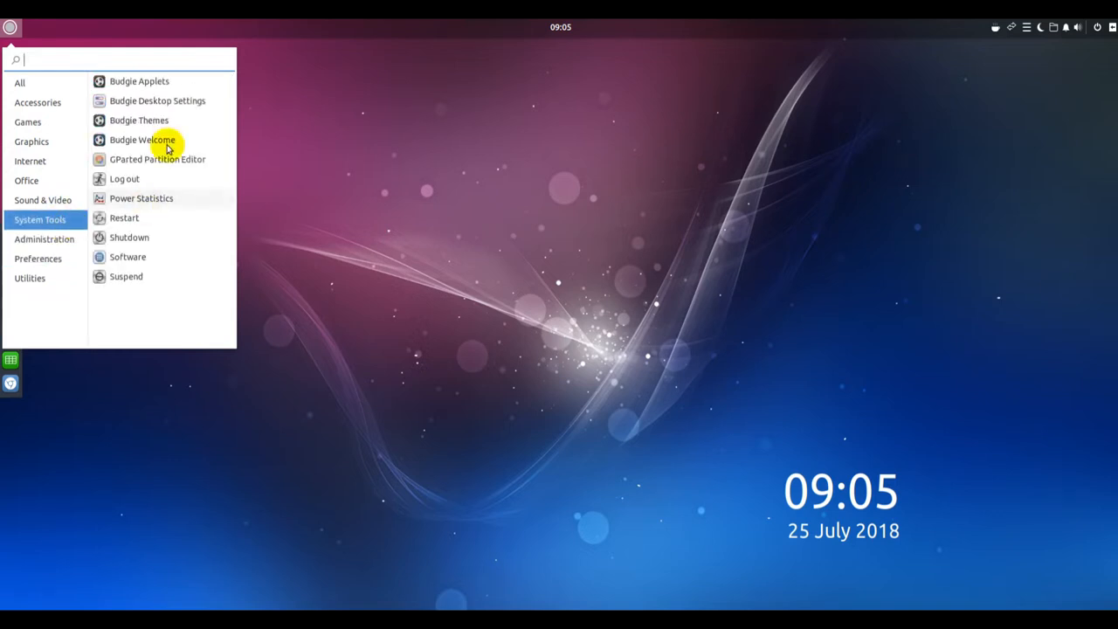
In the Style page, review the Pocillo widget and icon themes and pick a new widget theme.
{"action": "left_click", "coordinate": [157, 101]}
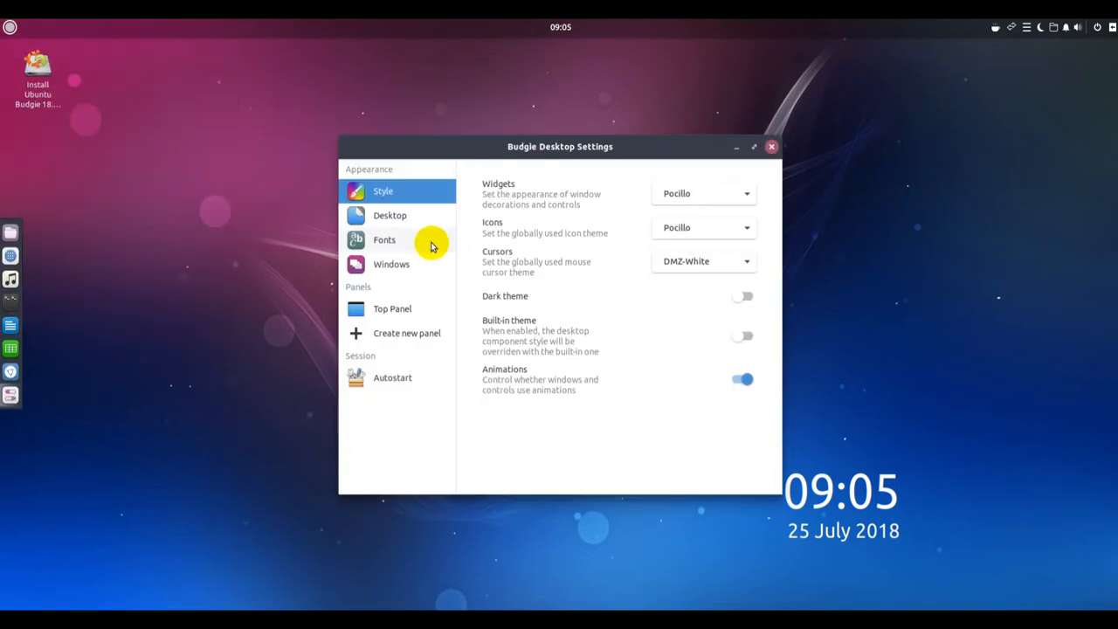
{"action": "mouse_move", "coordinate": [747, 193]}
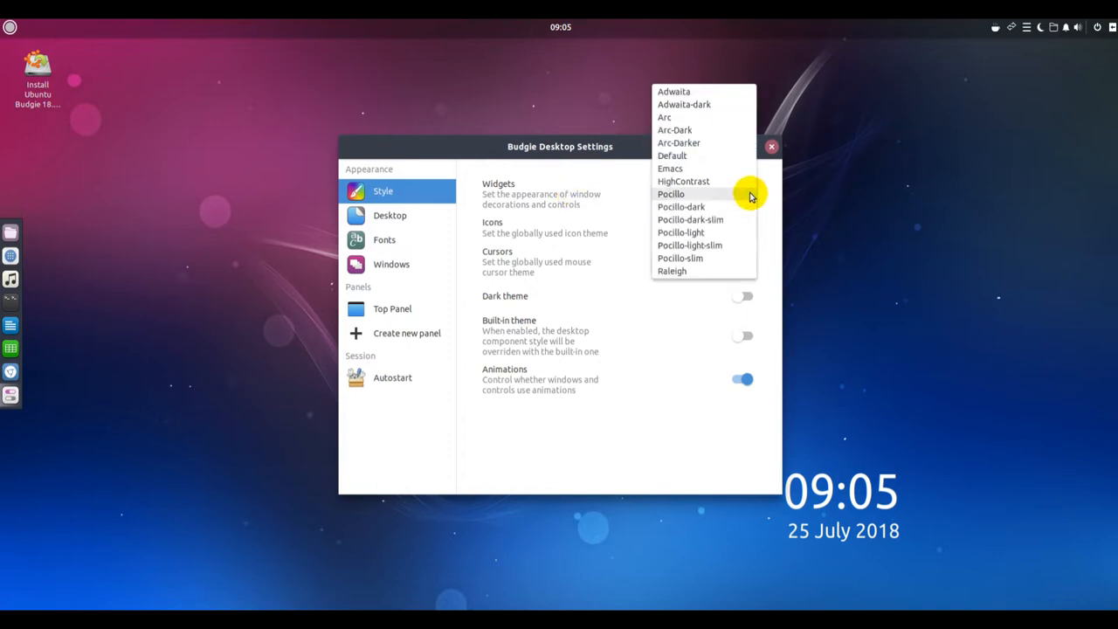
{"action": "left_click", "coordinate": [671, 194]}
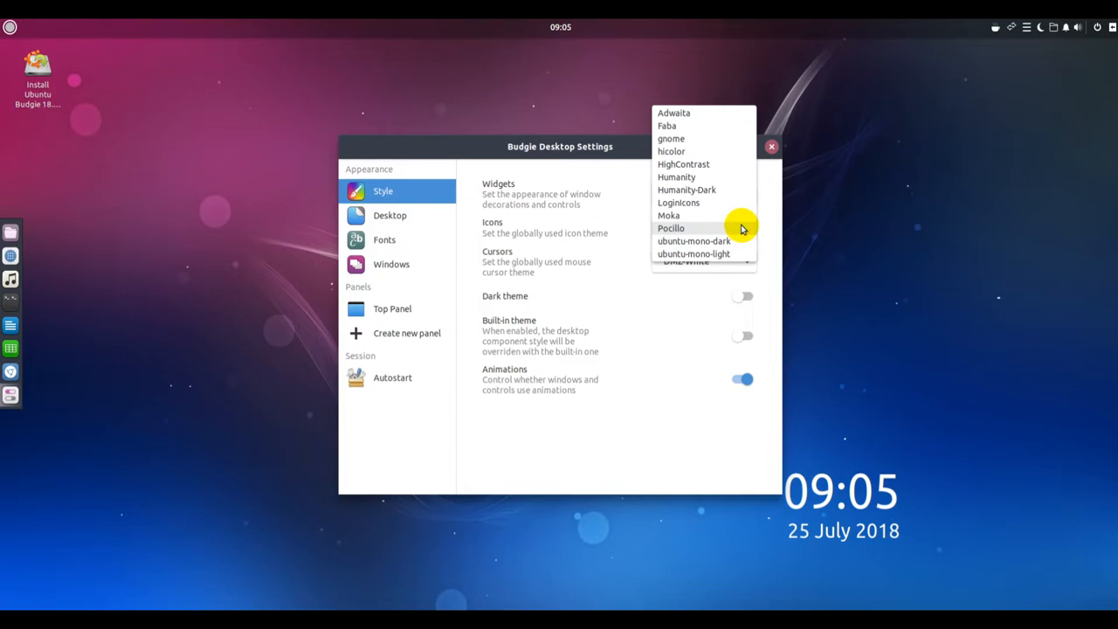
{"action": "mouse_move", "coordinate": [688, 151]}
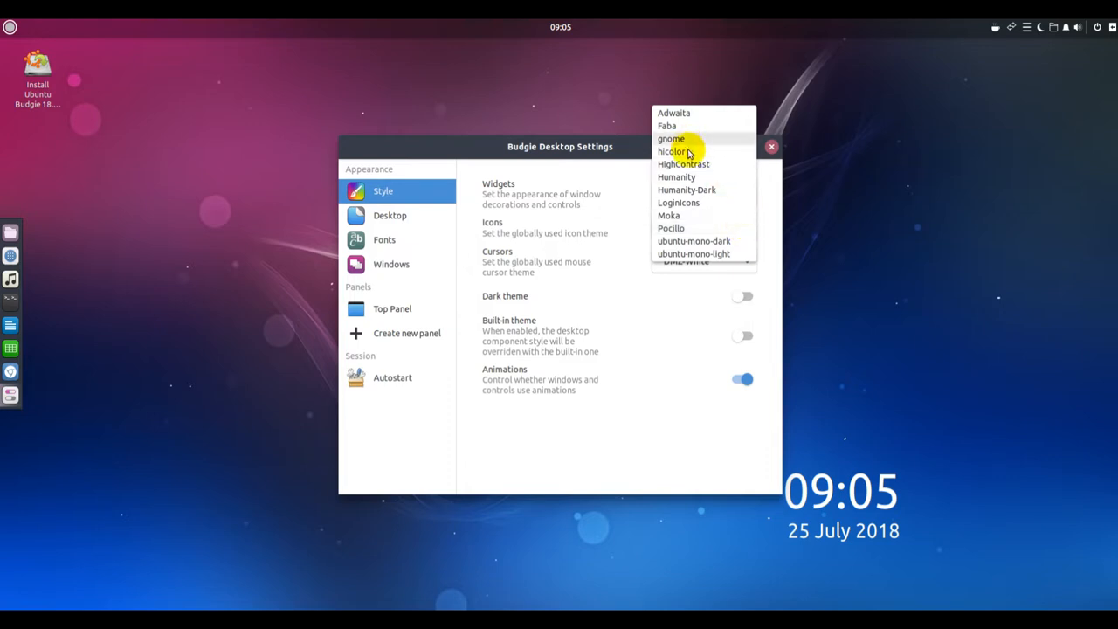
{"action": "left_click", "coordinate": [670, 228]}
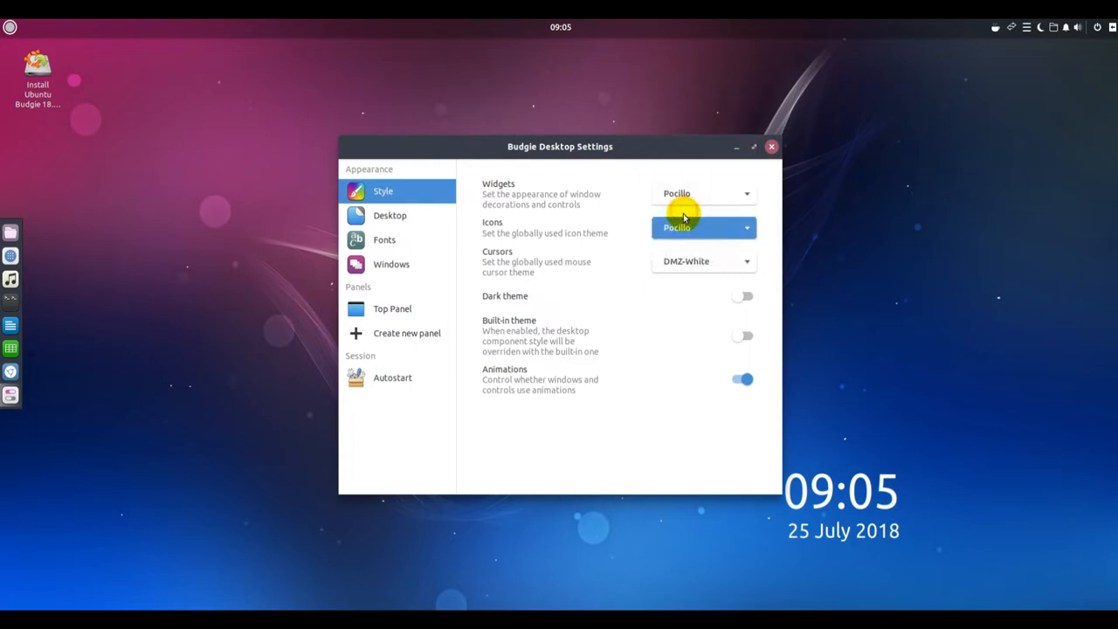
{"action": "left_click", "coordinate": [703, 227]}
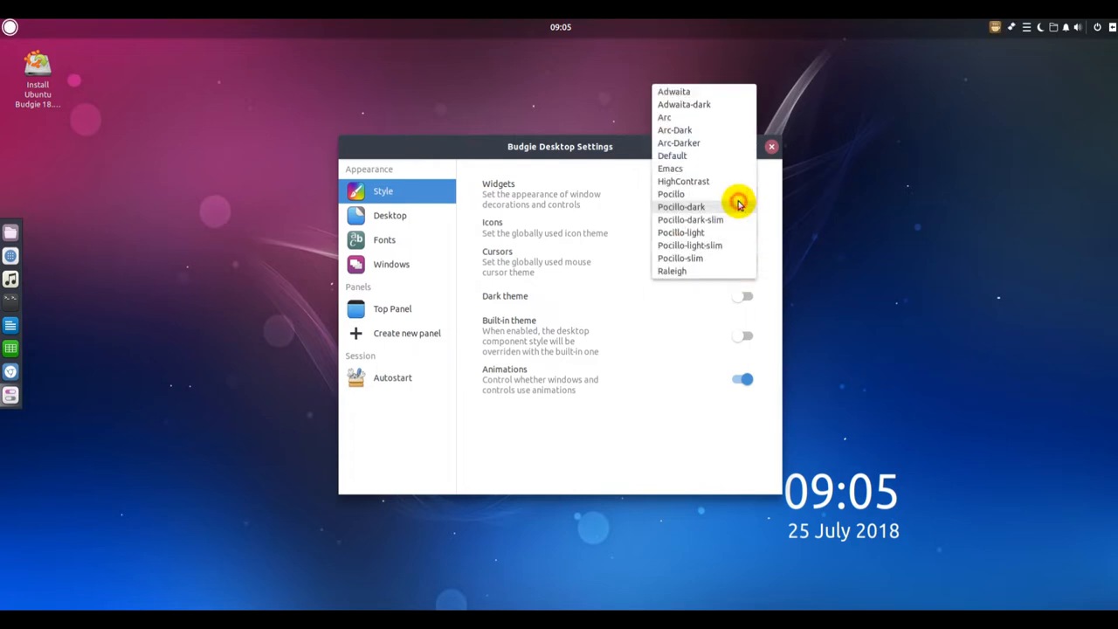
{"action": "left_click", "coordinate": [669, 168]}
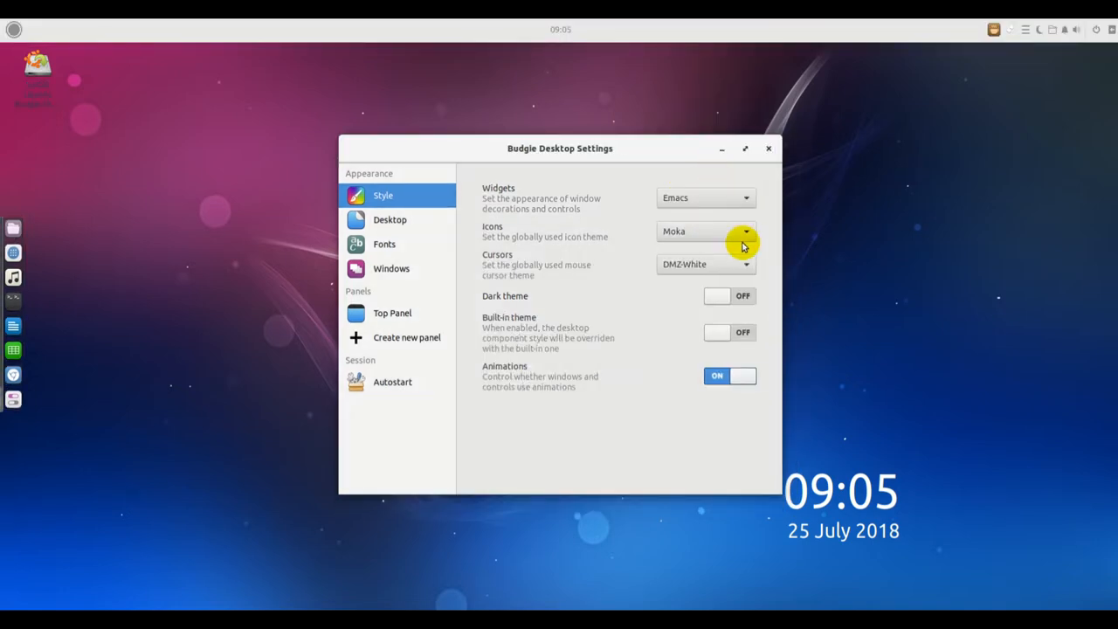
{"action": "mouse_move", "coordinate": [78, 61]}
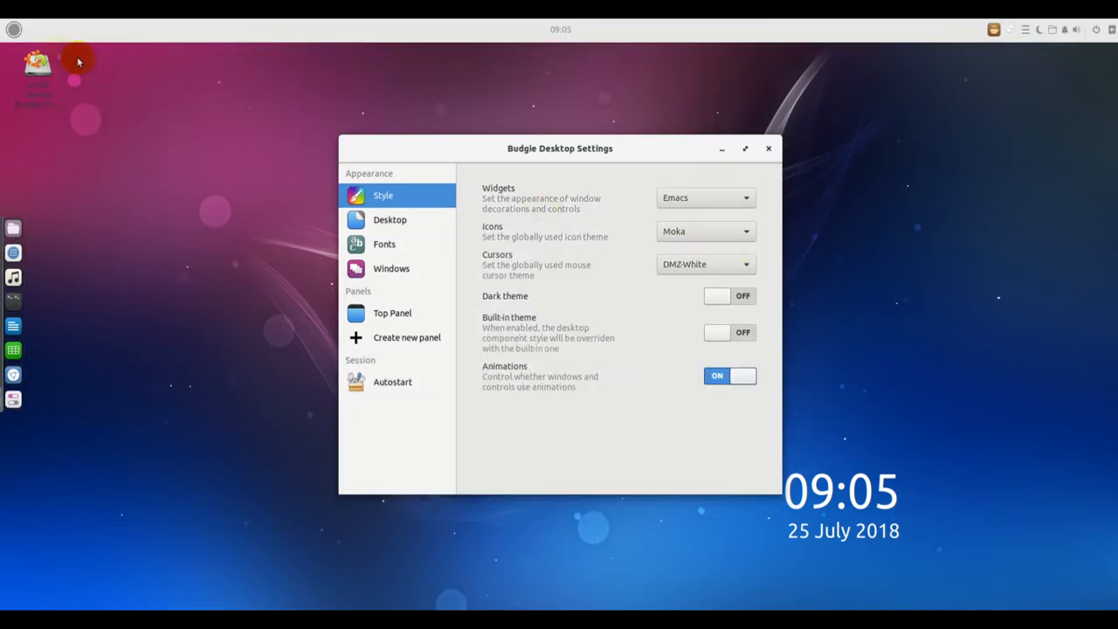
{"action": "mouse_move", "coordinate": [21, 193]}
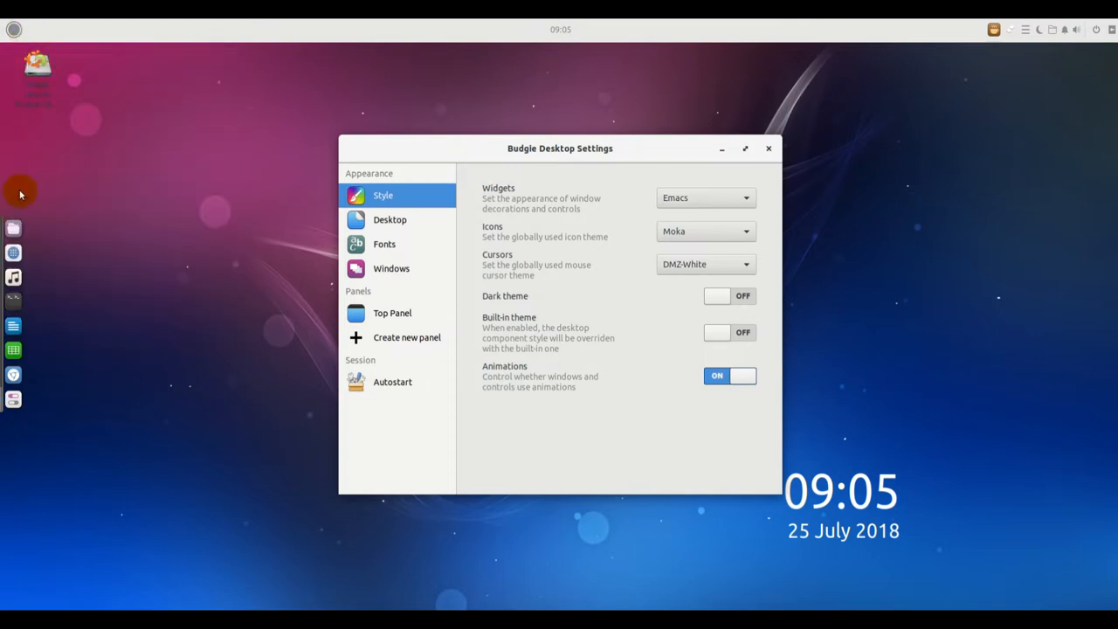
{"action": "mouse_move", "coordinate": [1027, 95]}
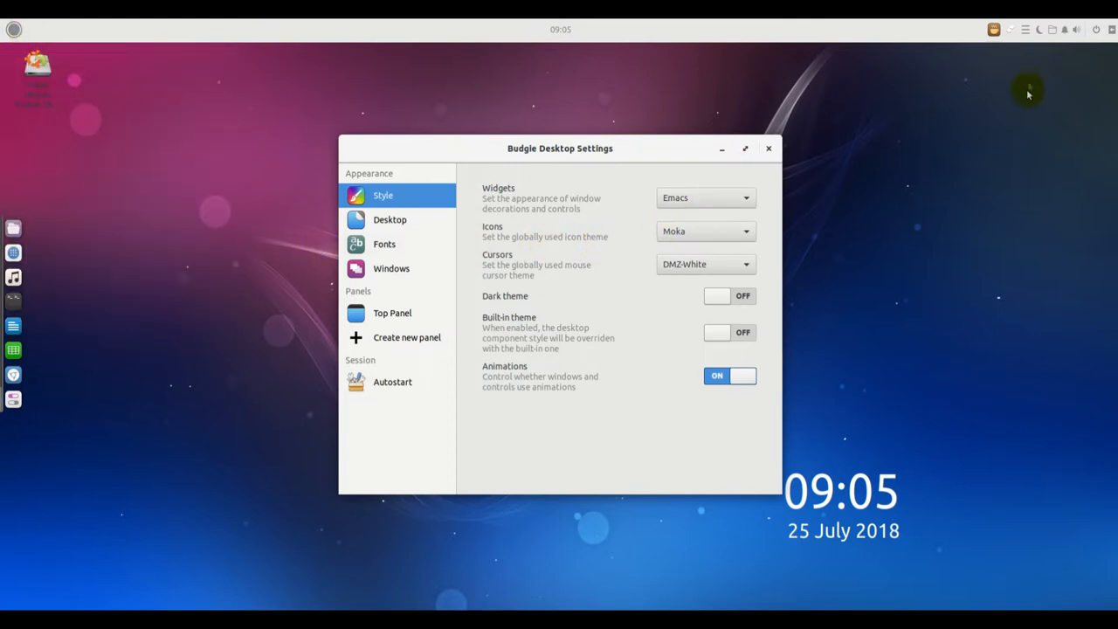
{"action": "left_click", "coordinate": [1024, 30]}
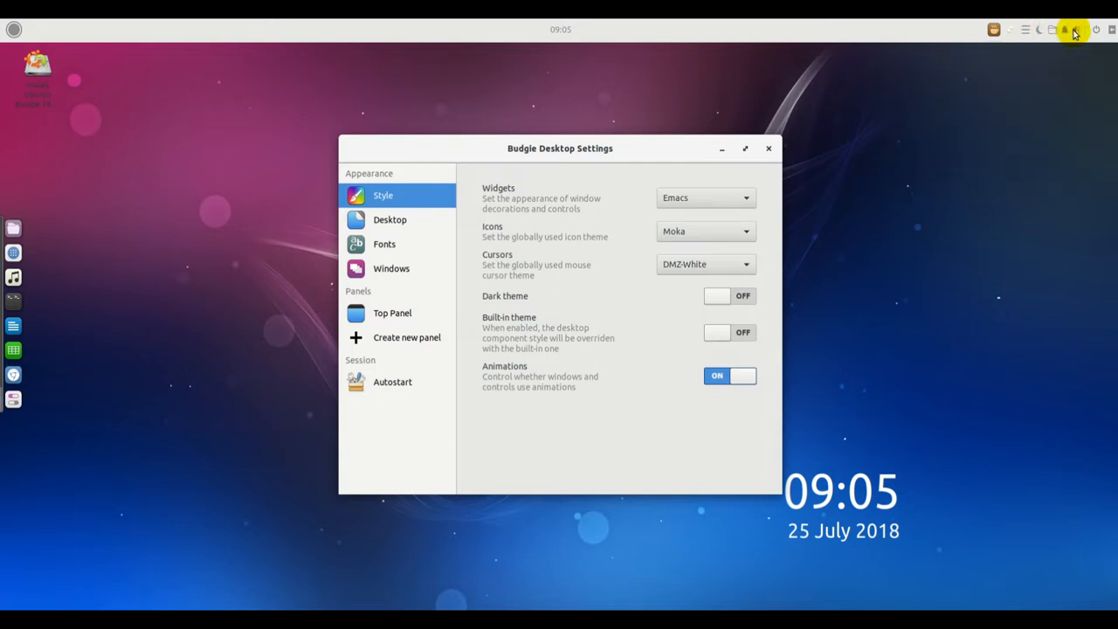
{"action": "left_click", "coordinate": [1075, 29]}
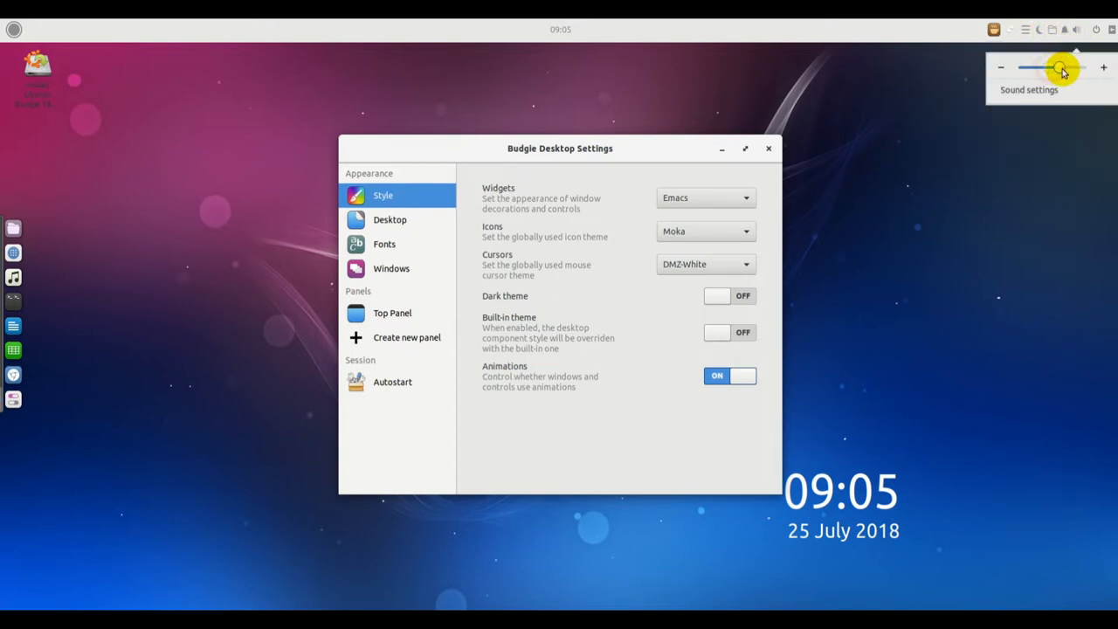
{"action": "left_click", "coordinate": [1055, 29]}
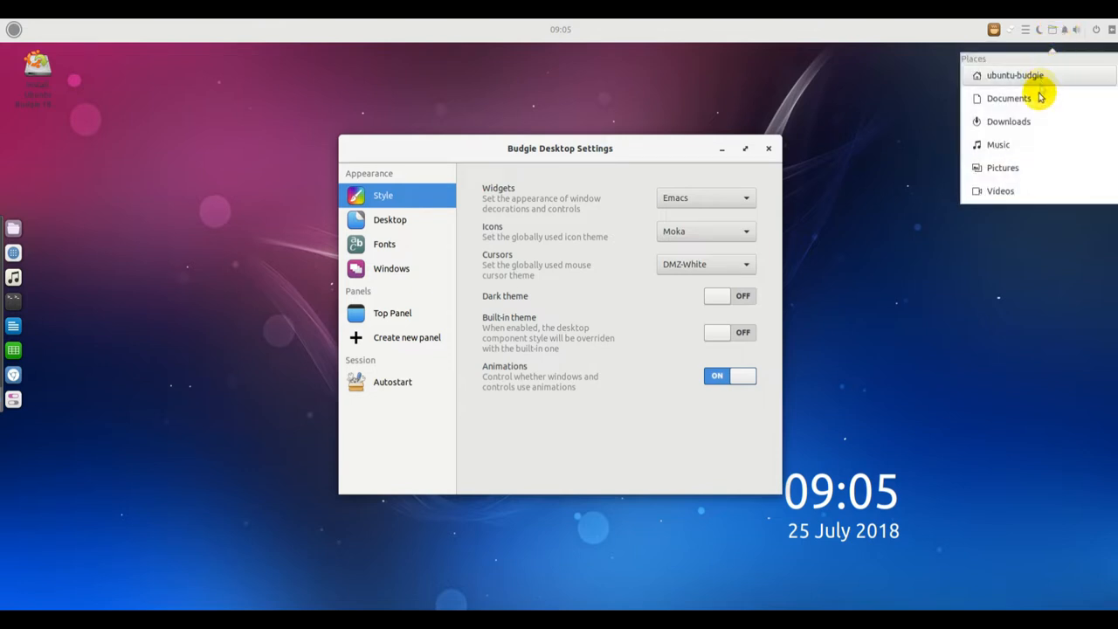
{"action": "mouse_move", "coordinate": [1009, 98]}
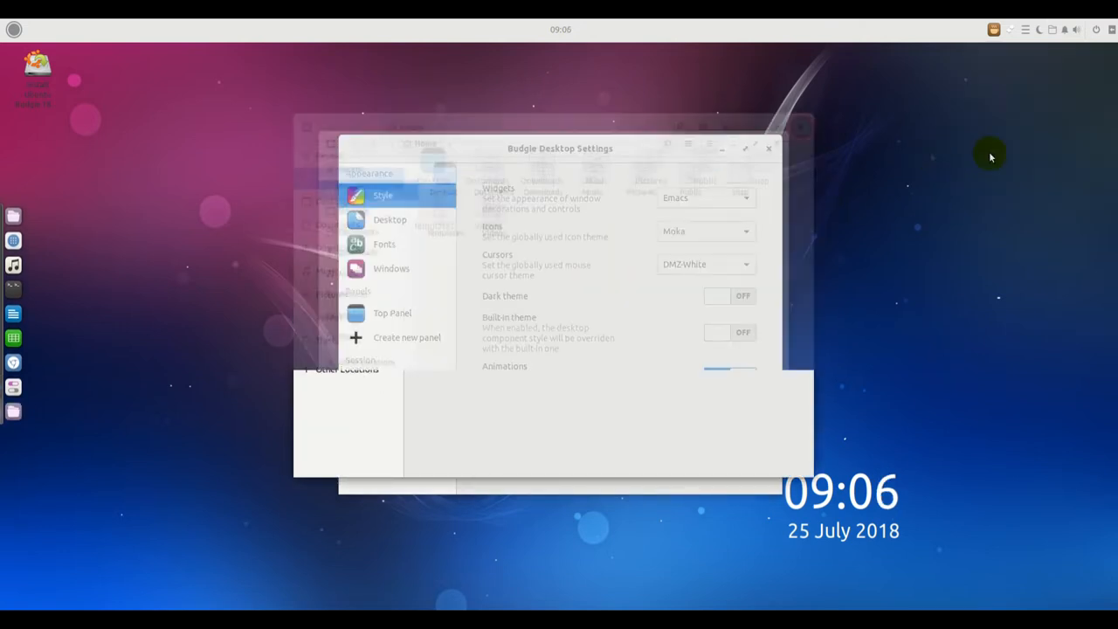
{"action": "left_click", "coordinate": [1110, 29]}
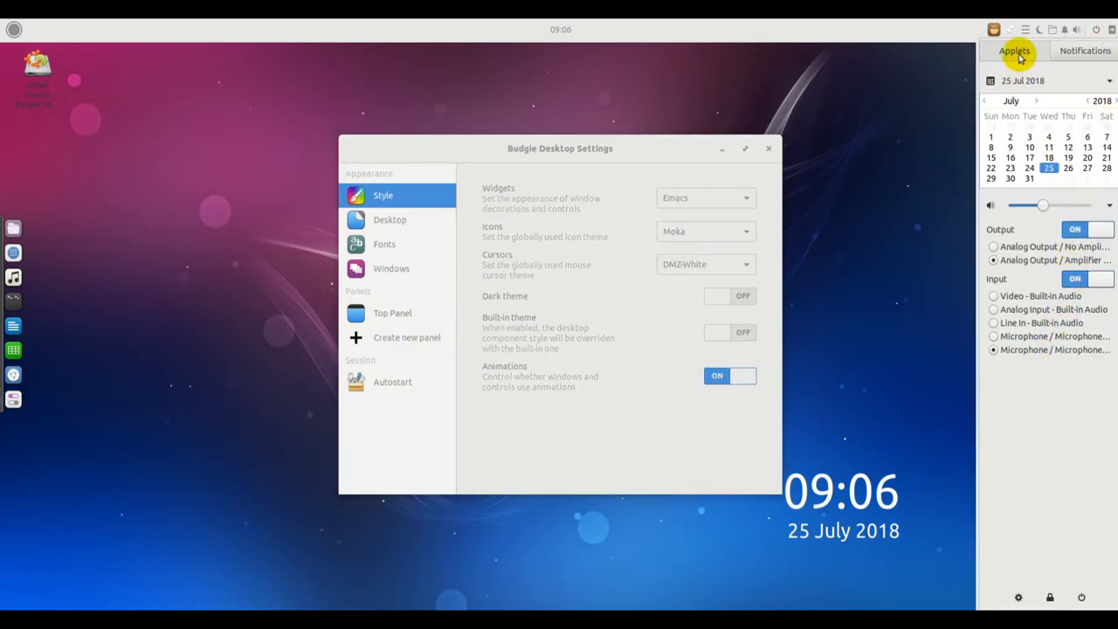
{"action": "left_click", "coordinate": [1085, 50]}
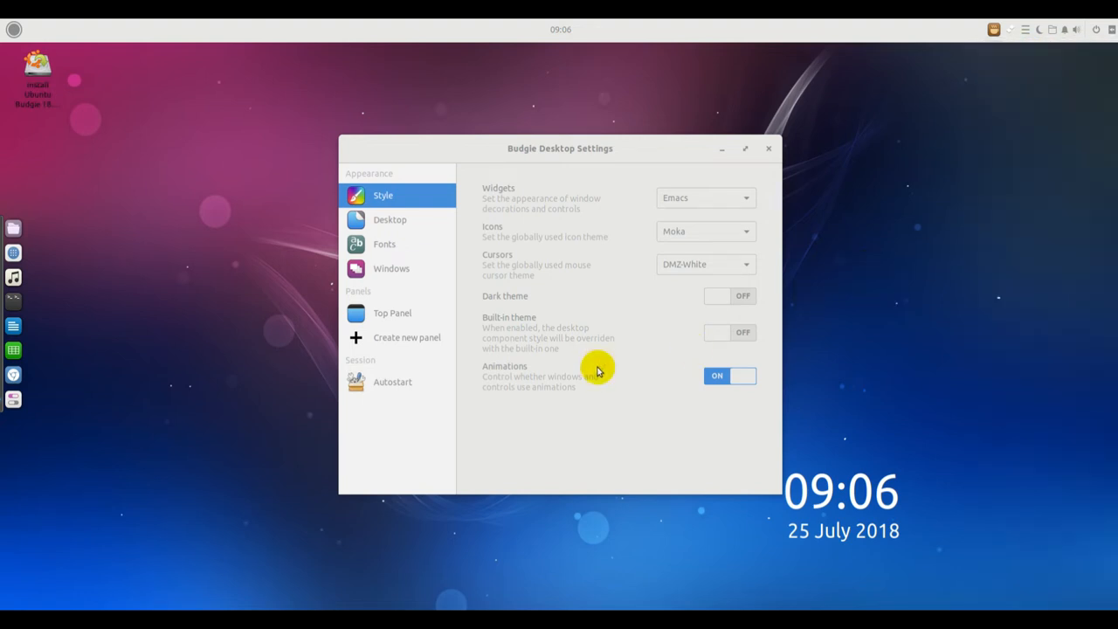
Browse the Desktop, Top Panel and Autostart pages showing Plank, Caffeine Indicator and Budgie Welcome.
{"action": "left_click", "coordinate": [389, 220]}
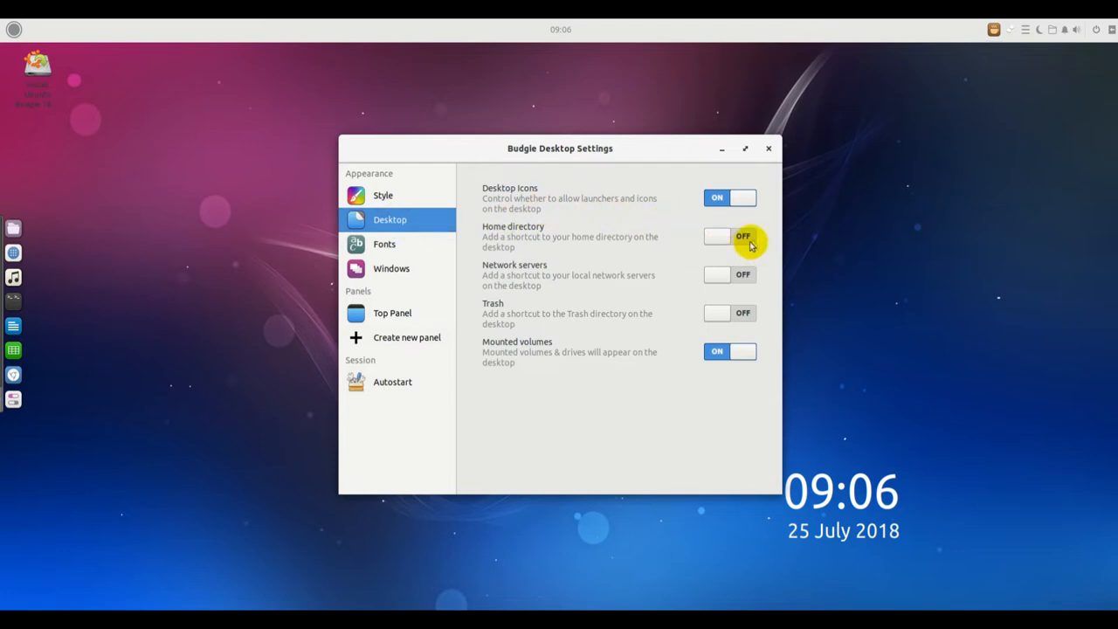
{"action": "mouse_move", "coordinate": [402, 253]}
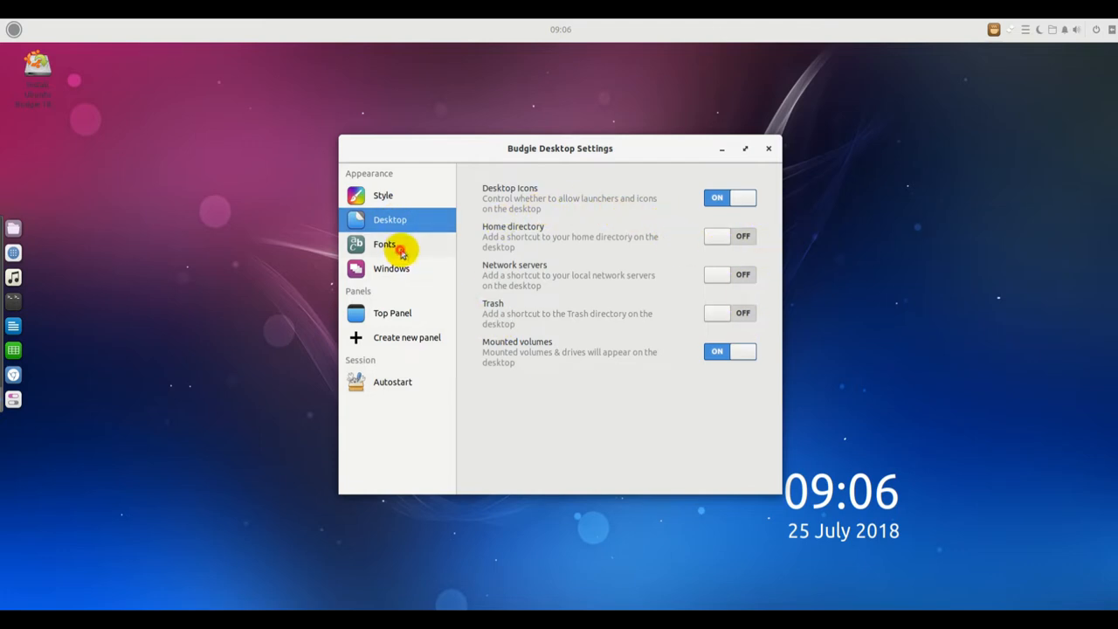
{"action": "left_click", "coordinate": [392, 313]}
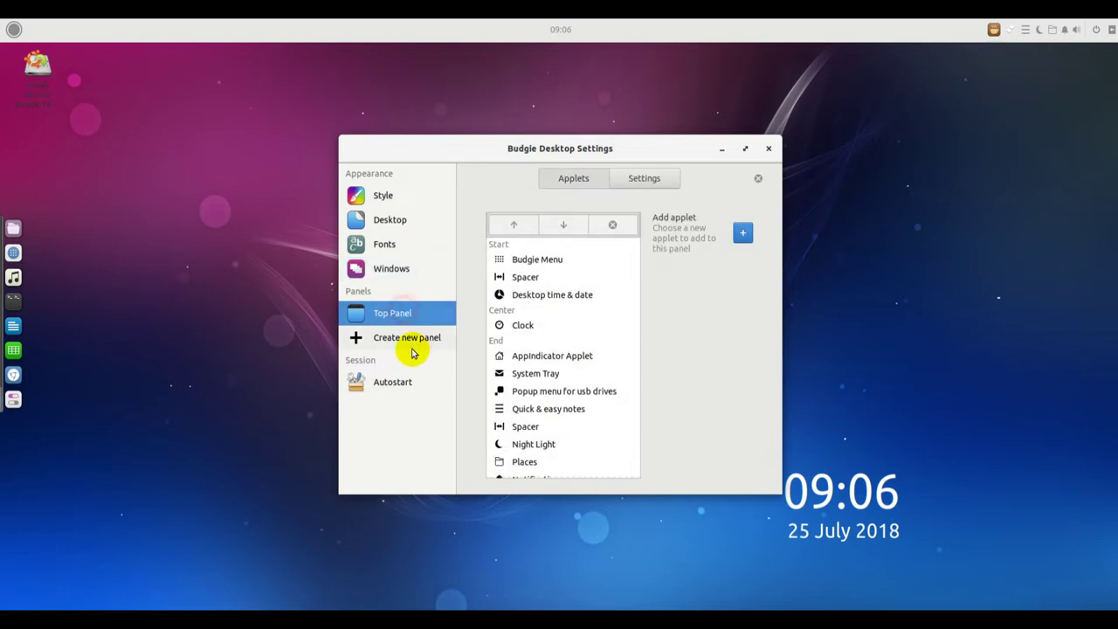
{"action": "left_click", "coordinate": [392, 382]}
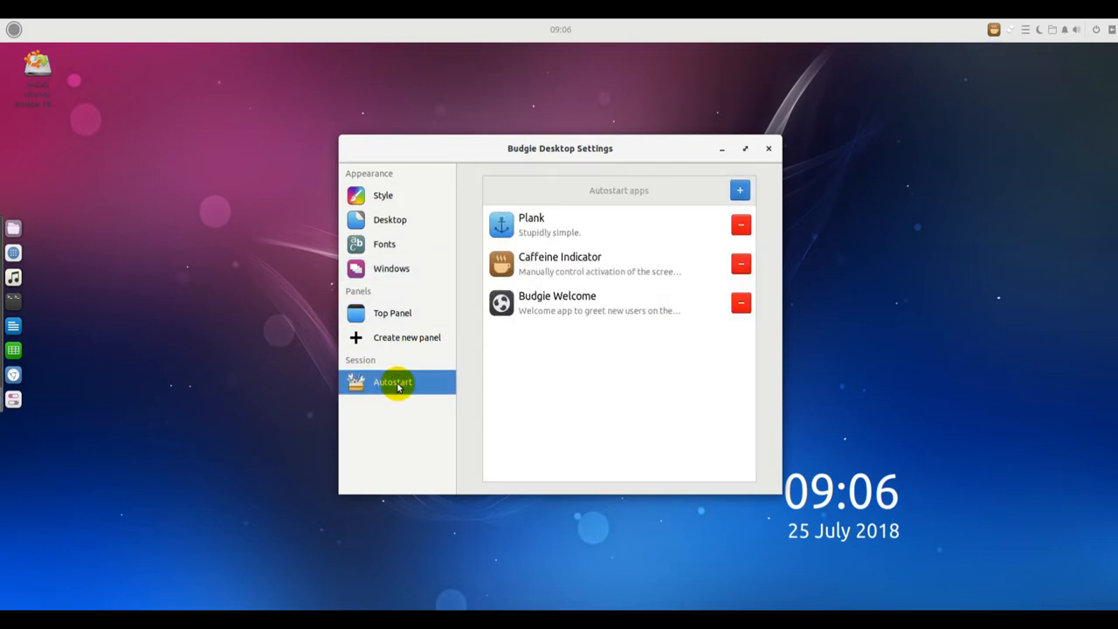
From the desktop context menu, reach the Background picker and browse the wallpaper photos.
{"action": "right_click", "coordinate": [432, 196]}
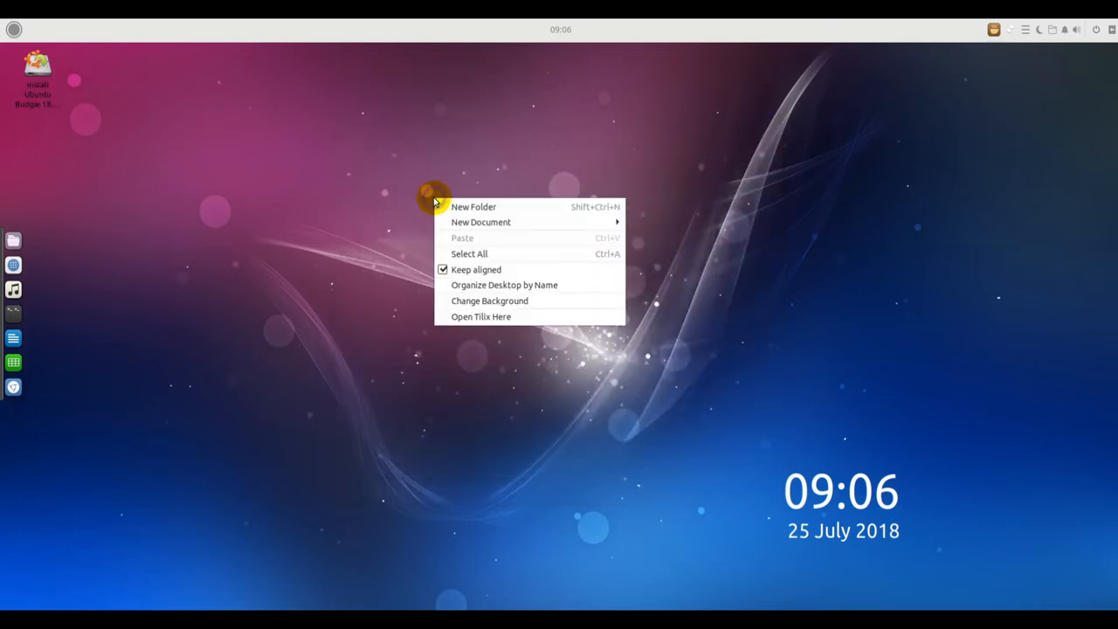
{"action": "left_click", "coordinate": [500, 339]}
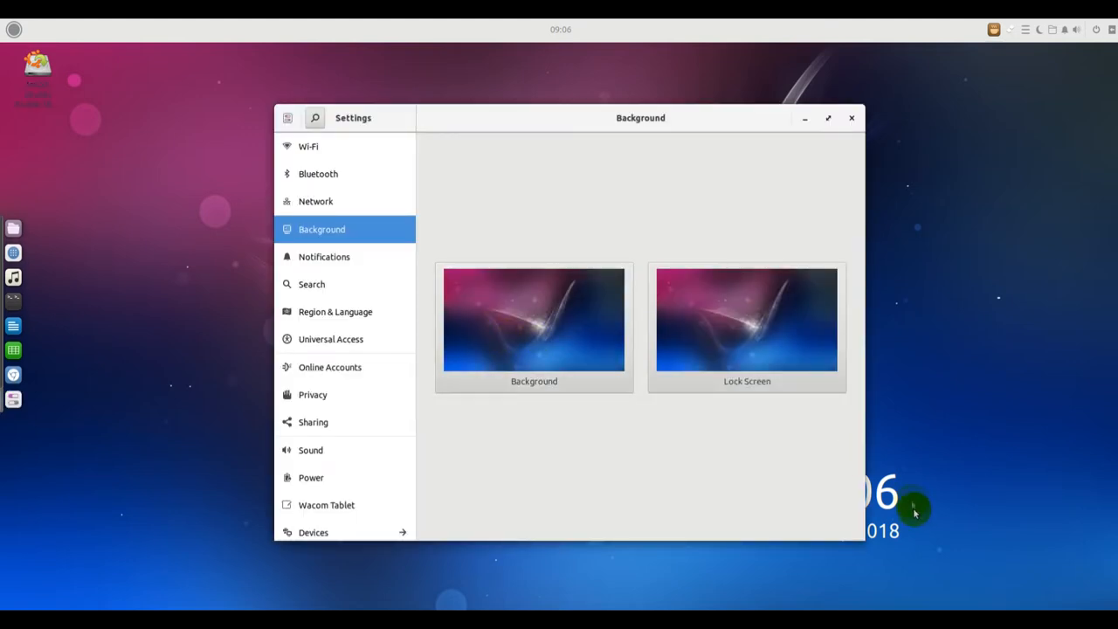
{"action": "left_click", "coordinate": [534, 319]}
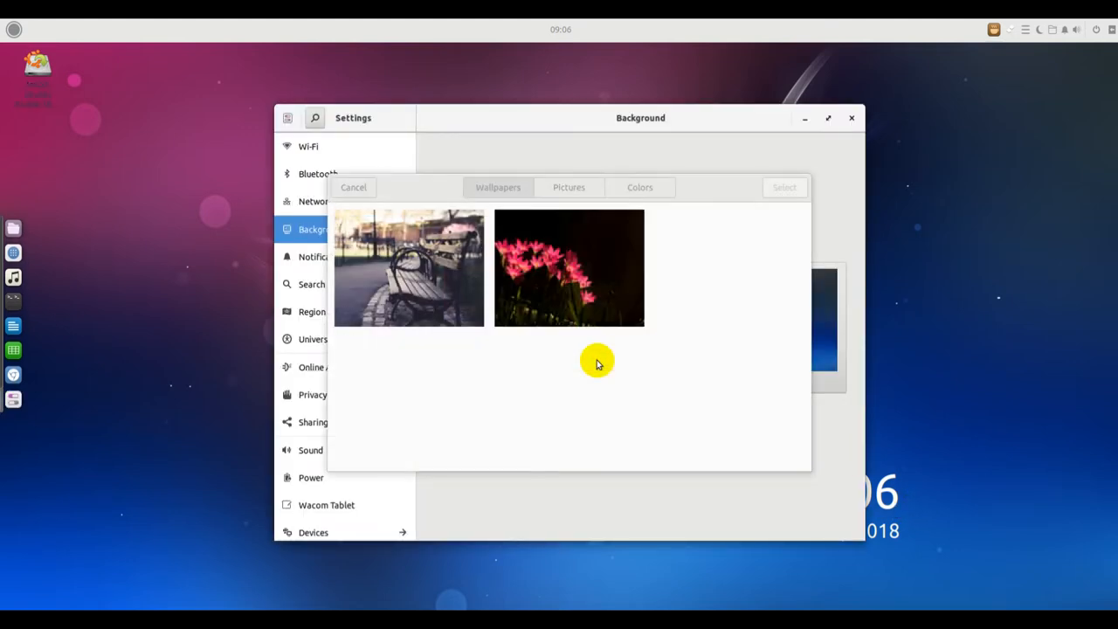
{"action": "scroll", "scroll_direction": "down", "scroll_amount": 3}
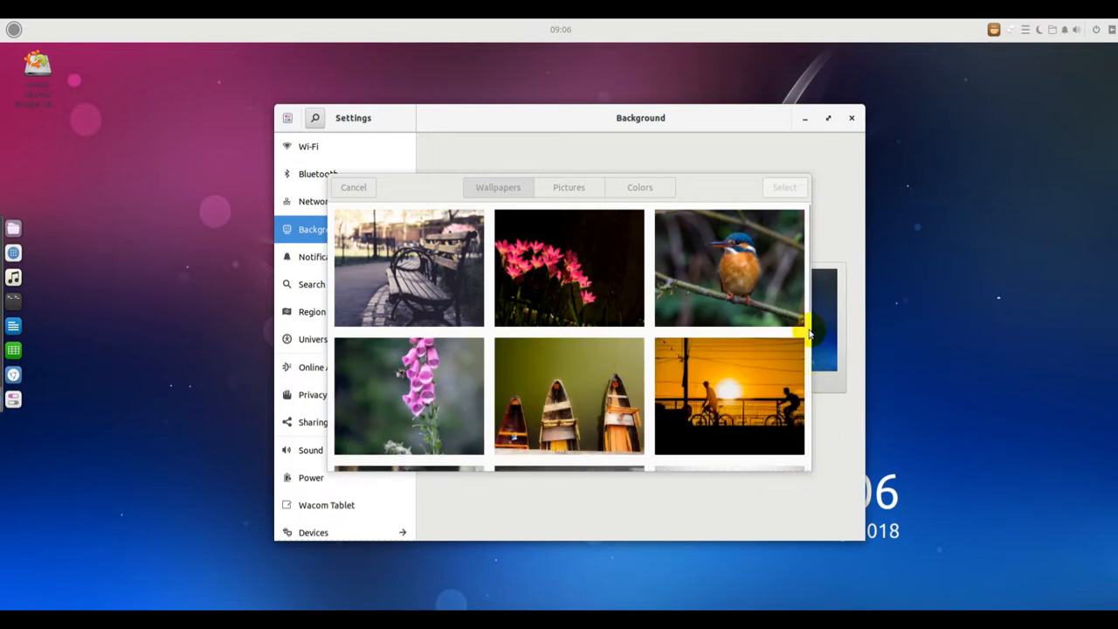
{"action": "scroll", "scroll_direction": "down", "scroll_amount": 3}
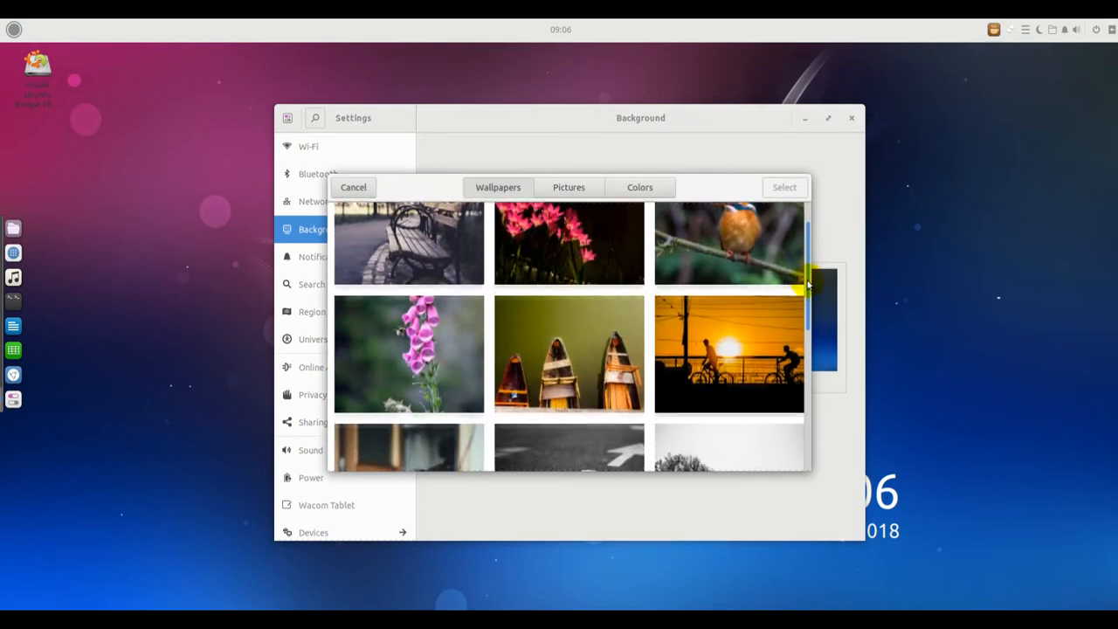
{"action": "scroll", "scroll_direction": "down", "scroll_amount": 3}
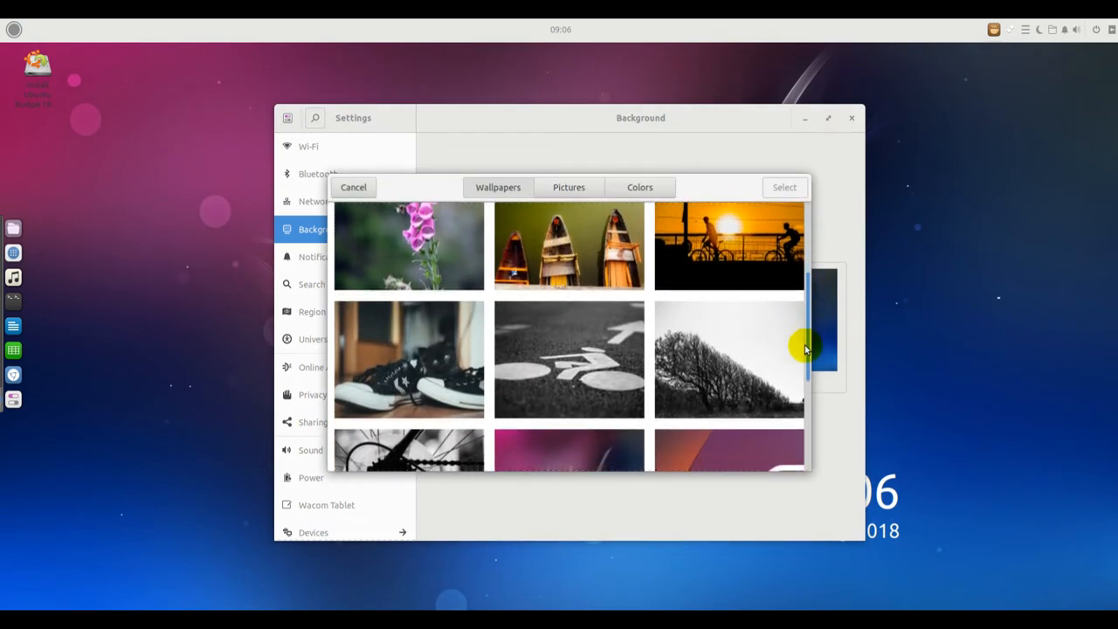
{"action": "scroll", "scroll_direction": "down", "scroll_amount": 3}
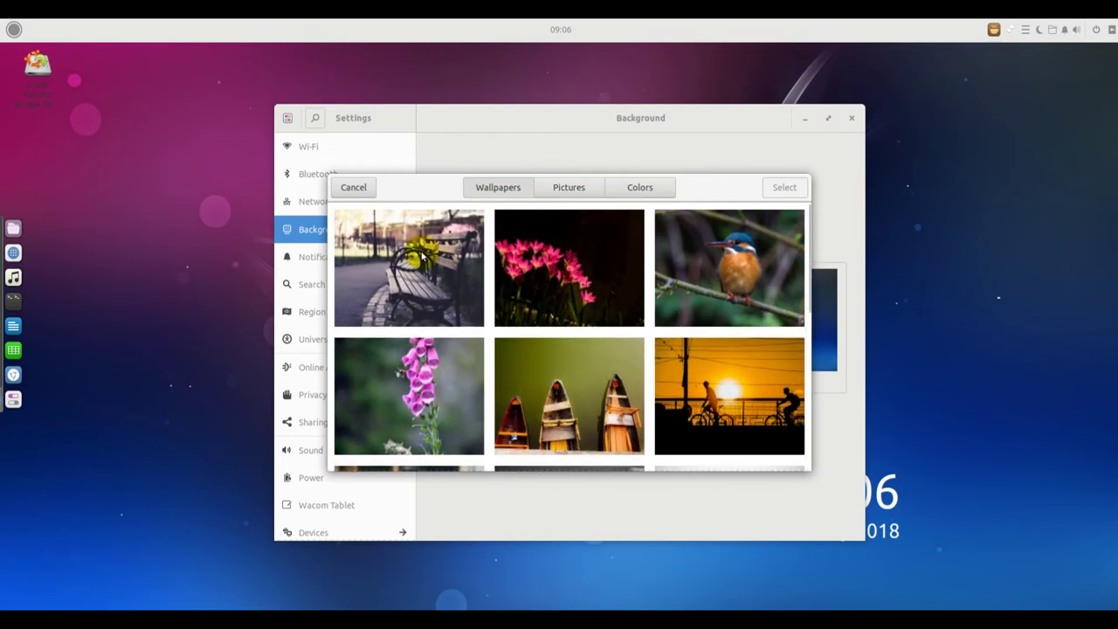
{"action": "mouse_move", "coordinate": [807, 252]}
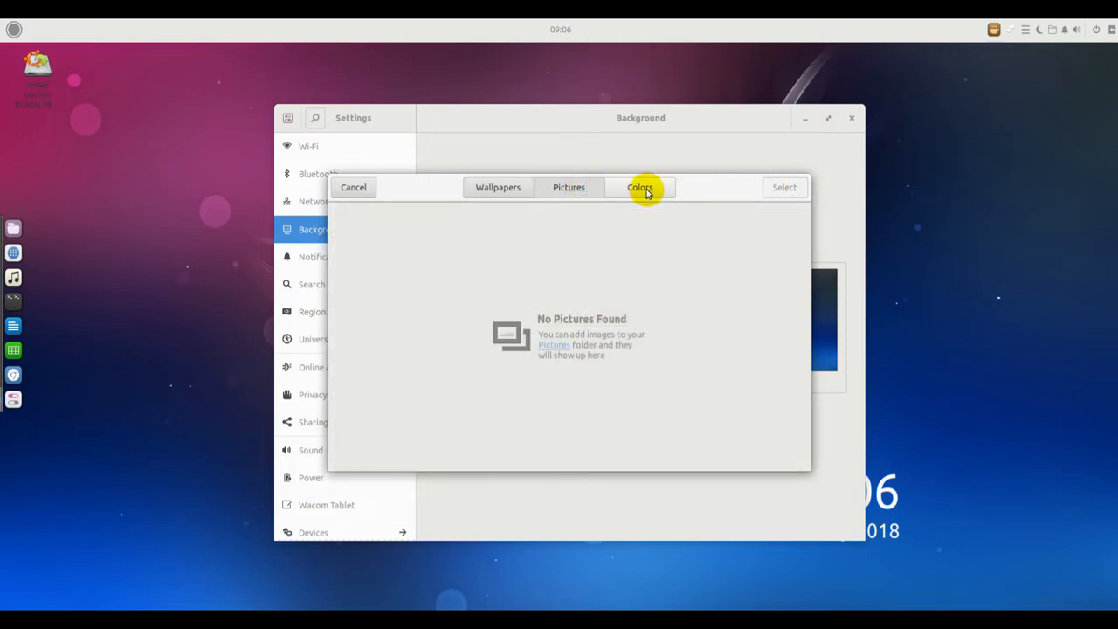
Look through the solid colours, return to Wallpapers and select the sunset cyclists photo.
{"action": "left_click", "coordinate": [639, 186]}
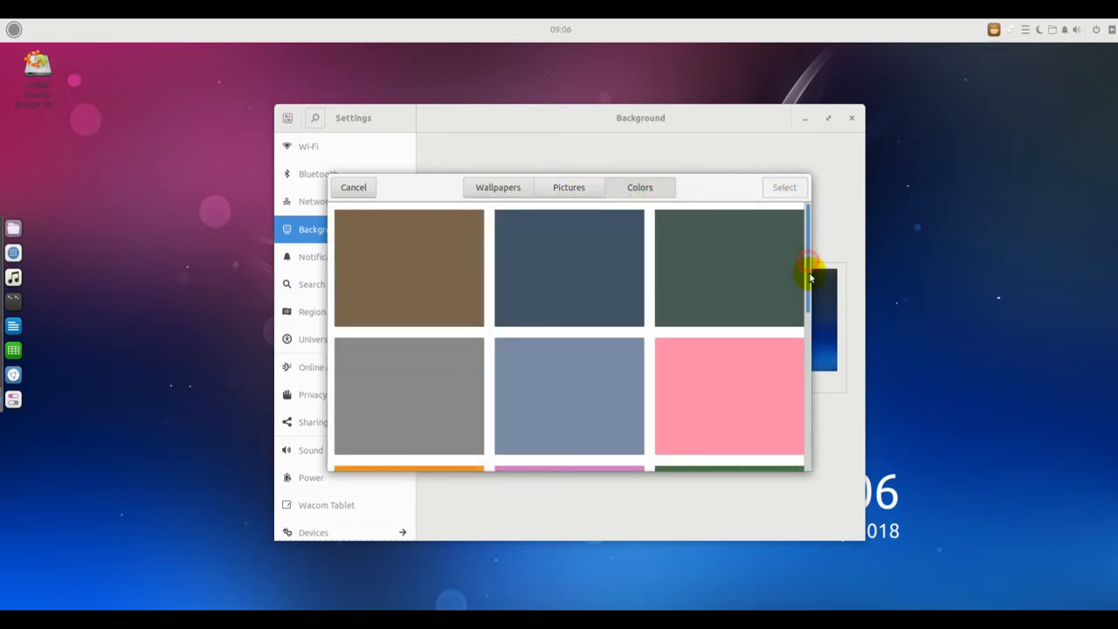
{"action": "scroll", "scroll_direction": "down", "scroll_amount": 3}
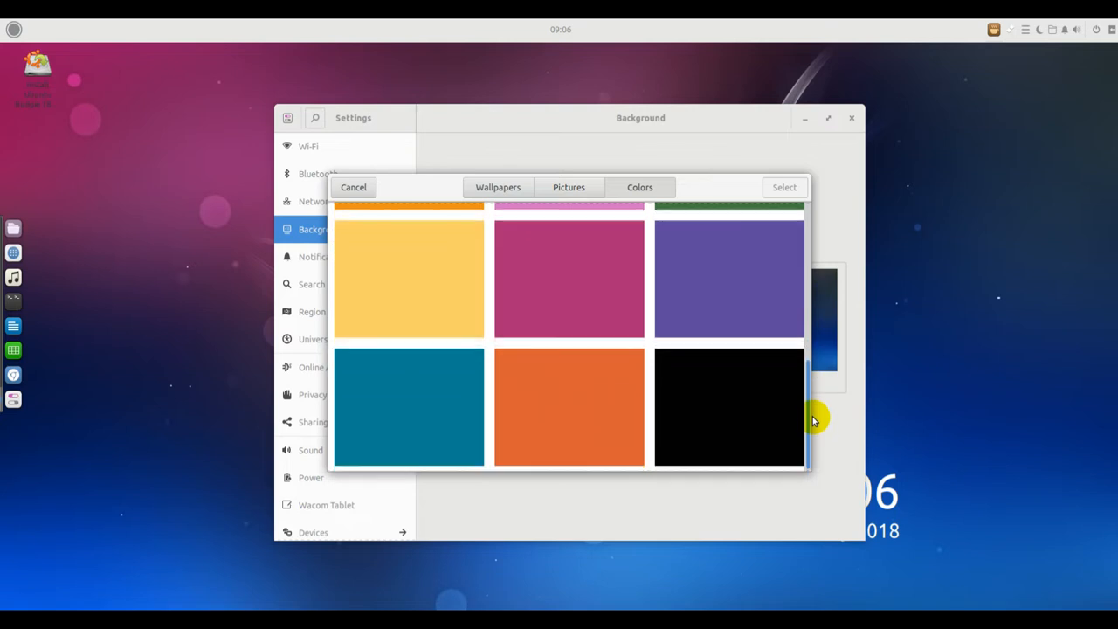
{"action": "scroll", "scroll_direction": "up", "scroll_amount": 3}
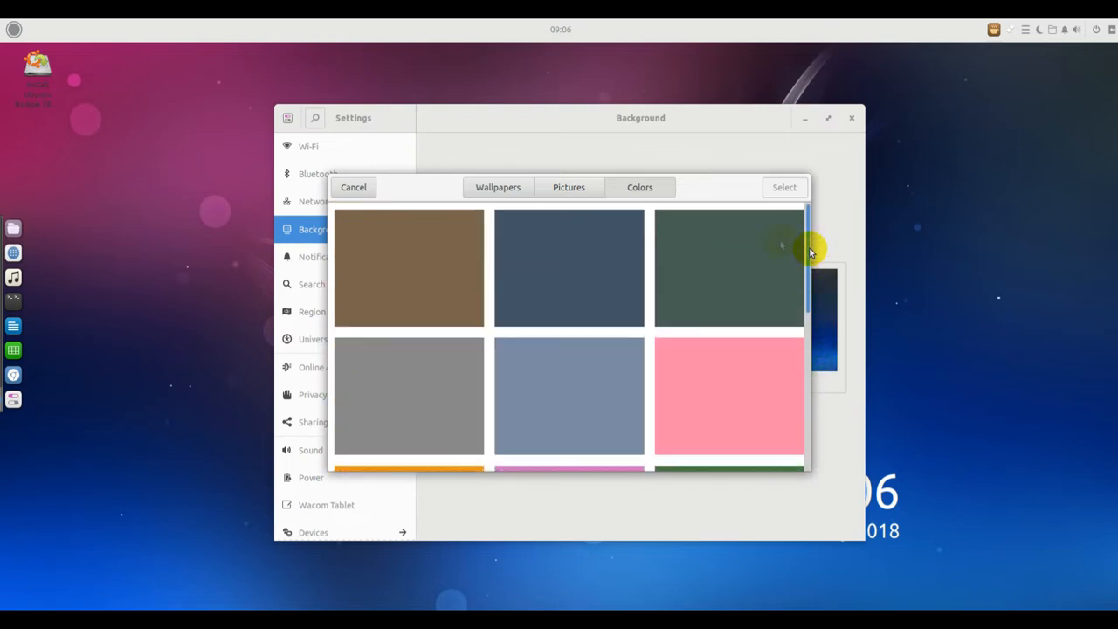
{"action": "left_click", "coordinate": [498, 187]}
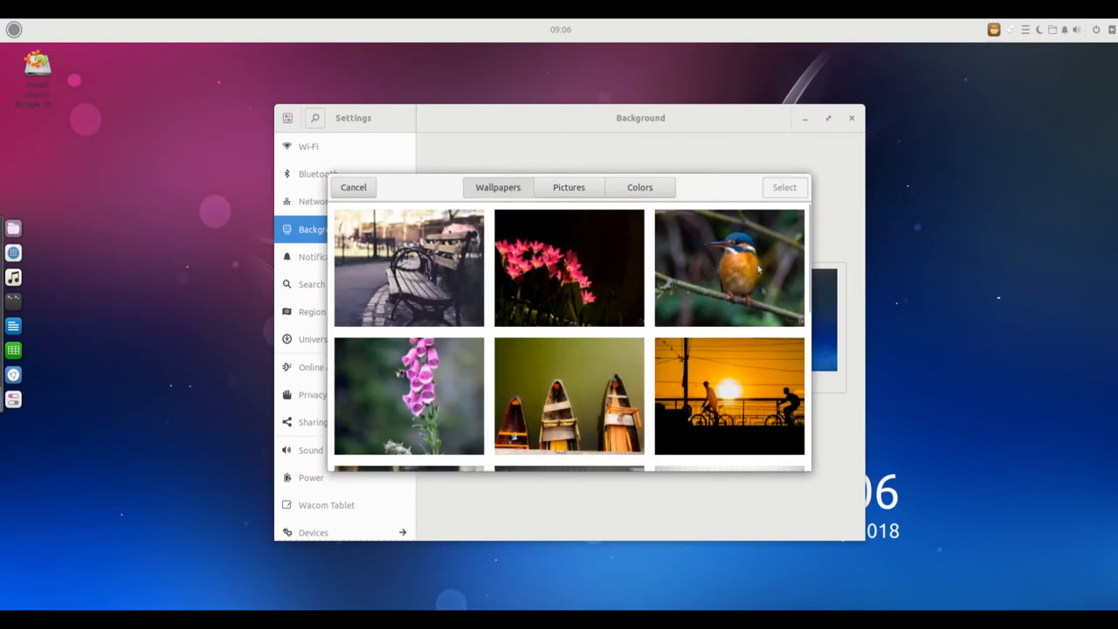
{"action": "scroll", "scroll_direction": "down", "scroll_amount": 3}
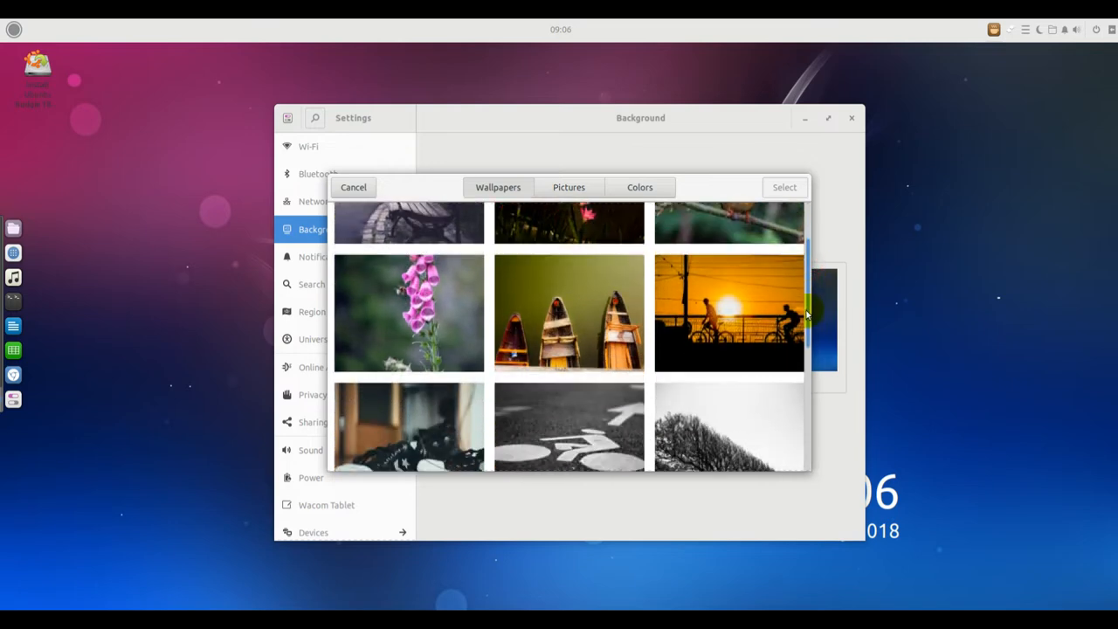
{"action": "left_click", "coordinate": [728, 312]}
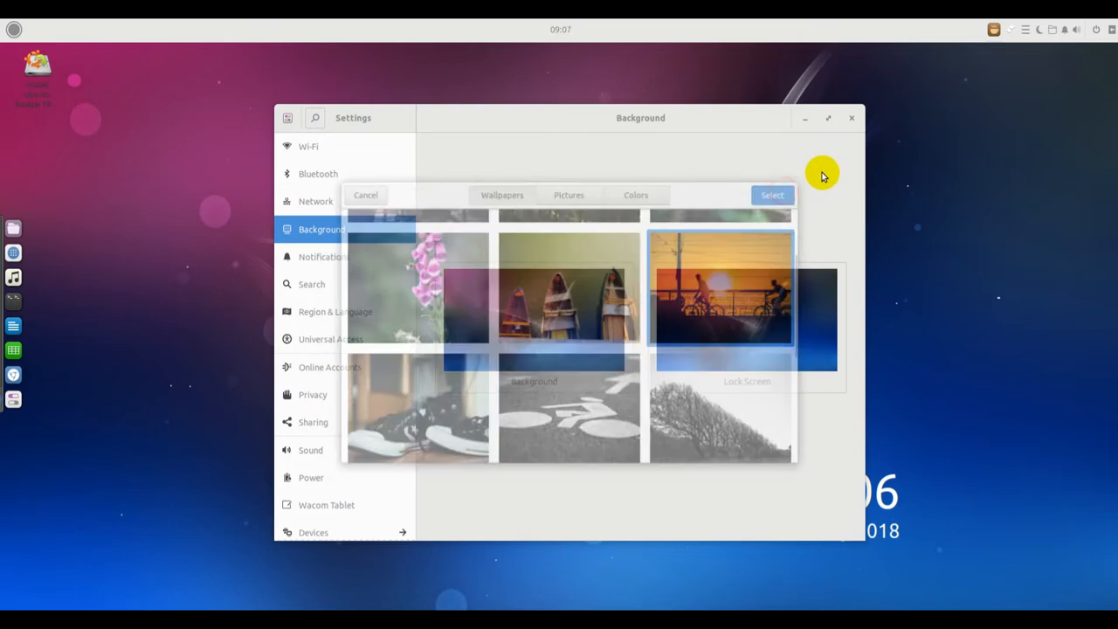
Peek at the Lock Screen picture chooser, cancel it, and close Settings to reveal the new wallpaper.
{"action": "left_click", "coordinate": [772, 194]}
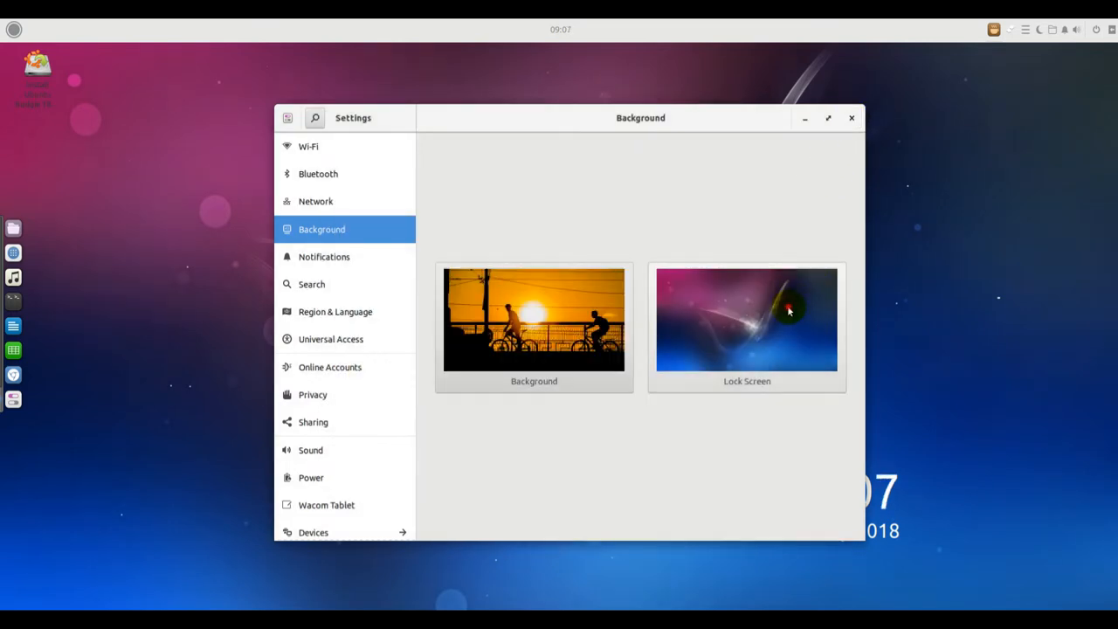
{"action": "left_click", "coordinate": [533, 319]}
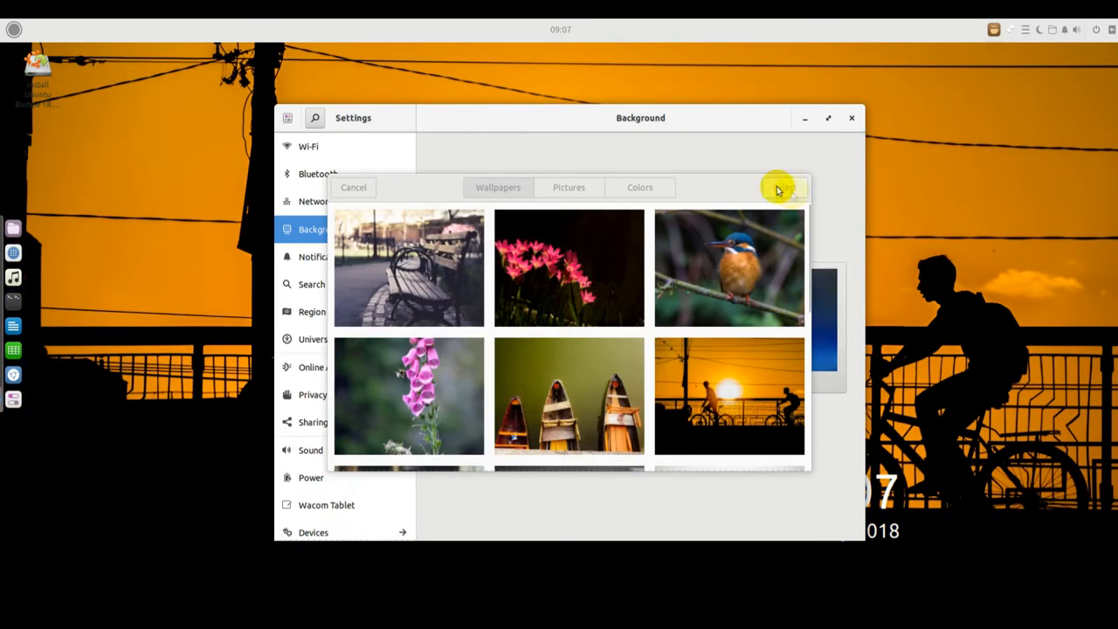
{"action": "left_click", "coordinate": [778, 186]}
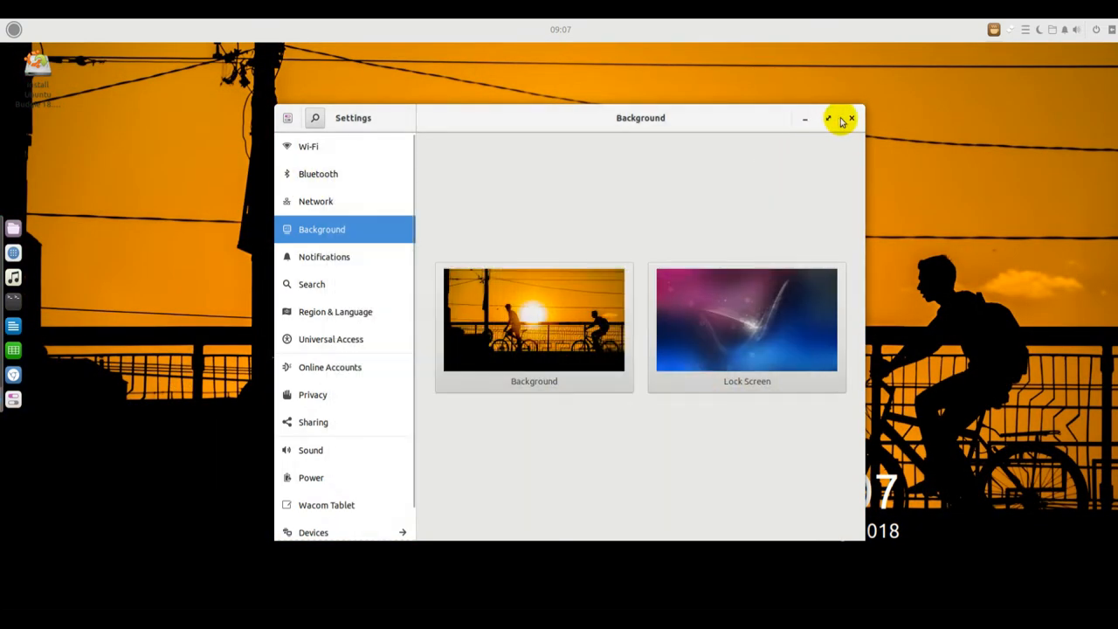
{"action": "left_click", "coordinate": [851, 118]}
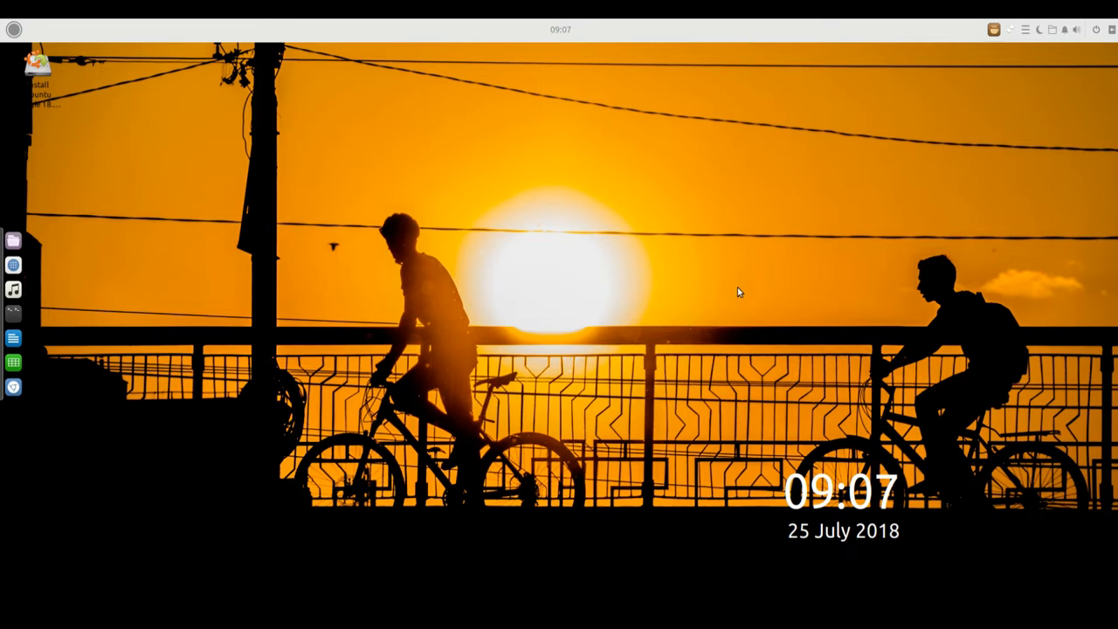
{"action": "mouse_move", "coordinate": [13, 265]}
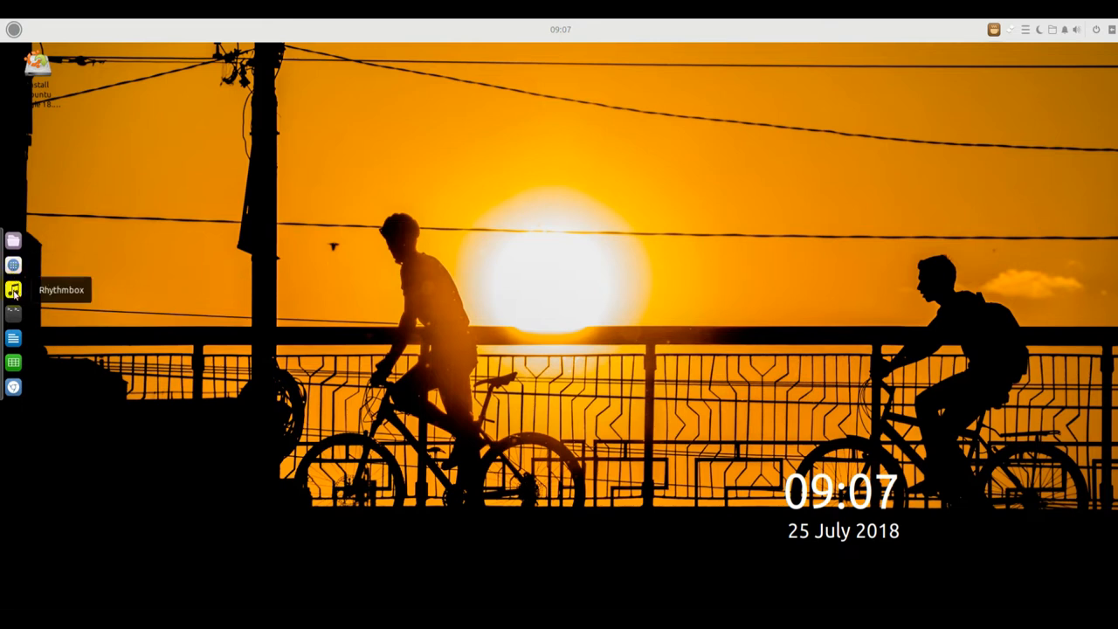
{"action": "mouse_move", "coordinate": [13, 338]}
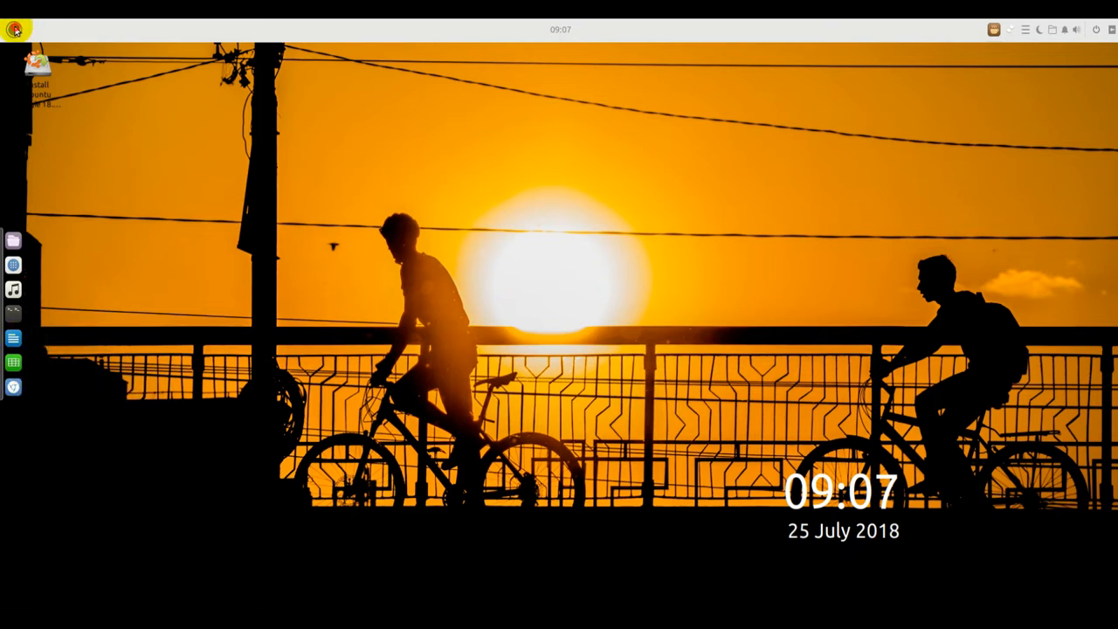
Browse the System Tools and Administration categories, ending on System Tools.
{"action": "left_click", "coordinate": [14, 28]}
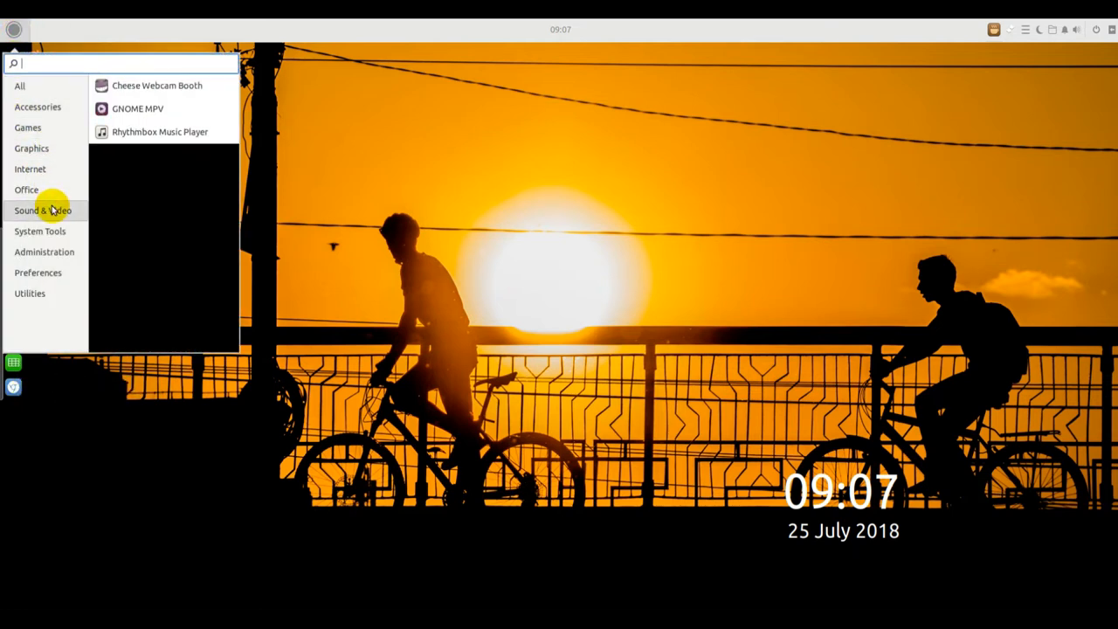
{"action": "left_click", "coordinate": [40, 230]}
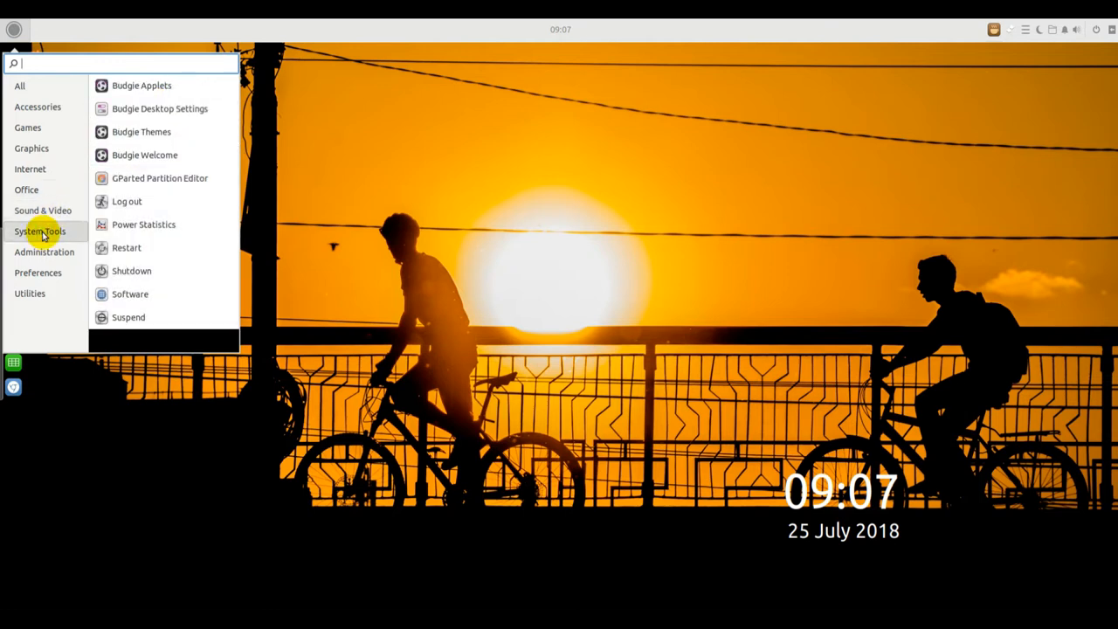
{"action": "left_click", "coordinate": [44, 251]}
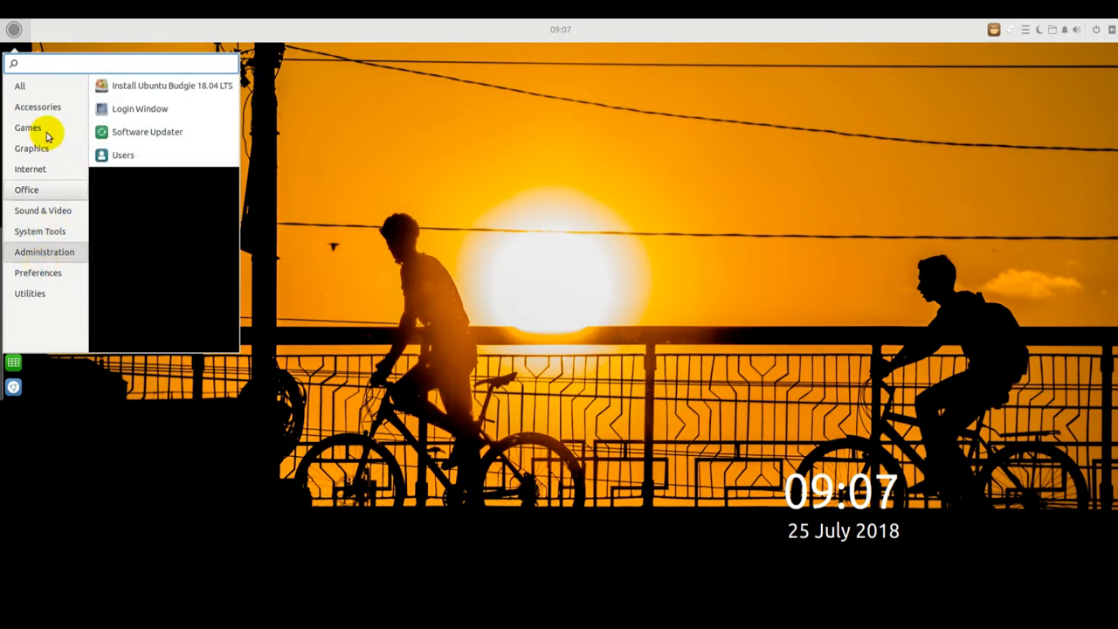
{"action": "mouse_move", "coordinate": [44, 251]}
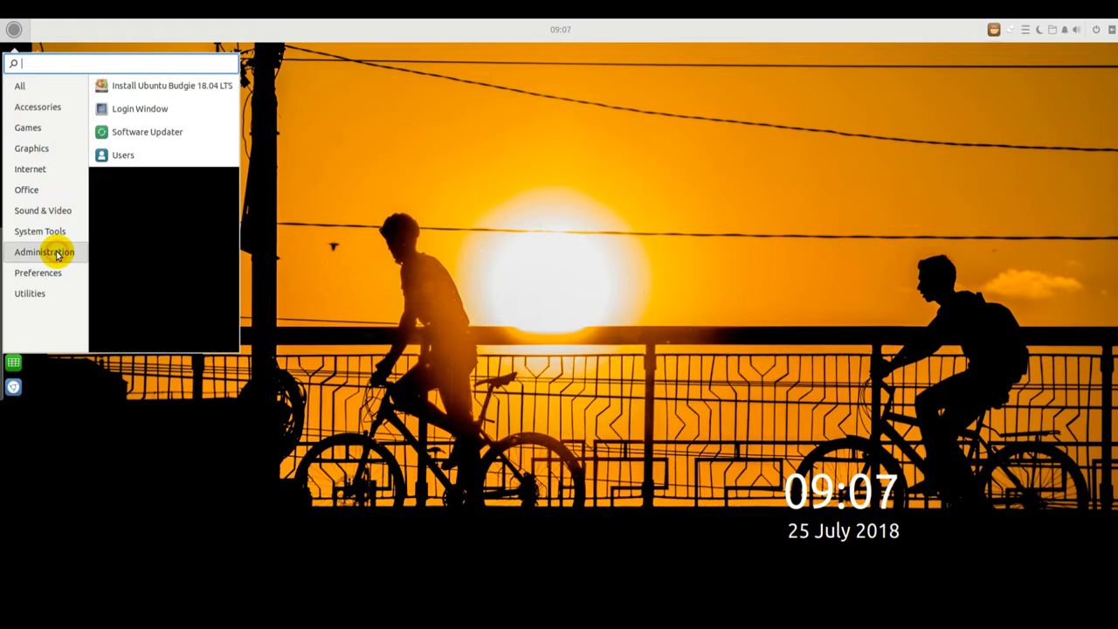
{"action": "left_click", "coordinate": [40, 230]}
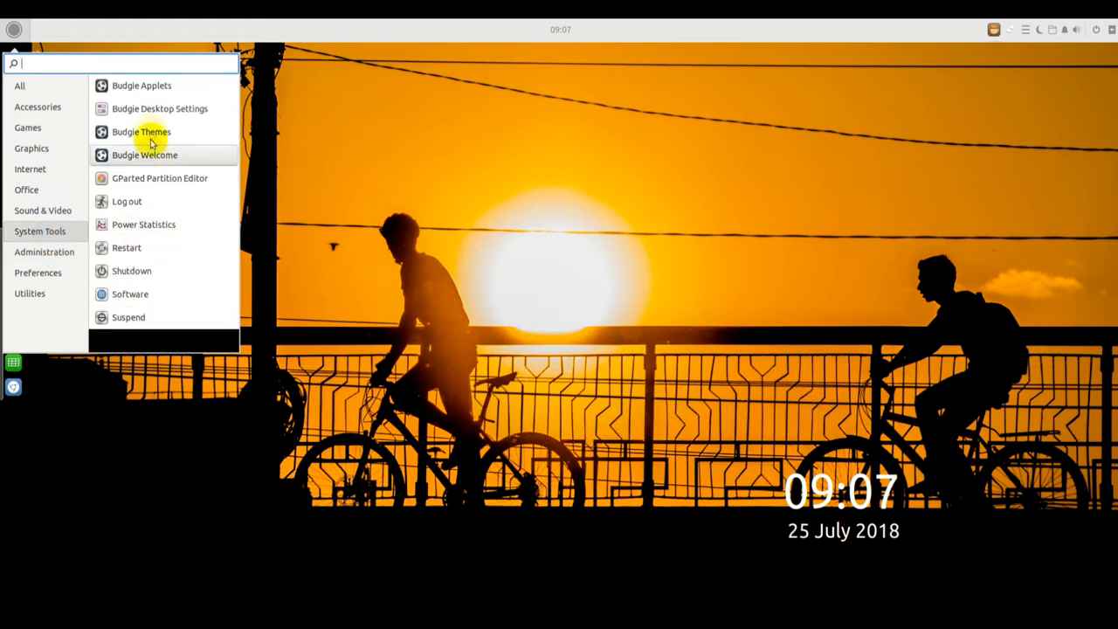
Set the Widgets theme to Arc on the Style page and close the settings.
{"action": "left_click", "coordinate": [160, 108]}
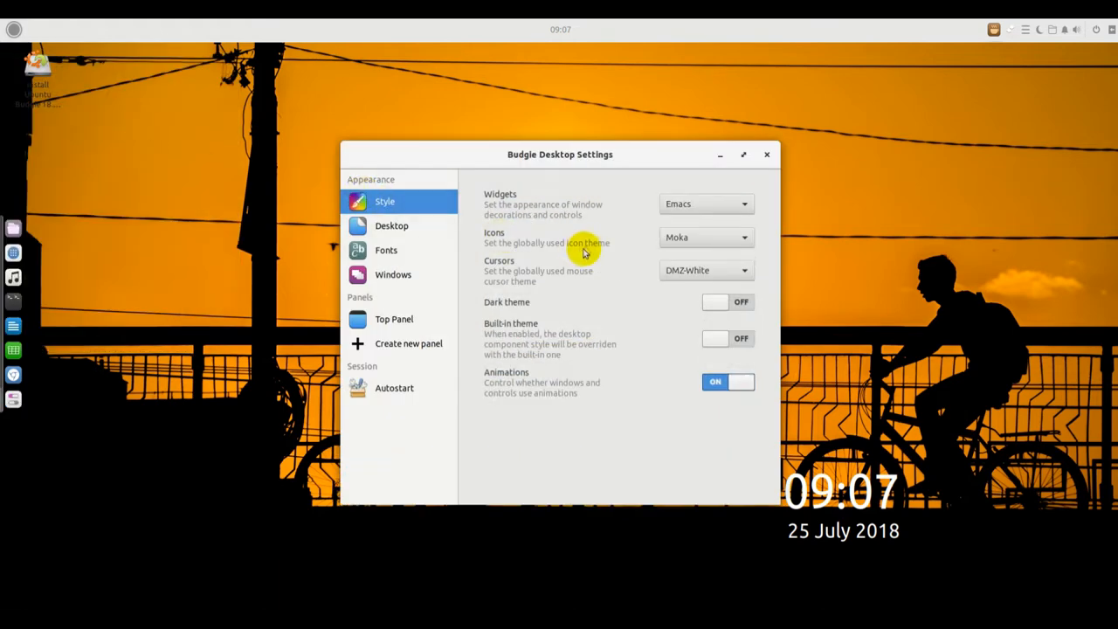
{"action": "left_click", "coordinate": [706, 203]}
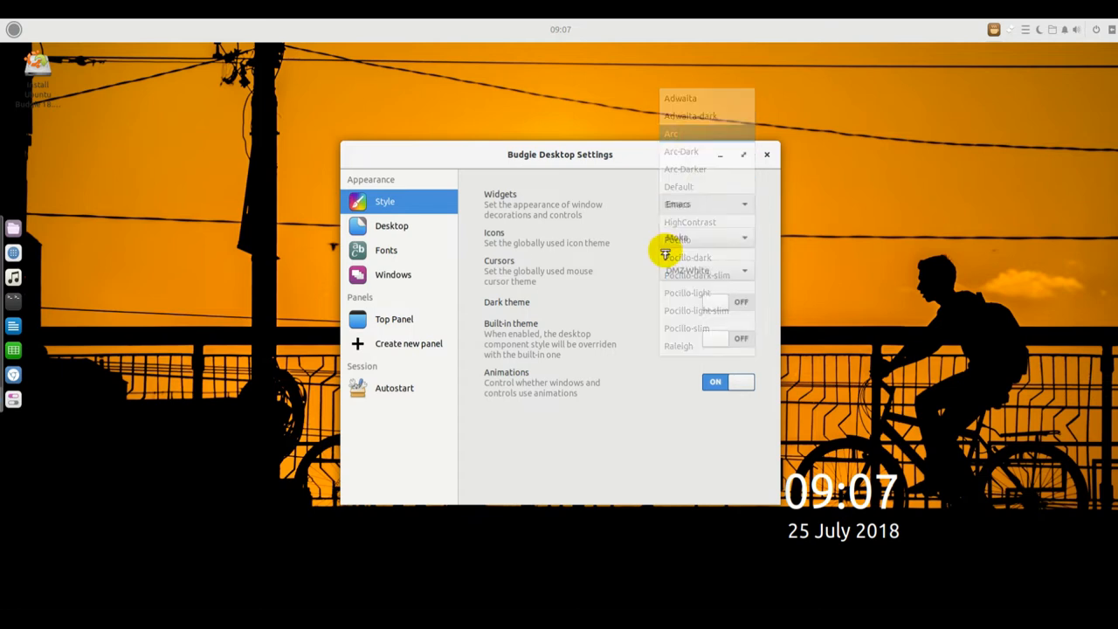
{"action": "left_click", "coordinate": [671, 134]}
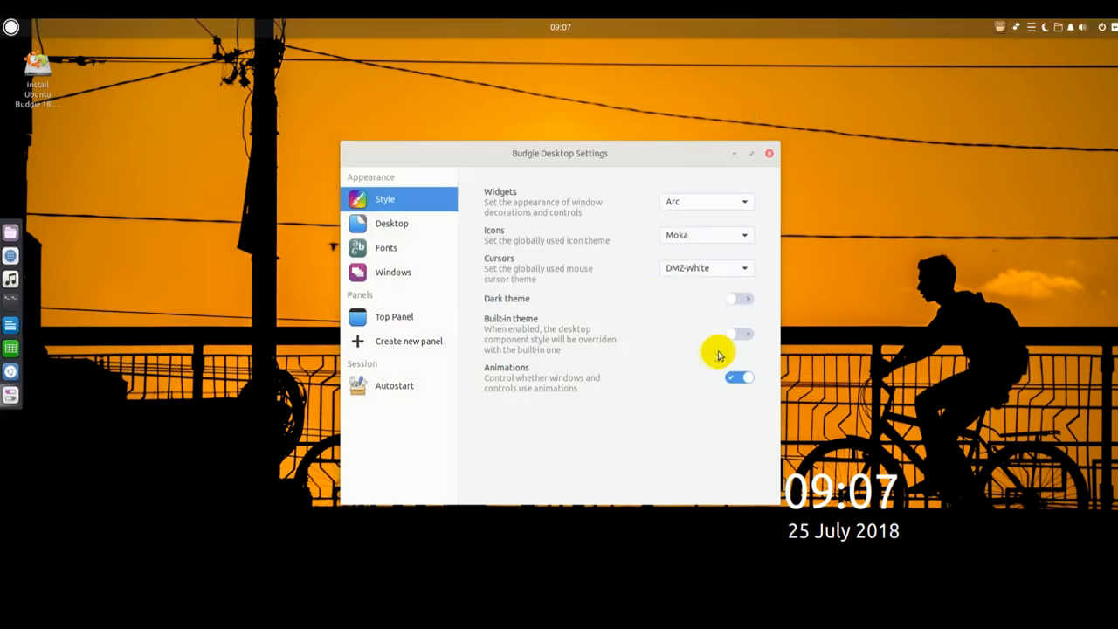
{"action": "left_click", "coordinate": [769, 153]}
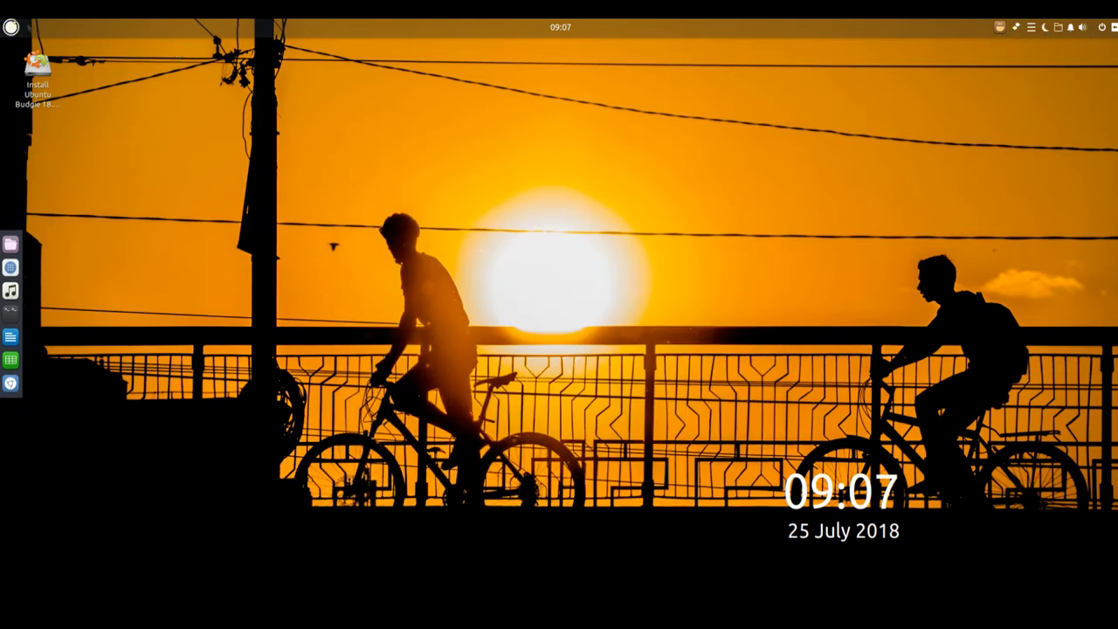
Launch Files from the menu, then Budgie Desktop Settings from the System Tools category.
{"action": "left_click", "coordinate": [12, 27]}
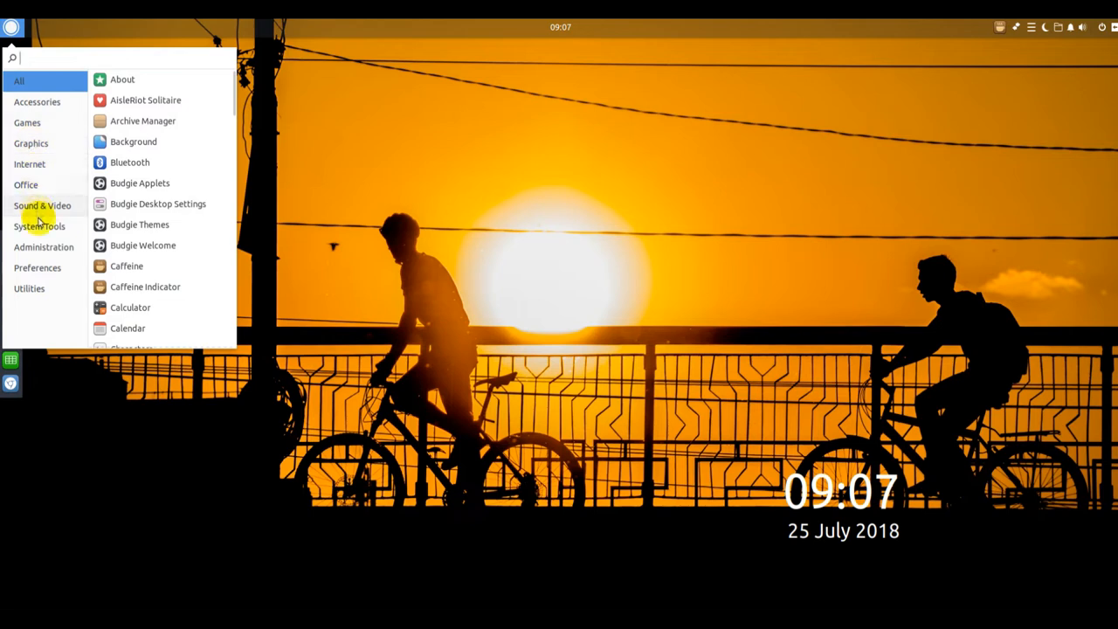
{"action": "left_click", "coordinate": [25, 184]}
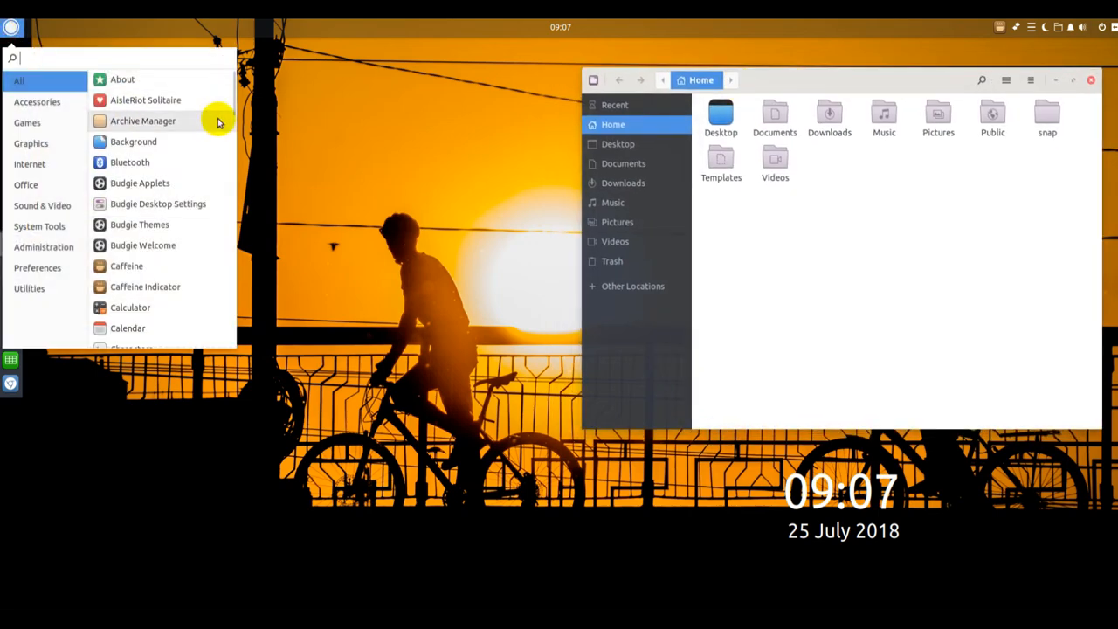
{"action": "left_click", "coordinate": [43, 247]}
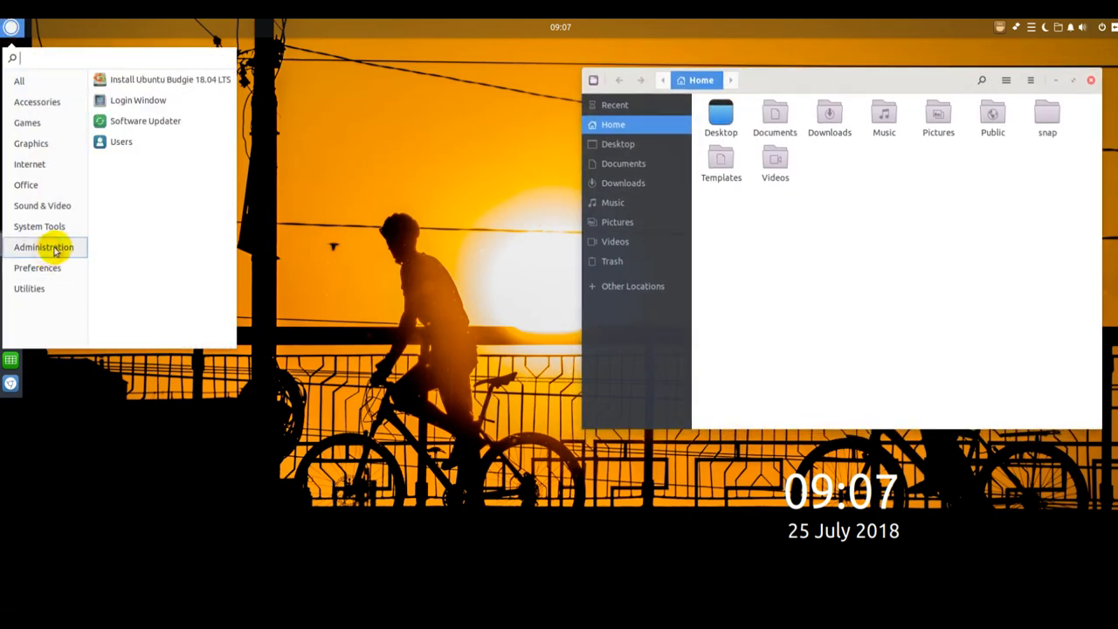
{"action": "left_click", "coordinate": [40, 226]}
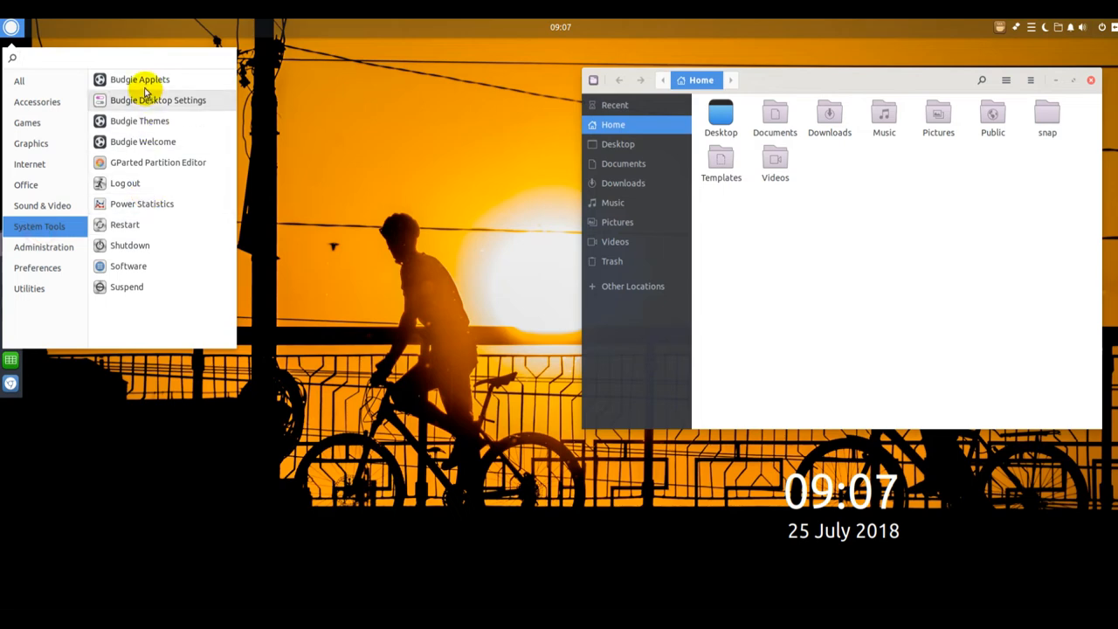
{"action": "left_click", "coordinate": [158, 99]}
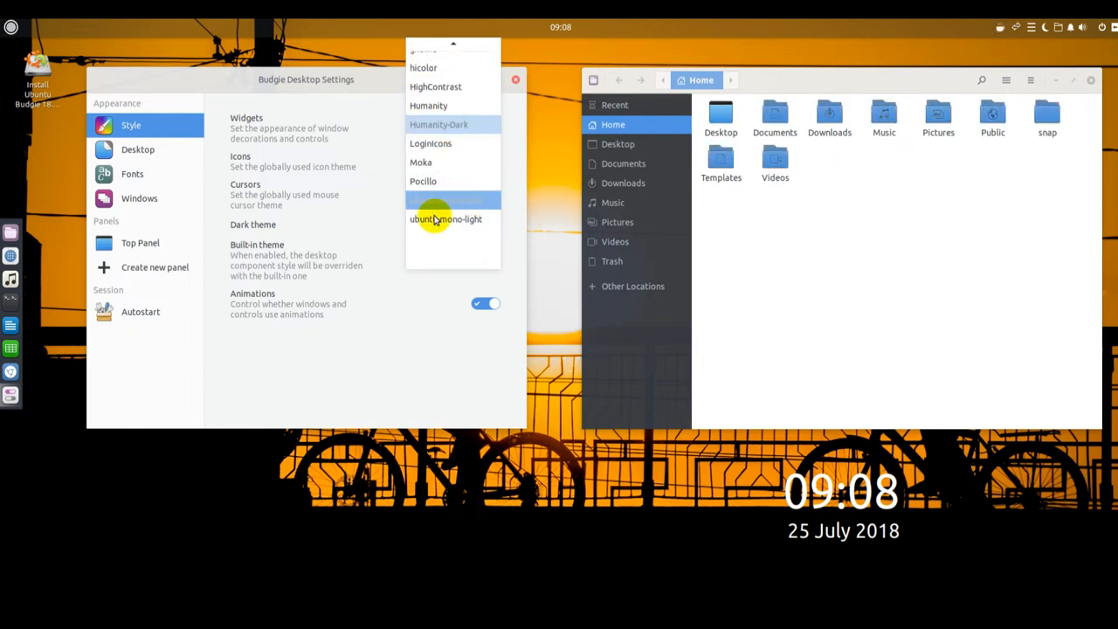
Try the Adwaita and Humanity icon themes, then settle on Moka.
{"action": "left_click", "coordinate": [422, 181]}
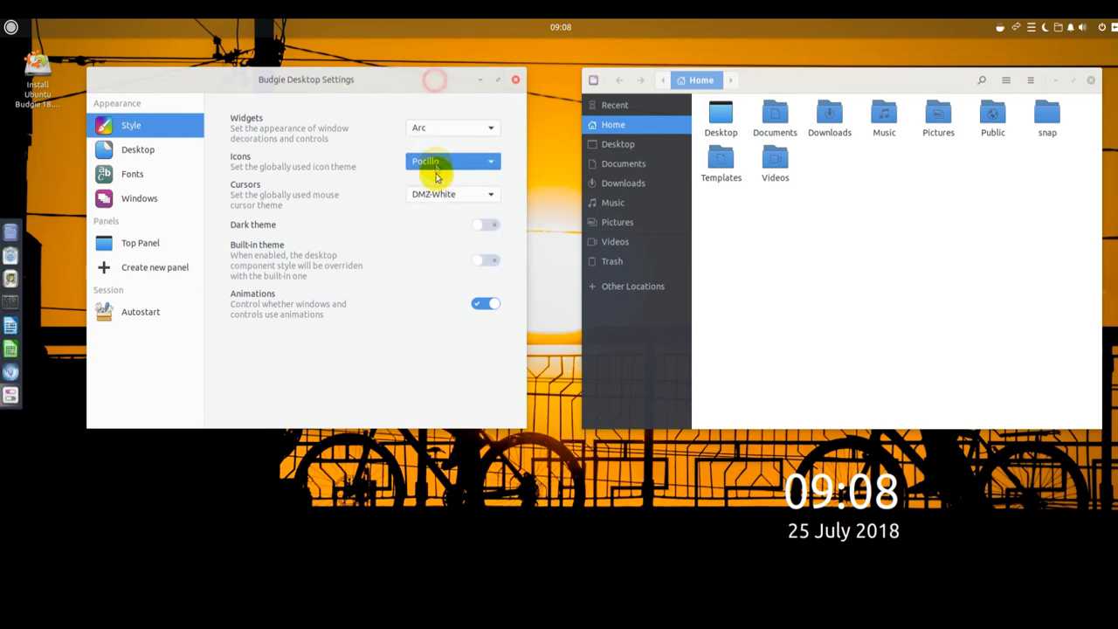
{"action": "left_click", "coordinate": [450, 161]}
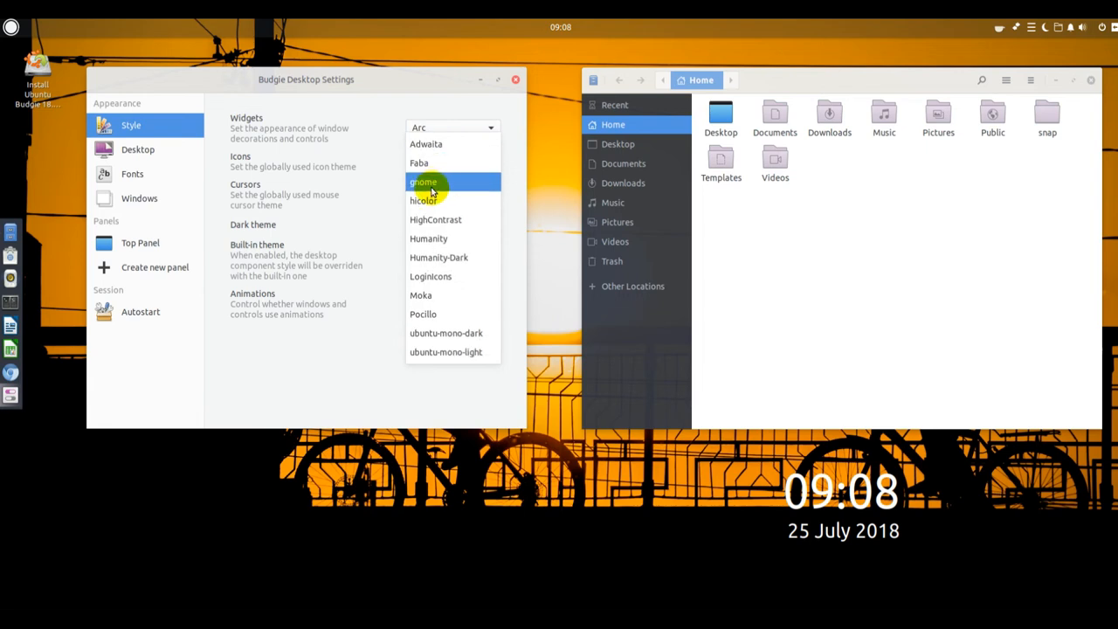
{"action": "left_click", "coordinate": [425, 143]}
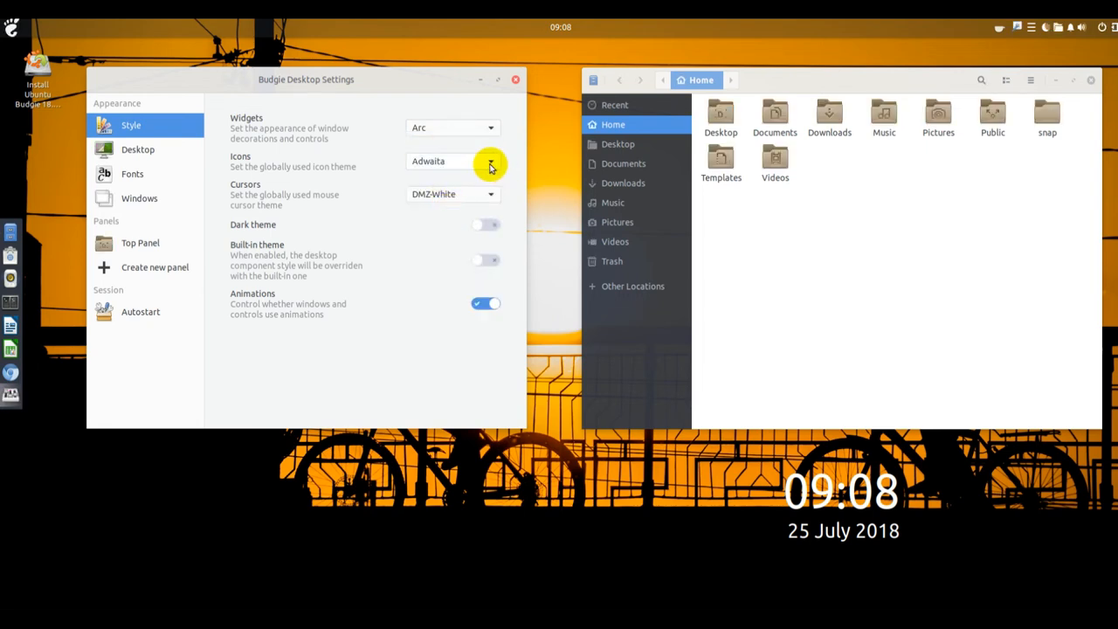
{"action": "left_click", "coordinate": [490, 166]}
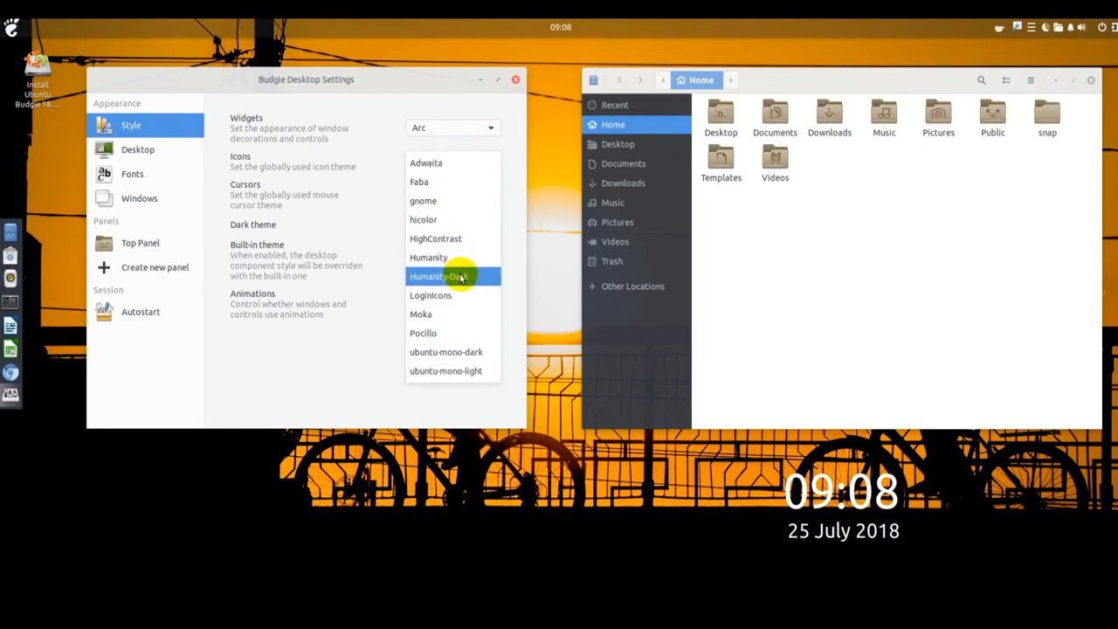
{"action": "left_click", "coordinate": [428, 256]}
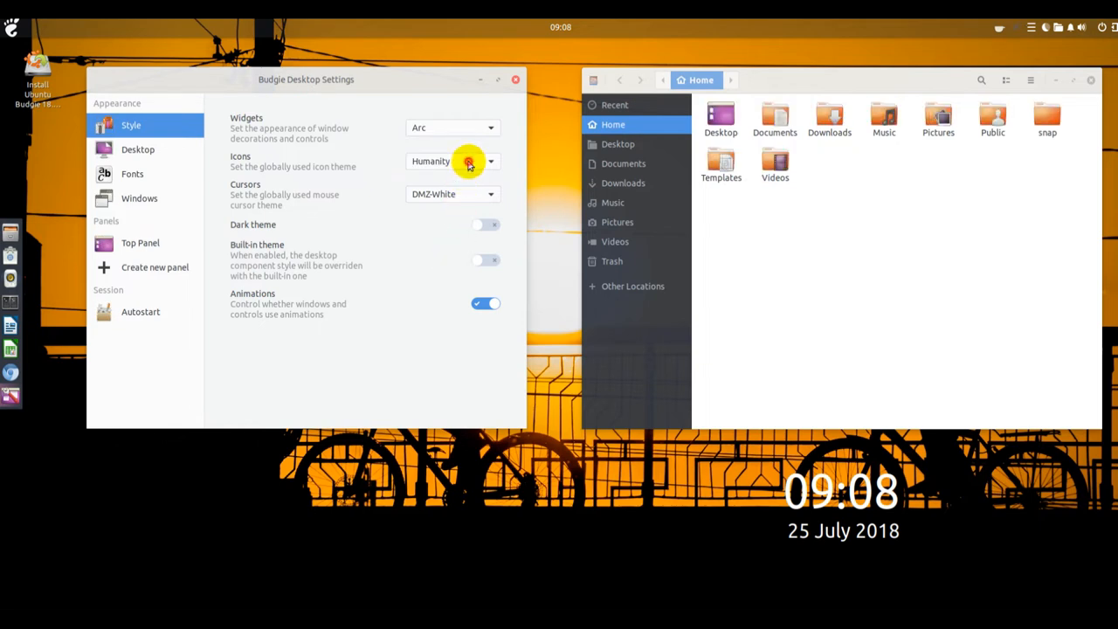
{"action": "left_click", "coordinate": [489, 161]}
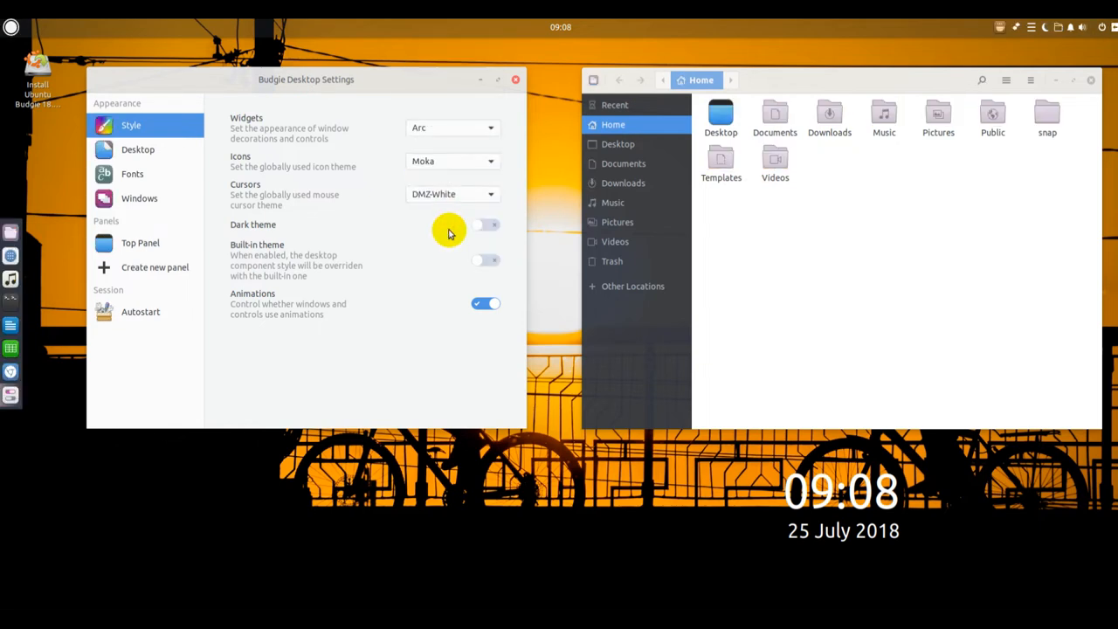
Set cursors to DMZ-Black and widgets to Pocillo, then close the settings.
{"action": "left_click", "coordinate": [452, 193]}
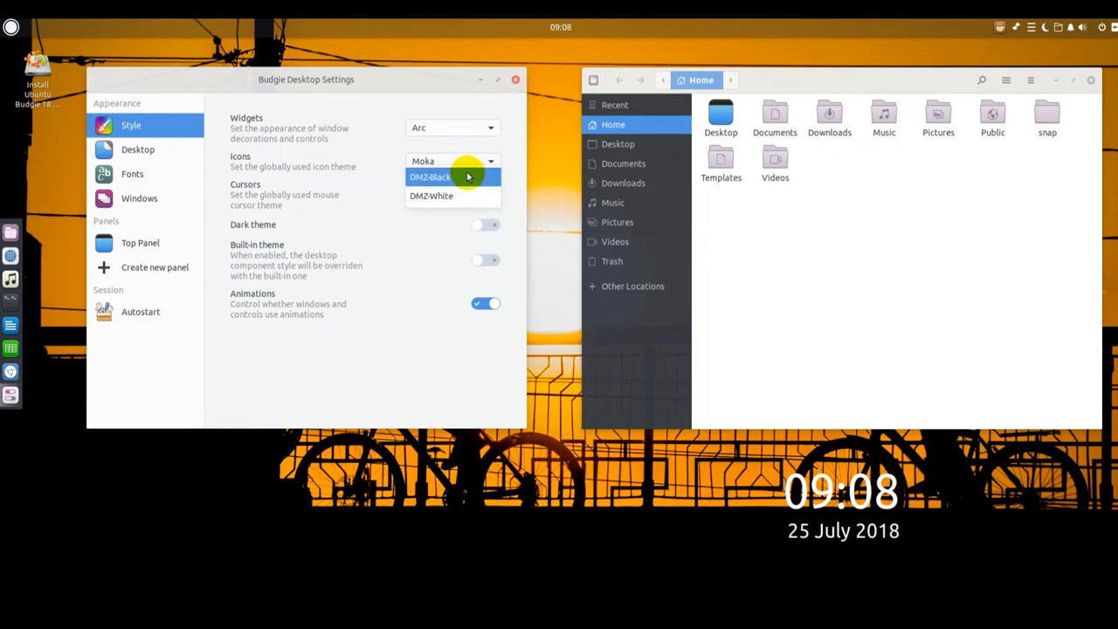
{"action": "left_click", "coordinate": [430, 176]}
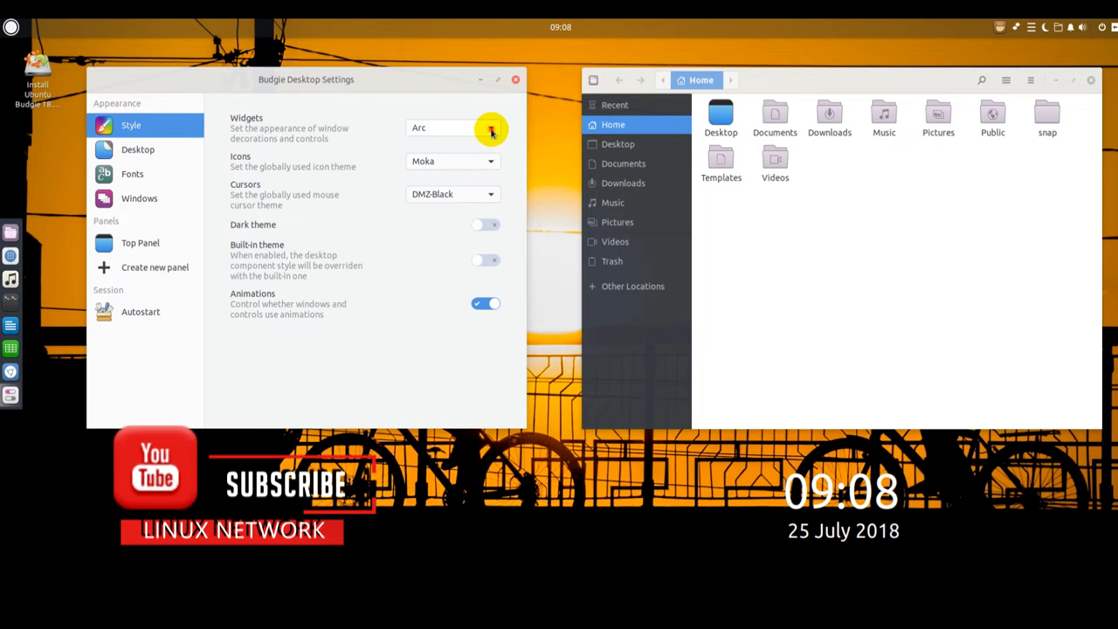
{"action": "left_click", "coordinate": [491, 128]}
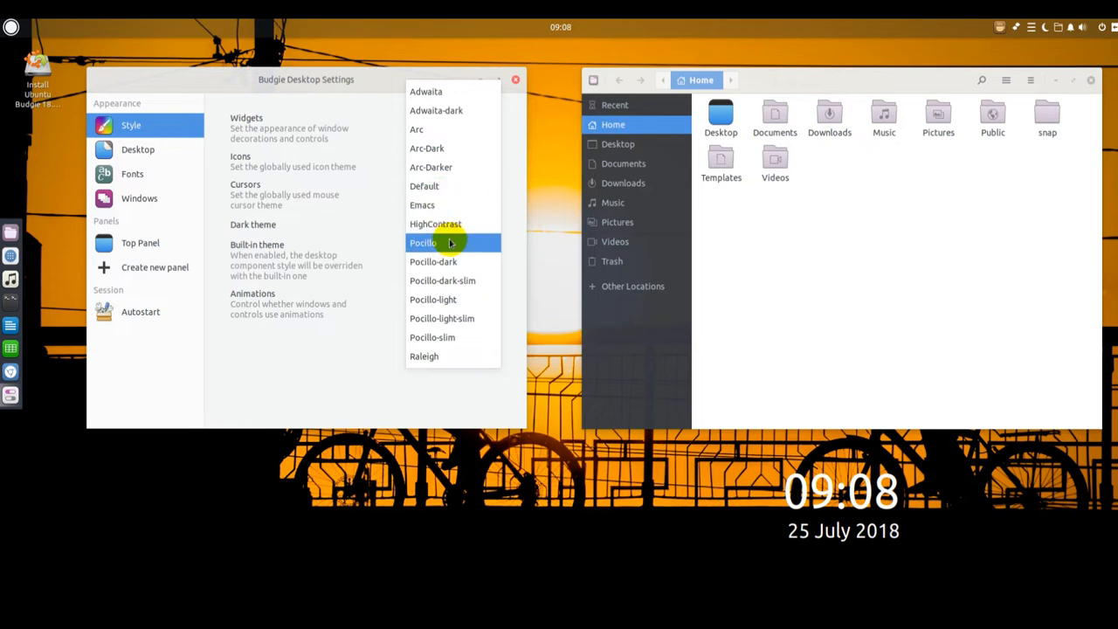
{"action": "left_click", "coordinate": [423, 242]}
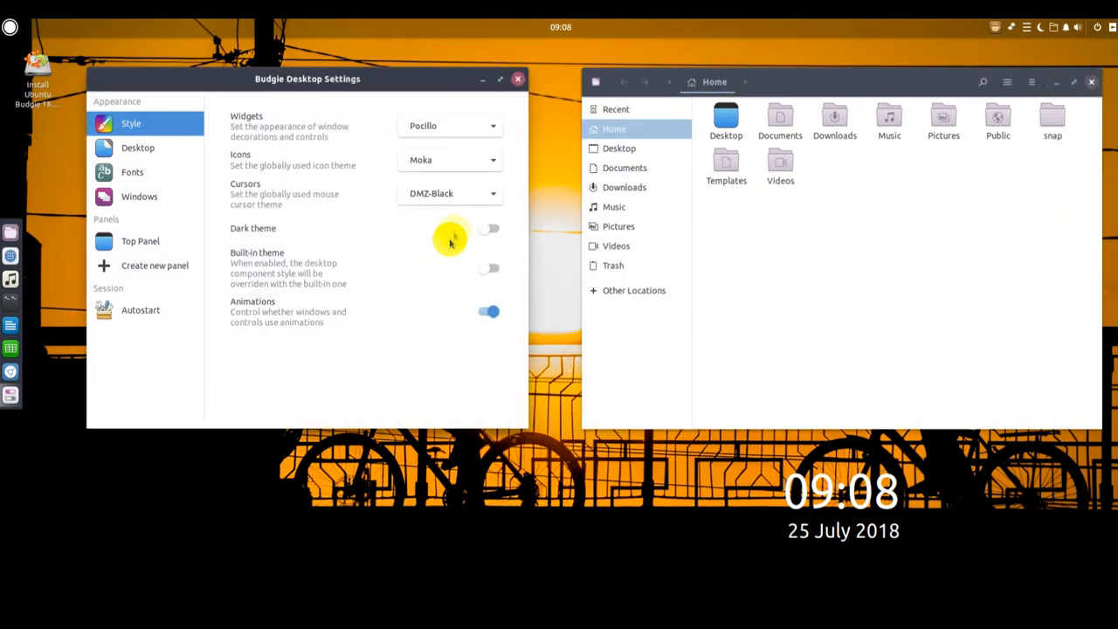
{"action": "left_click", "coordinate": [518, 79]}
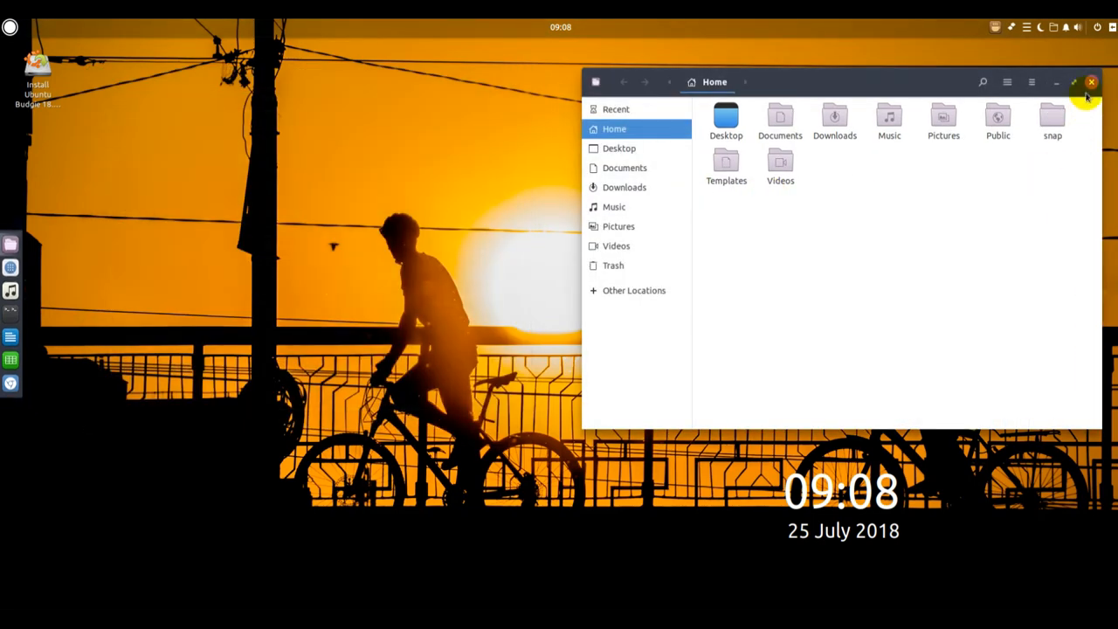
{"action": "right_click", "coordinate": [544, 291]}
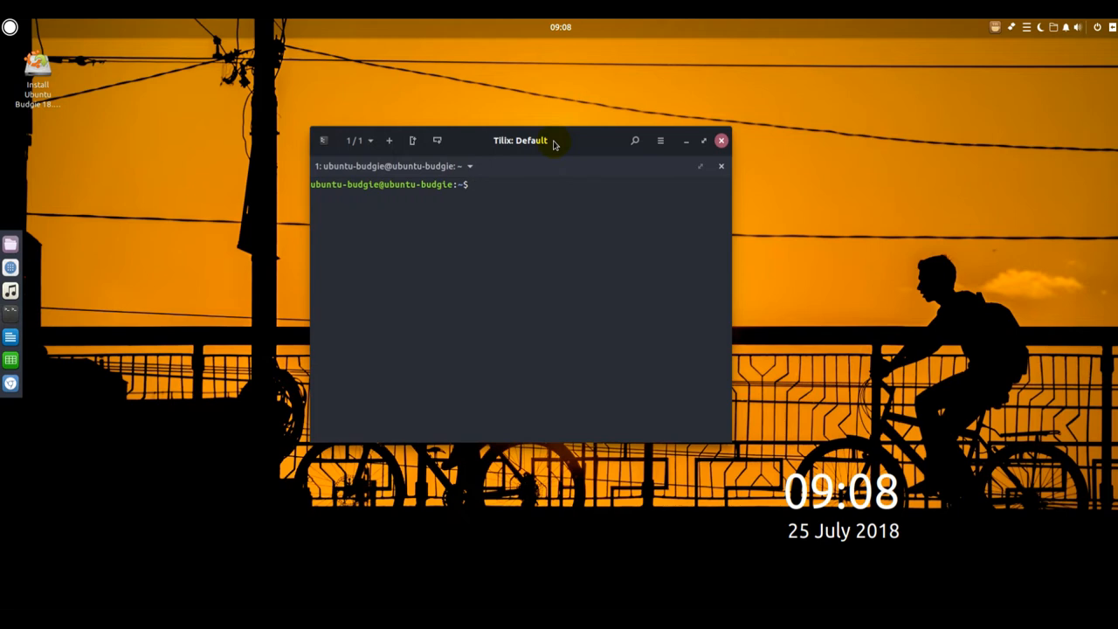
Run uname -a to show kernel 4.15.0-20-generic, then close Tilix and Budgie Welcome.
{"action": "type", "text": "uname -a"}
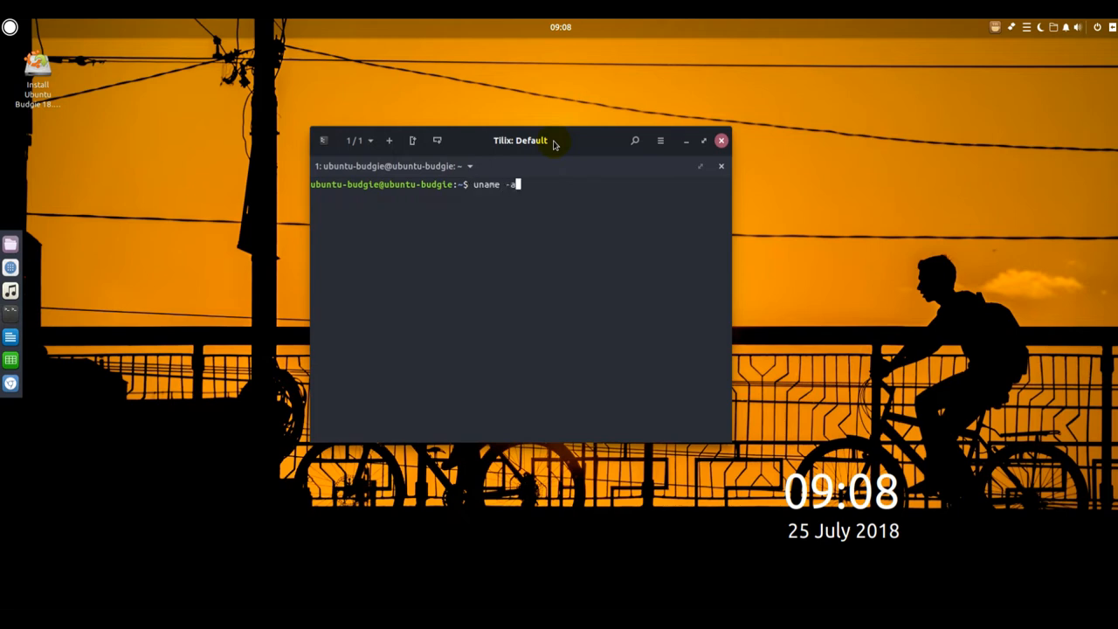
{"action": "key", "text": "Return"}
{"action": "type", "text": "uname -r"}
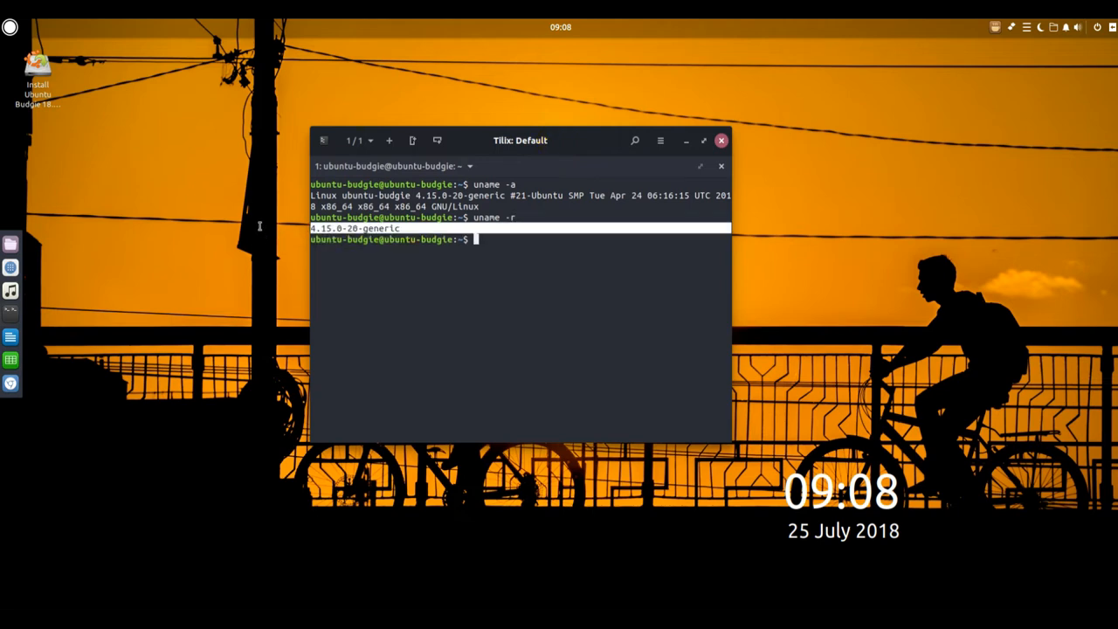
{"action": "mouse_move", "coordinate": [721, 141]}
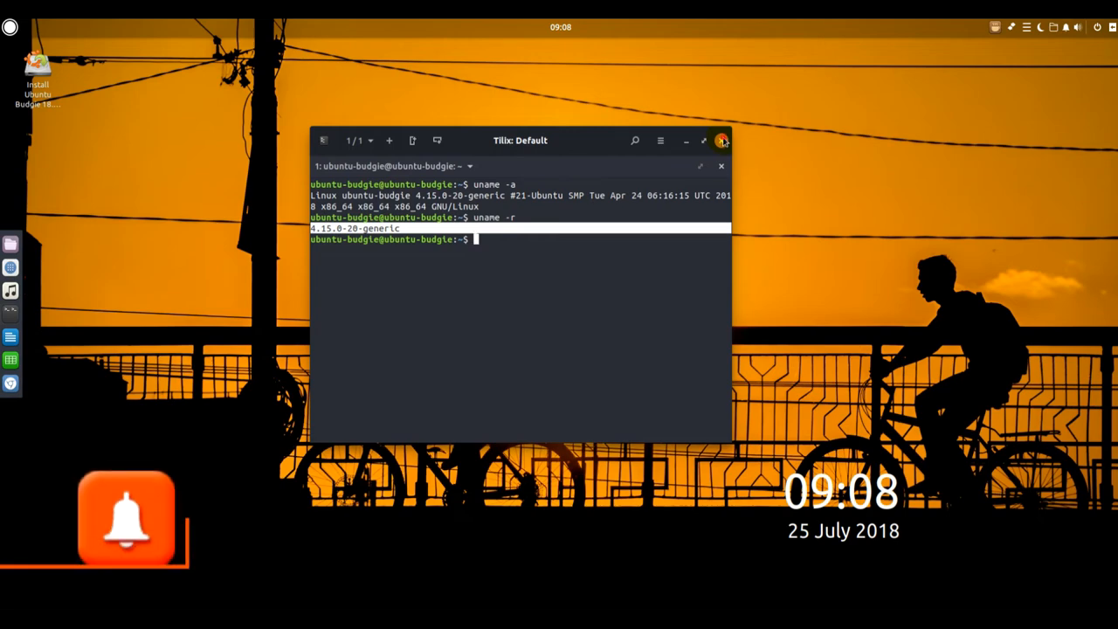
{"action": "left_click", "coordinate": [722, 140]}
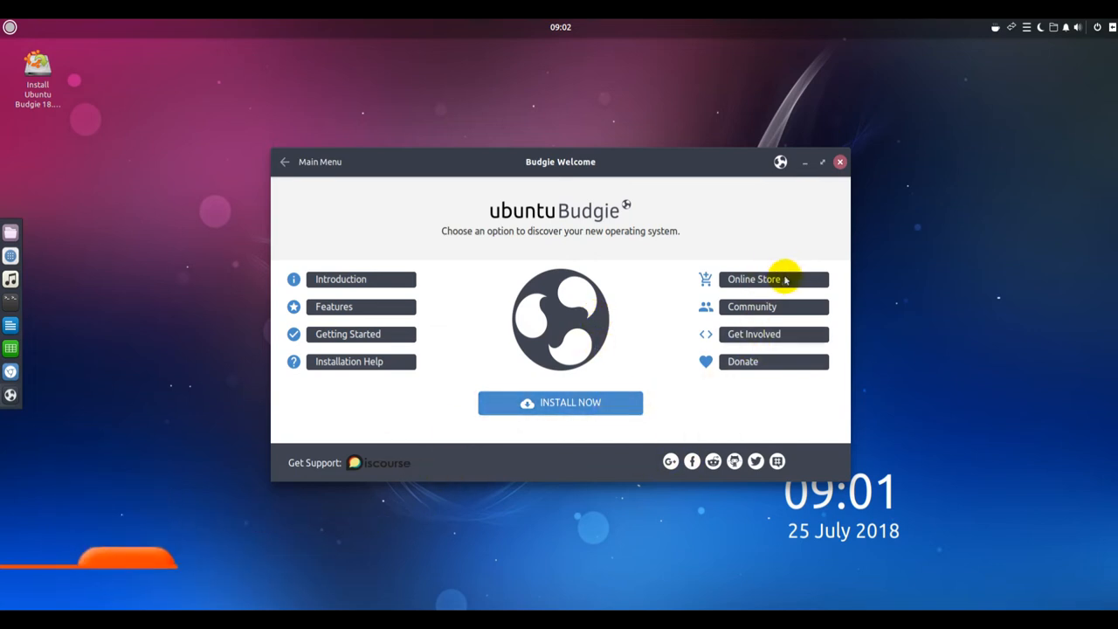
{"action": "mouse_move", "coordinate": [838, 163]}
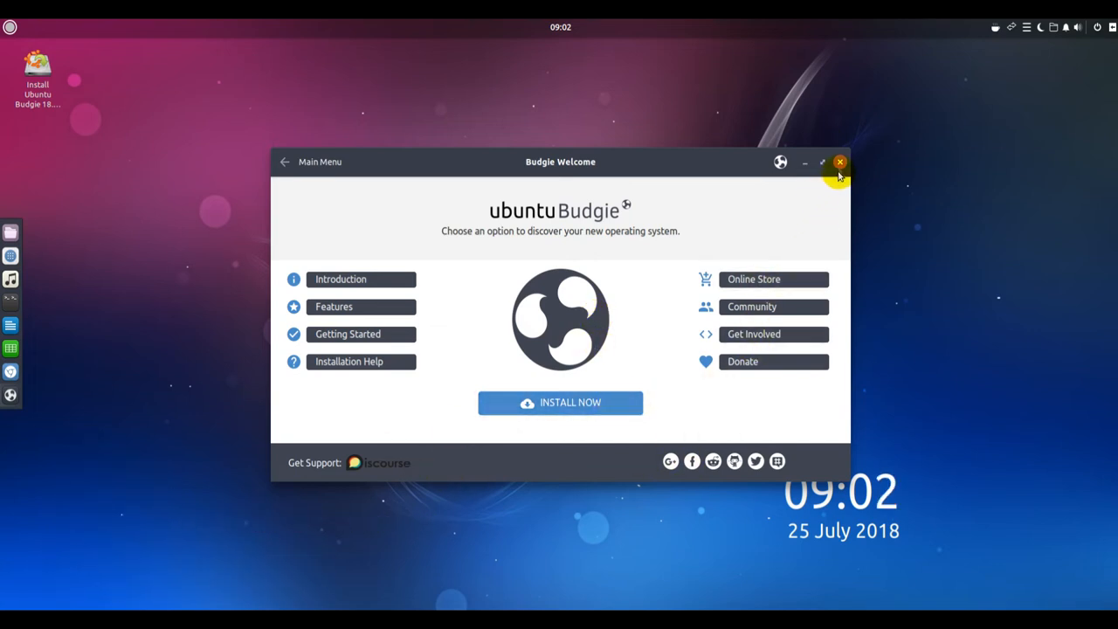
{"action": "left_click", "coordinate": [840, 163]}
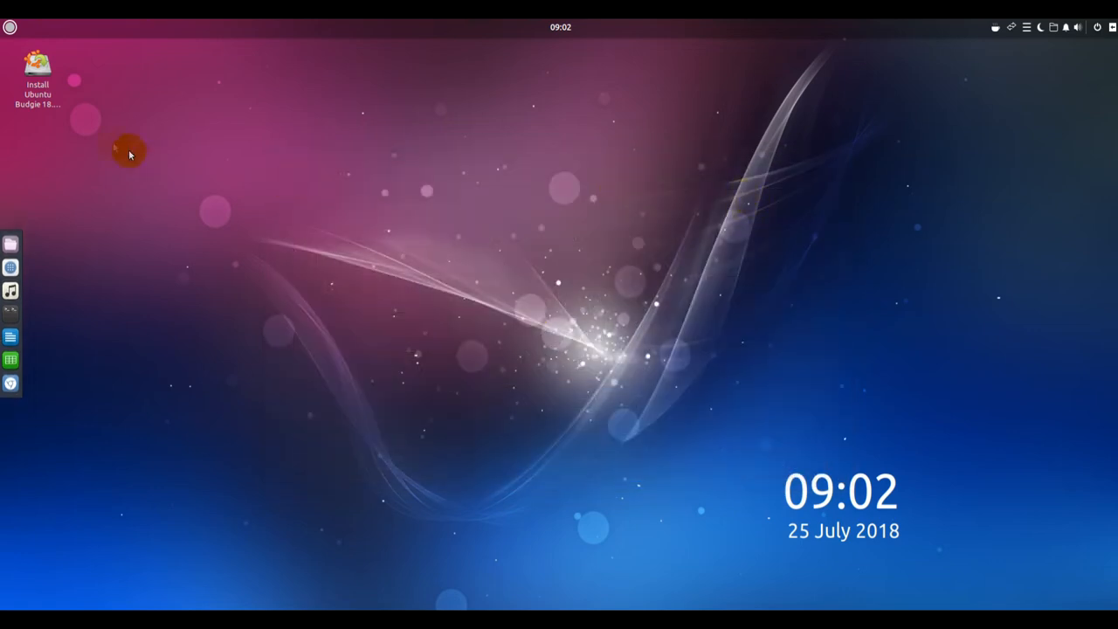
Launch Files and bring up its About dialog on the Credits tab.
{"action": "left_click", "coordinate": [10, 27]}
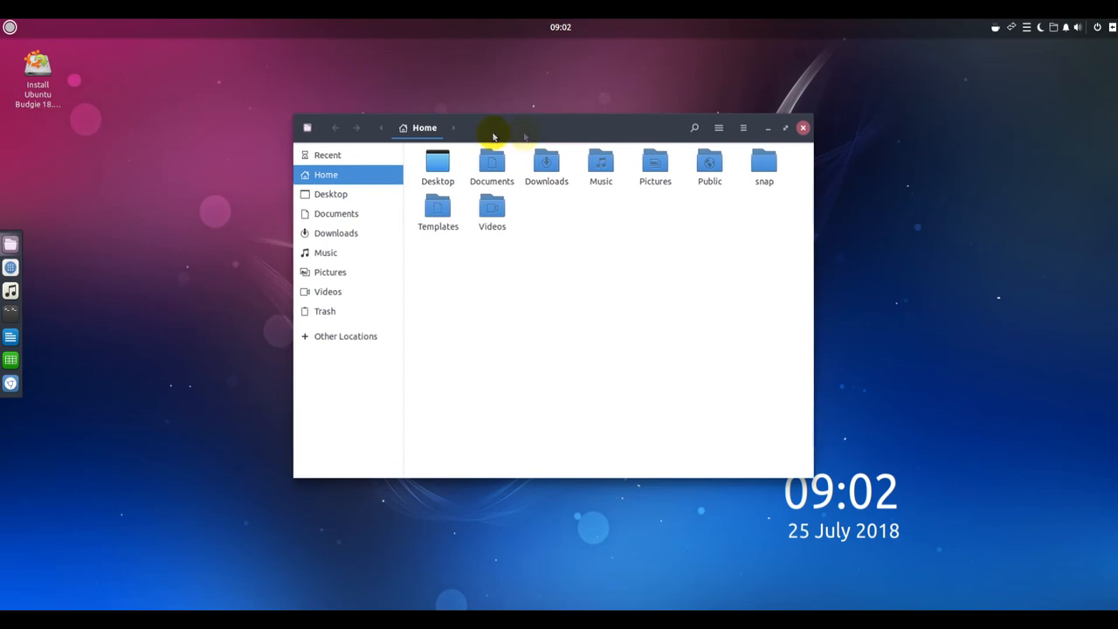
{"action": "mouse_move", "coordinate": [424, 127]}
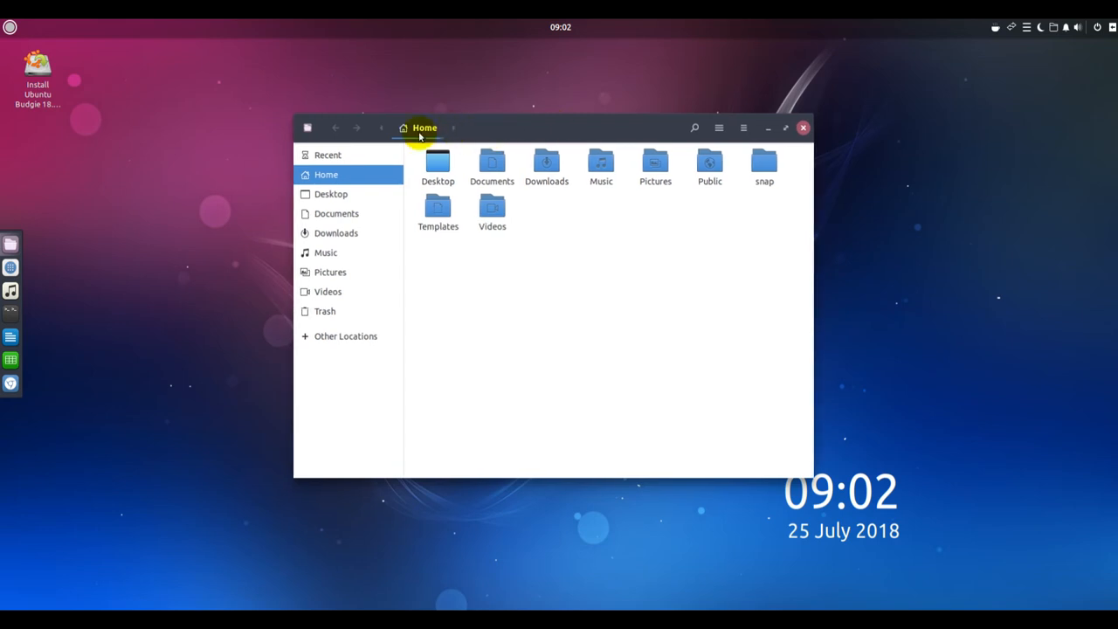
{"action": "left_click", "coordinate": [306, 128]}
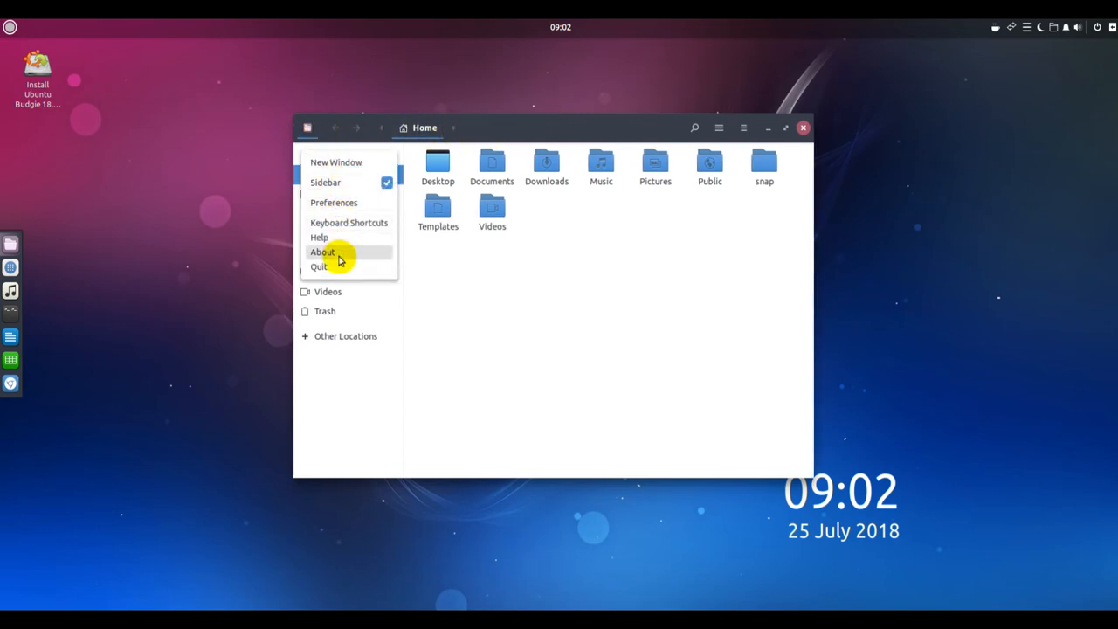
{"action": "left_click", "coordinate": [322, 251]}
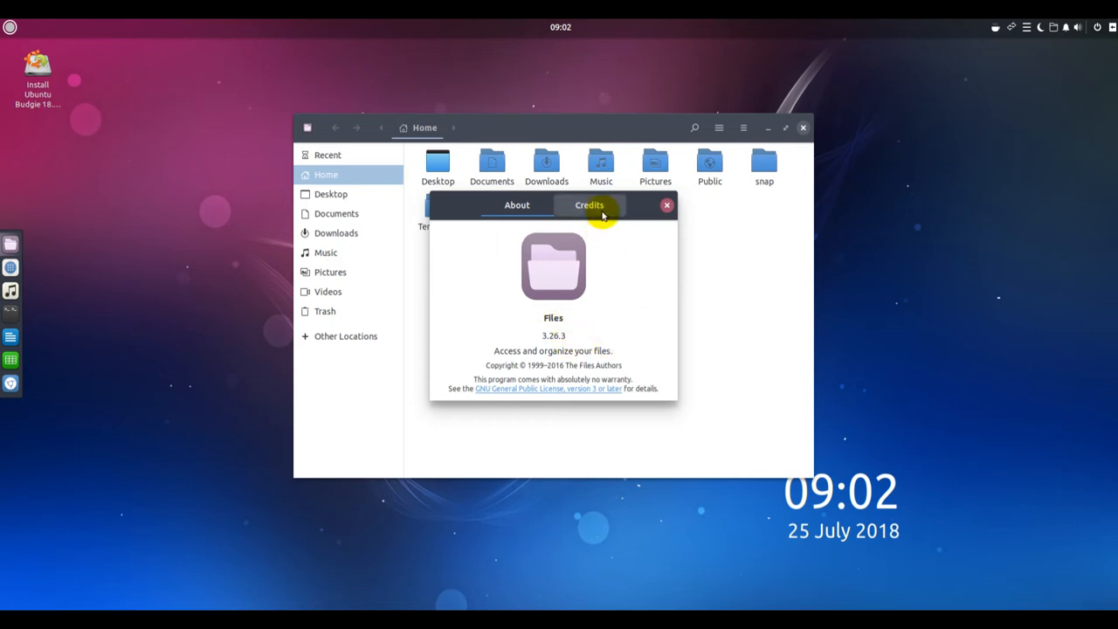
{"action": "left_click", "coordinate": [588, 205]}
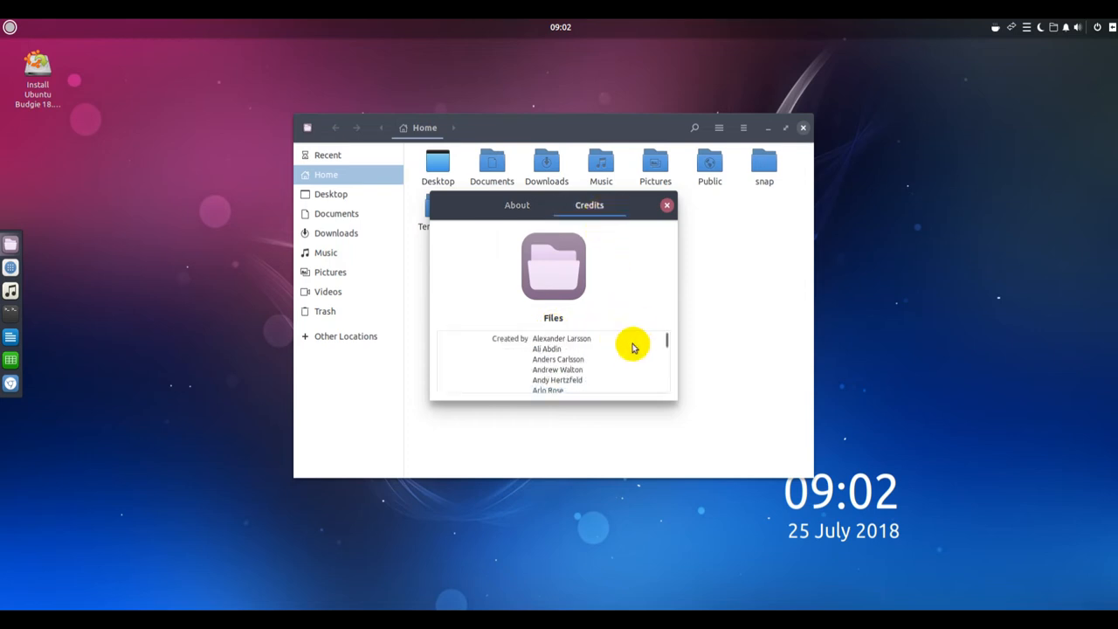
{"action": "mouse_move", "coordinate": [681, 406]}
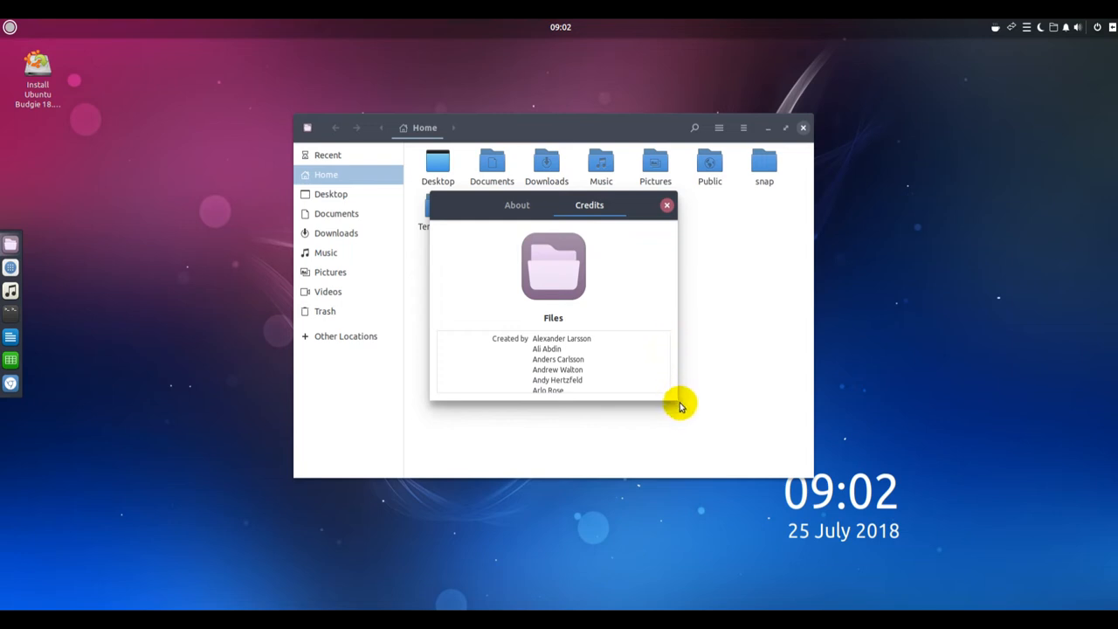
Scroll the credits to the end and close the About box.
{"action": "scroll", "scroll_direction": "down", "scroll_amount": 3}
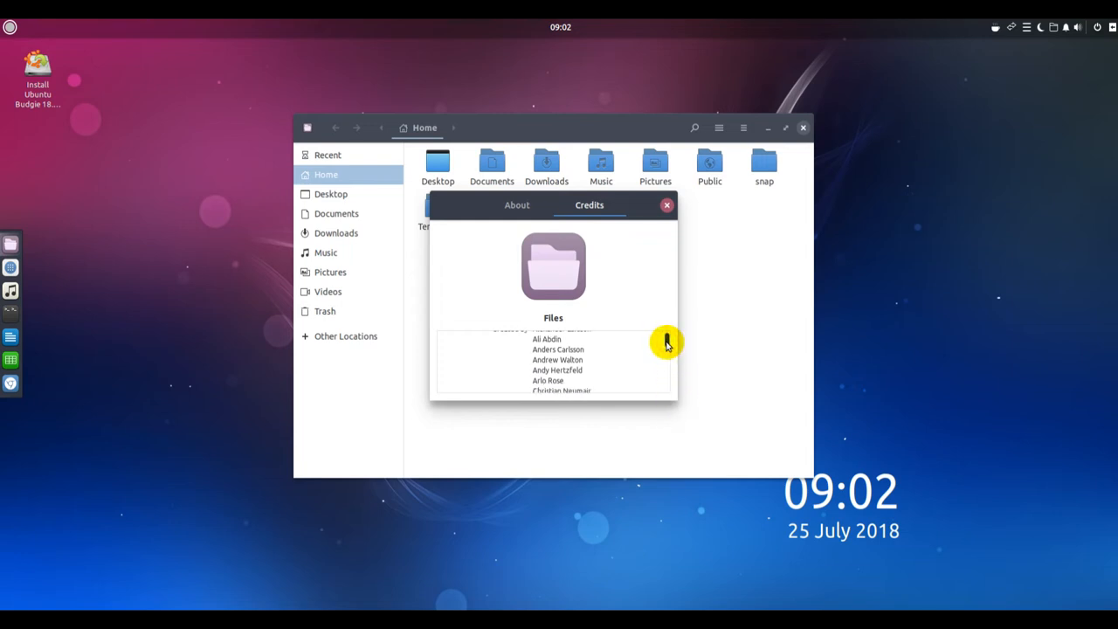
{"action": "scroll", "scroll_direction": "down", "scroll_amount": 3}
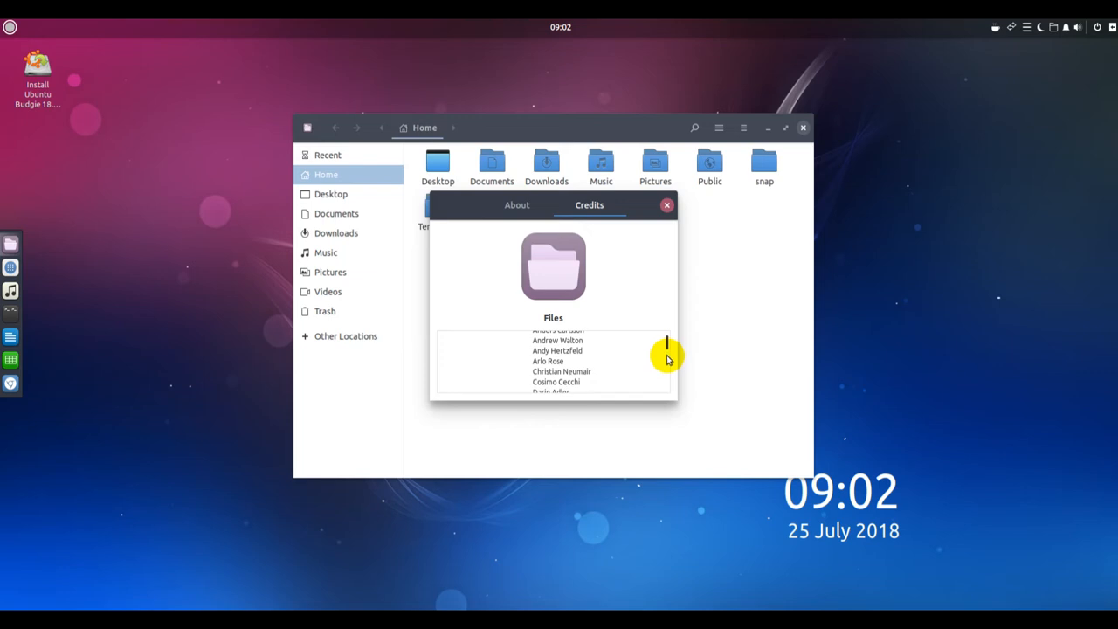
{"action": "scroll", "scroll_direction": "down", "scroll_amount": 3}
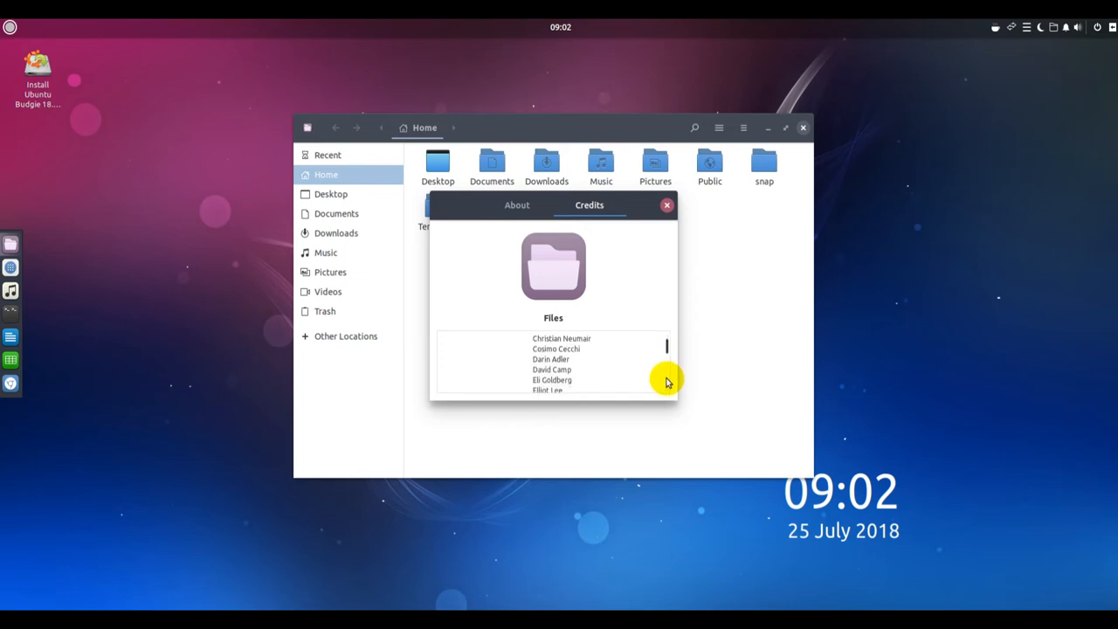
{"action": "scroll", "scroll_direction": "down", "scroll_amount": 3}
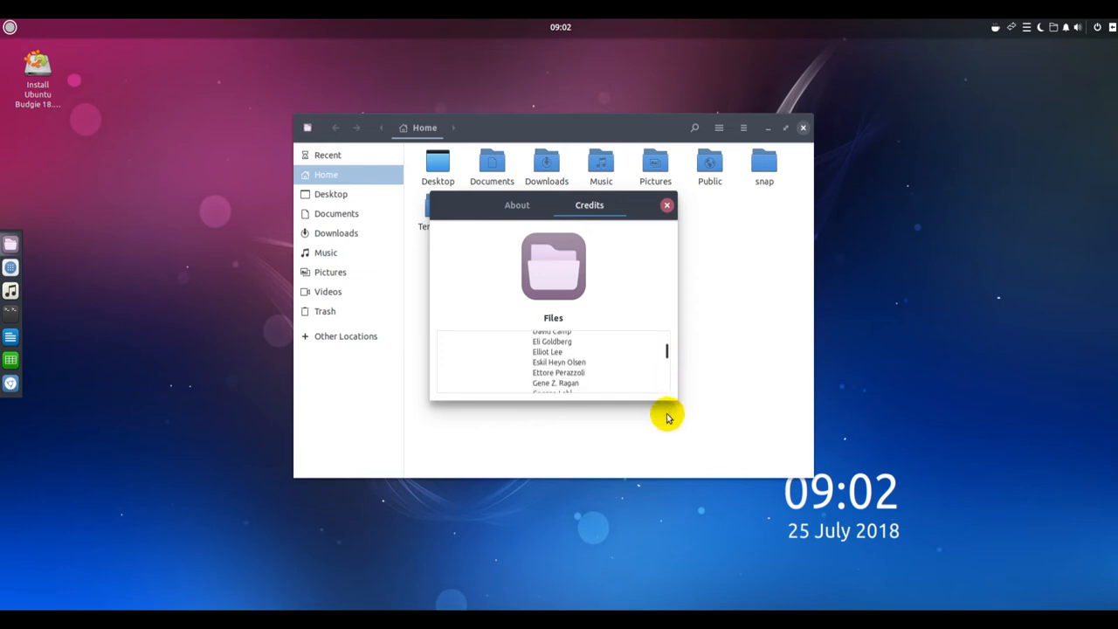
{"action": "scroll", "scroll_direction": "down", "scroll_amount": 3}
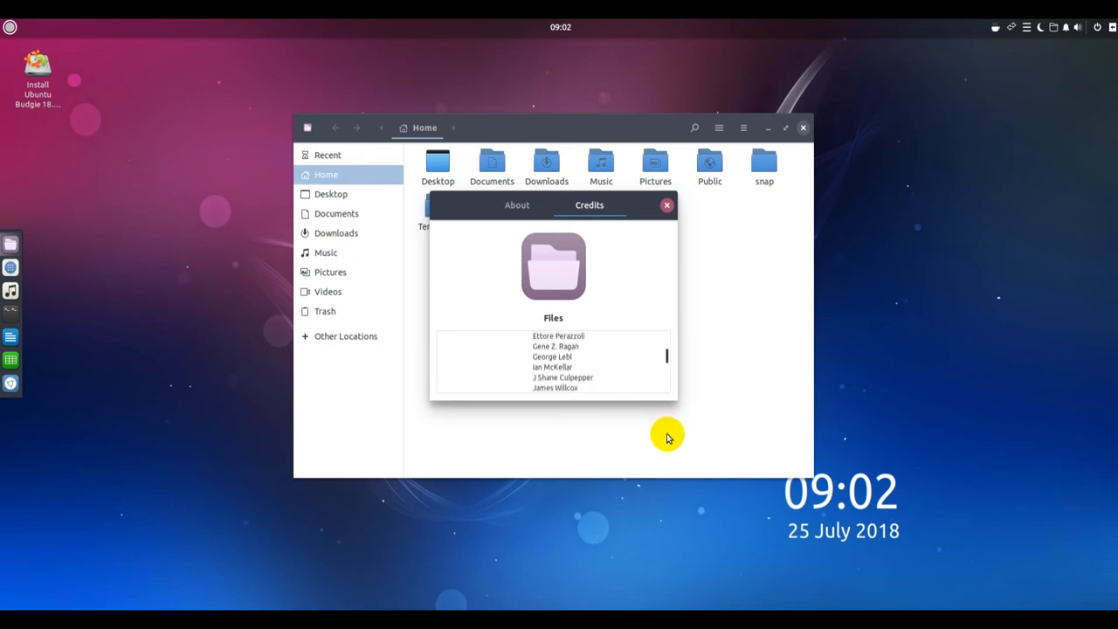
{"action": "scroll", "scroll_direction": "down", "scroll_amount": 3}
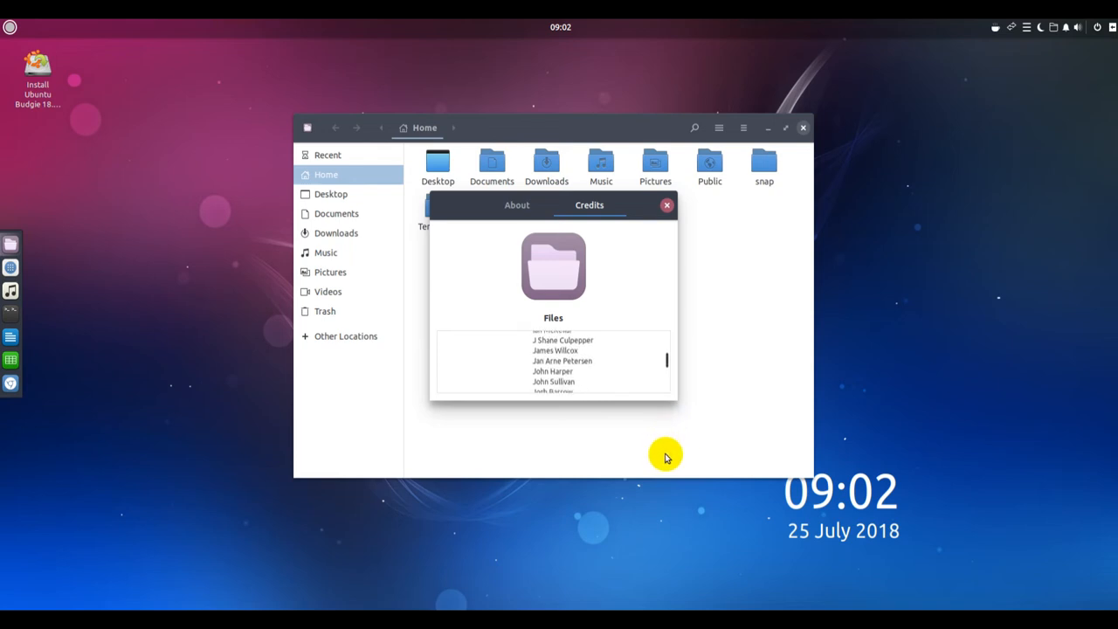
{"action": "scroll", "scroll_direction": "down", "scroll_amount": 3}
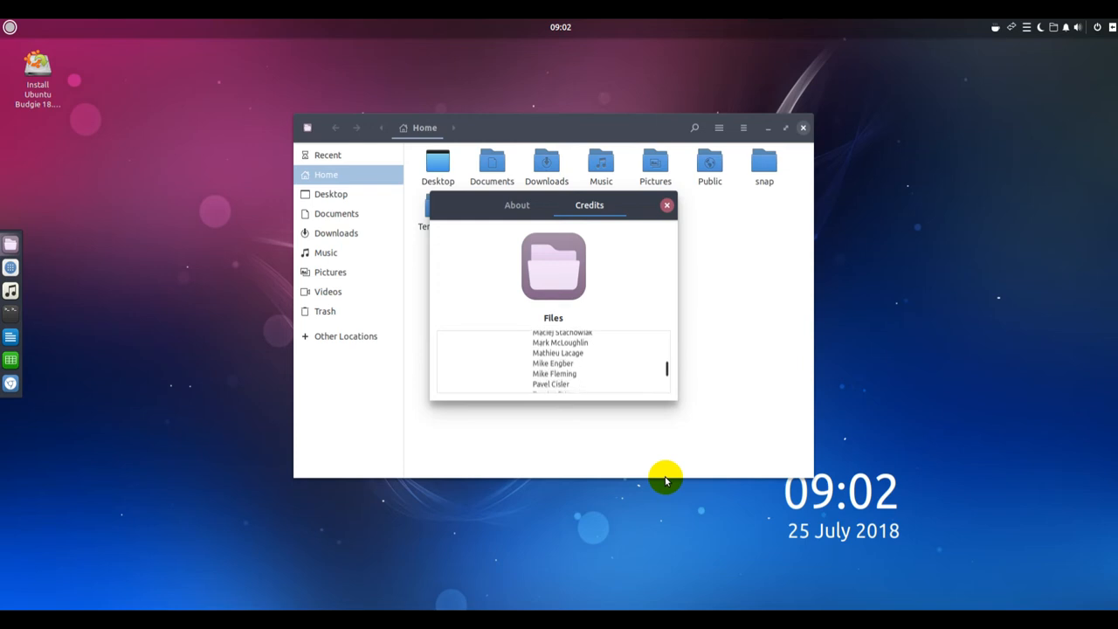
{"action": "scroll", "scroll_direction": "down", "scroll_amount": 3}
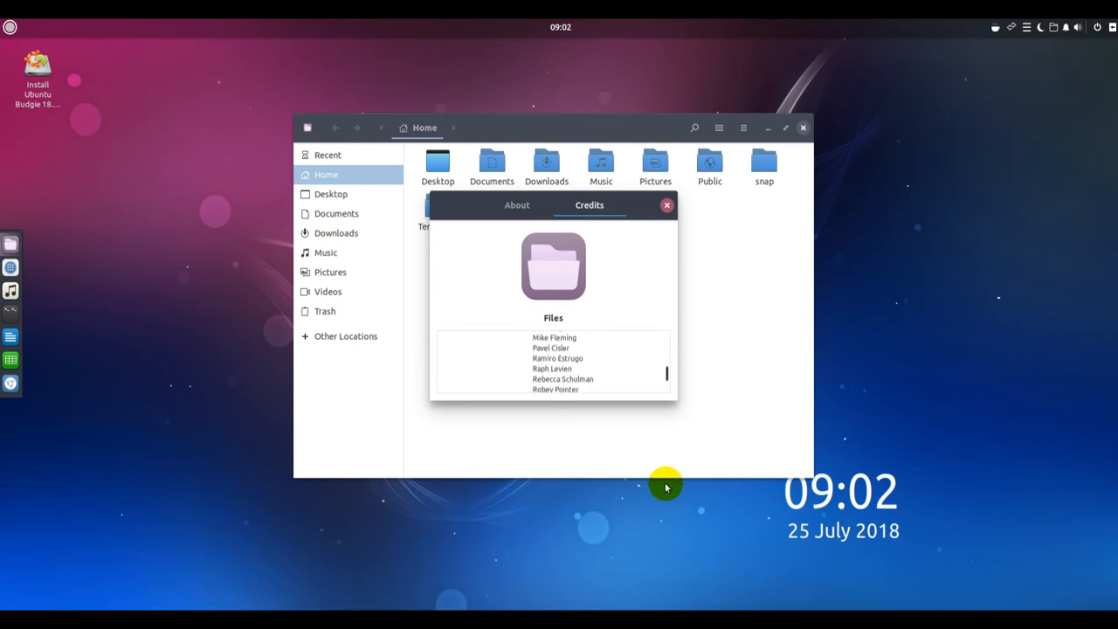
{"action": "scroll", "scroll_direction": "down", "scroll_amount": 3}
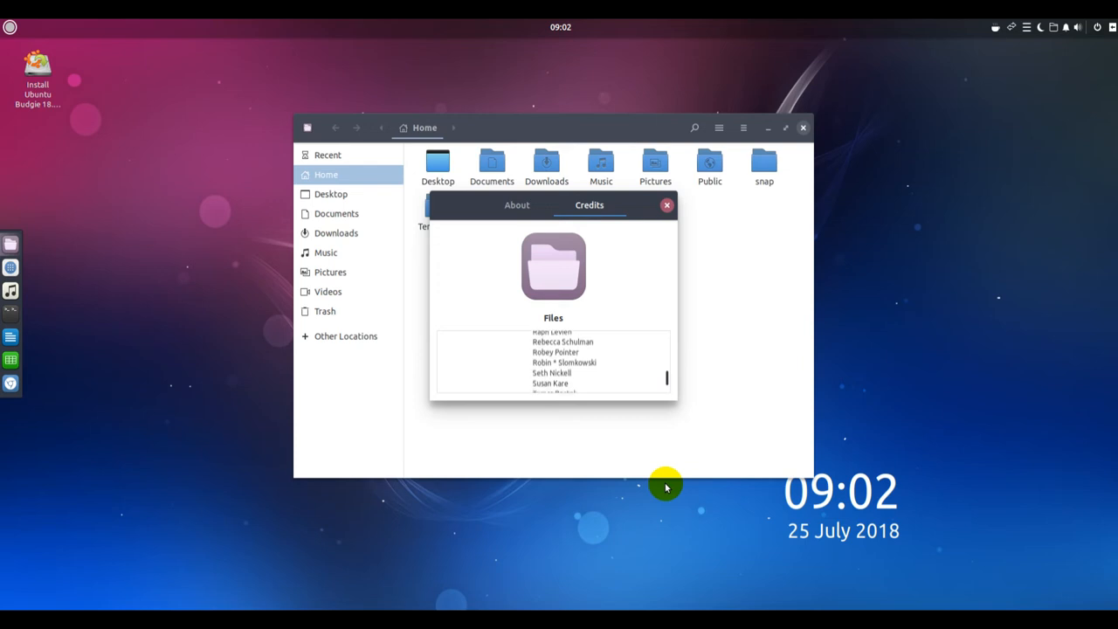
{"action": "scroll", "scroll_direction": "down", "scroll_amount": 3}
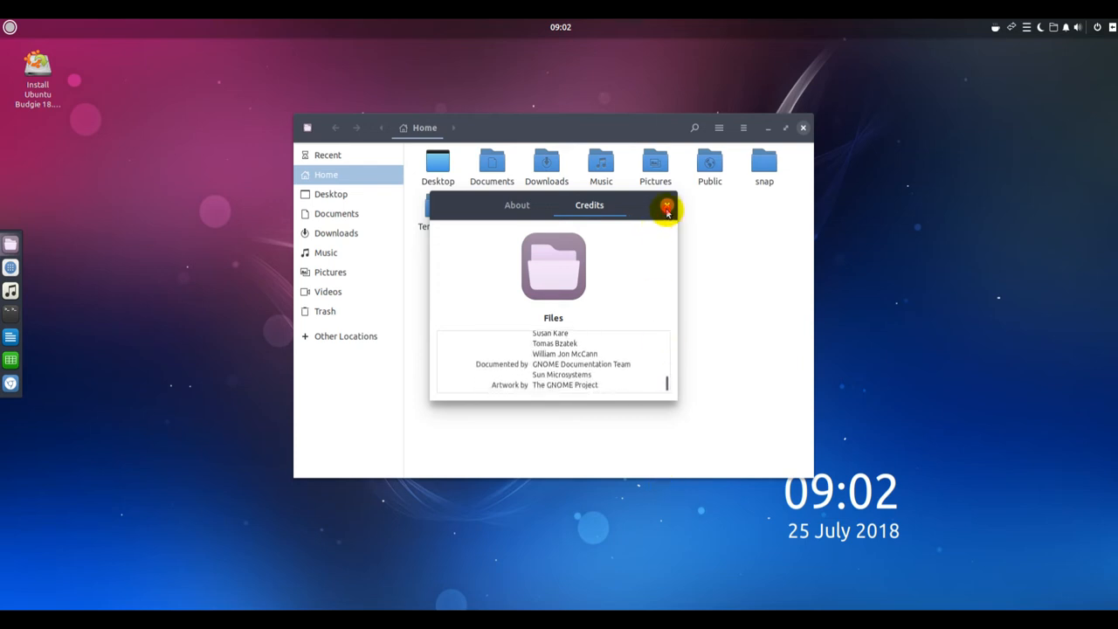
{"action": "left_click", "coordinate": [666, 208]}
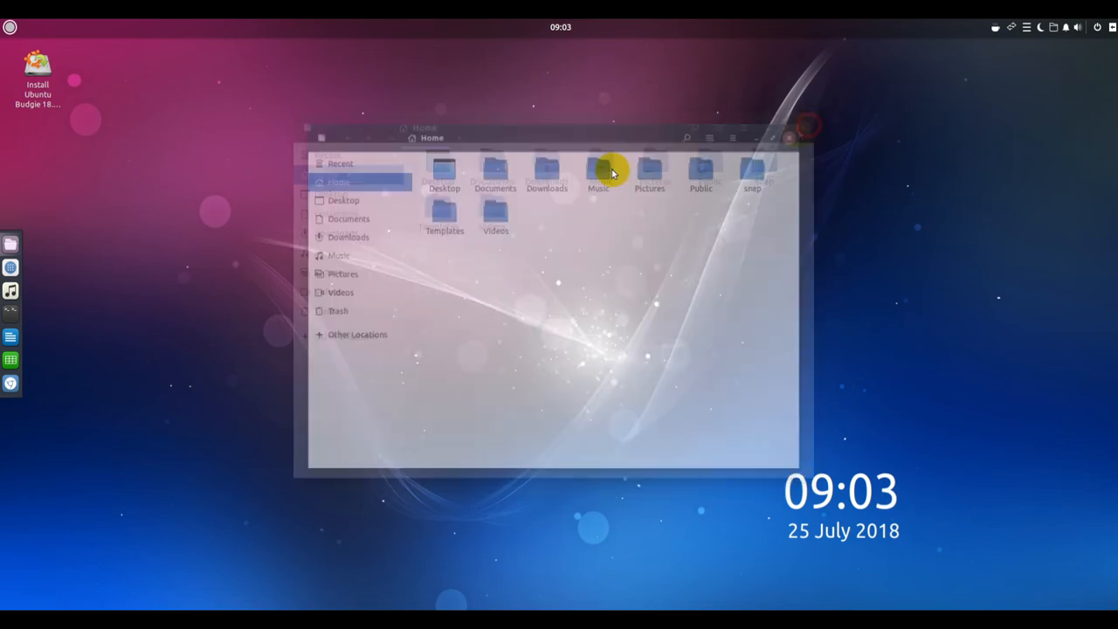
Launch GNOME Software and dismiss its welcome screen with Let's Go Shopping.
{"action": "left_click", "coordinate": [789, 137]}
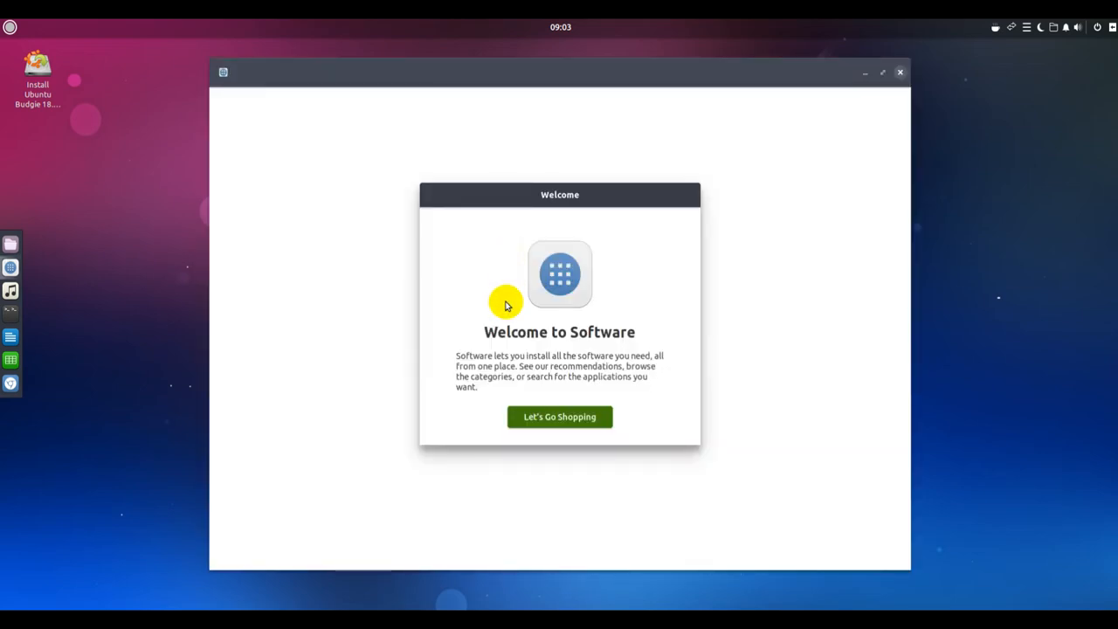
{"action": "left_click", "coordinate": [558, 416]}
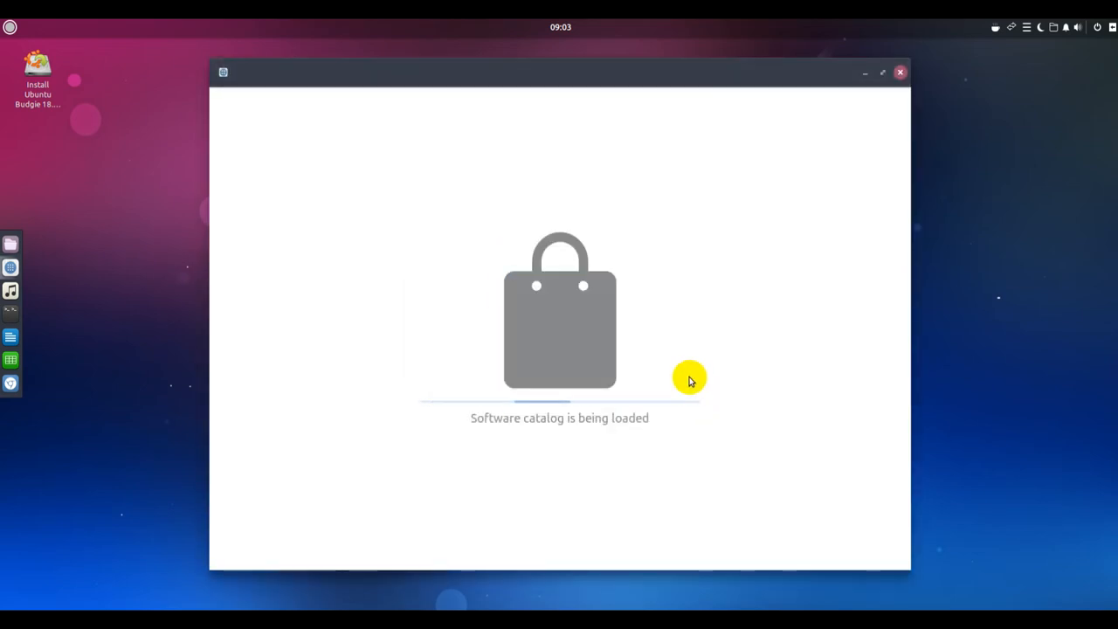
{"action": "mouse_move", "coordinate": [676, 301]}
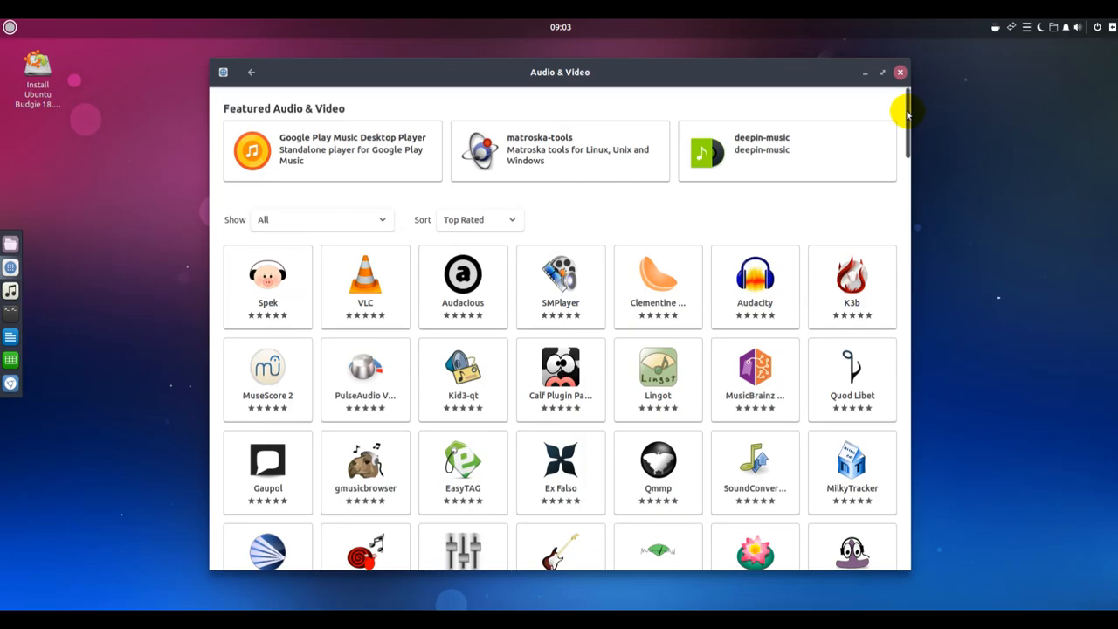
Scroll through the Audio & Video apps to the final entries, then go back to the catalog home.
{"action": "scroll", "scroll_direction": "down", "scroll_amount": 3}
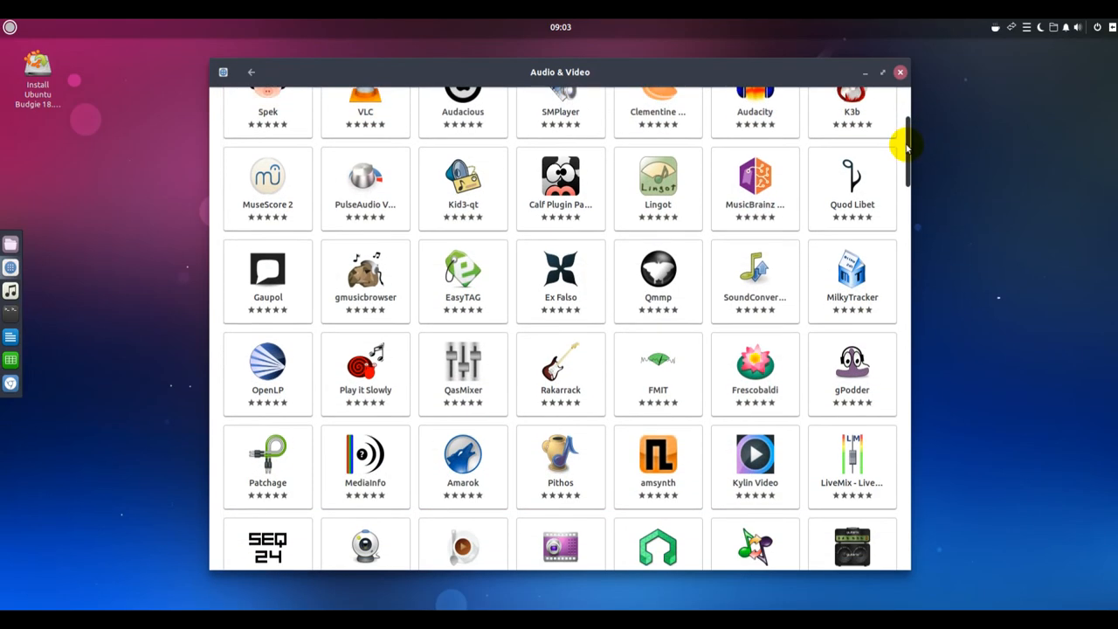
{"action": "scroll", "scroll_direction": "down", "scroll_amount": 3}
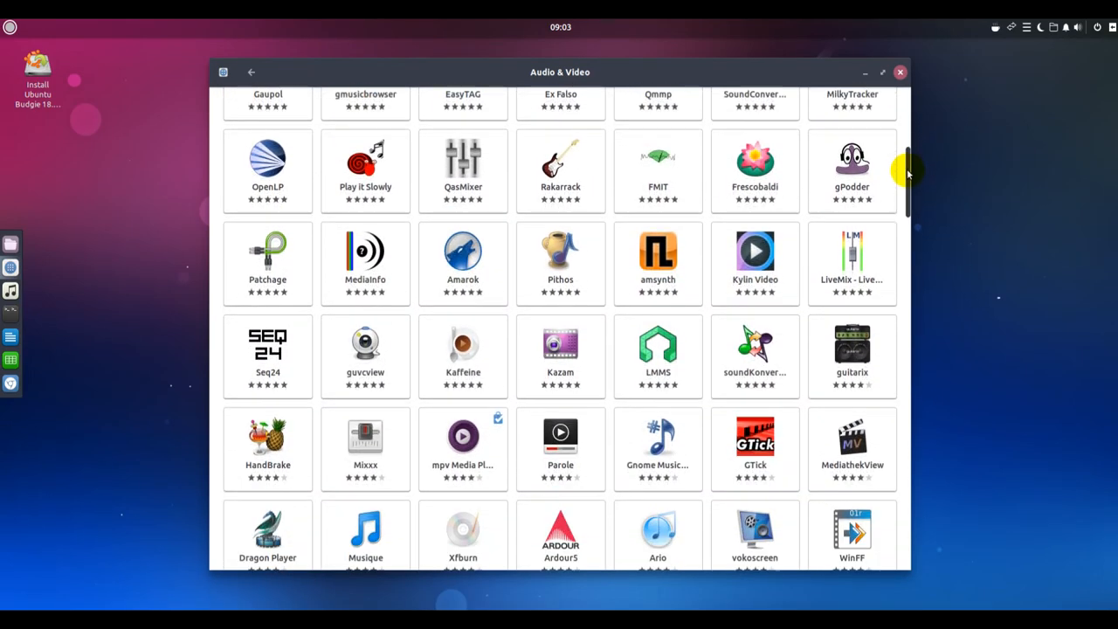
{"action": "scroll", "scroll_direction": "down", "scroll_amount": 3}
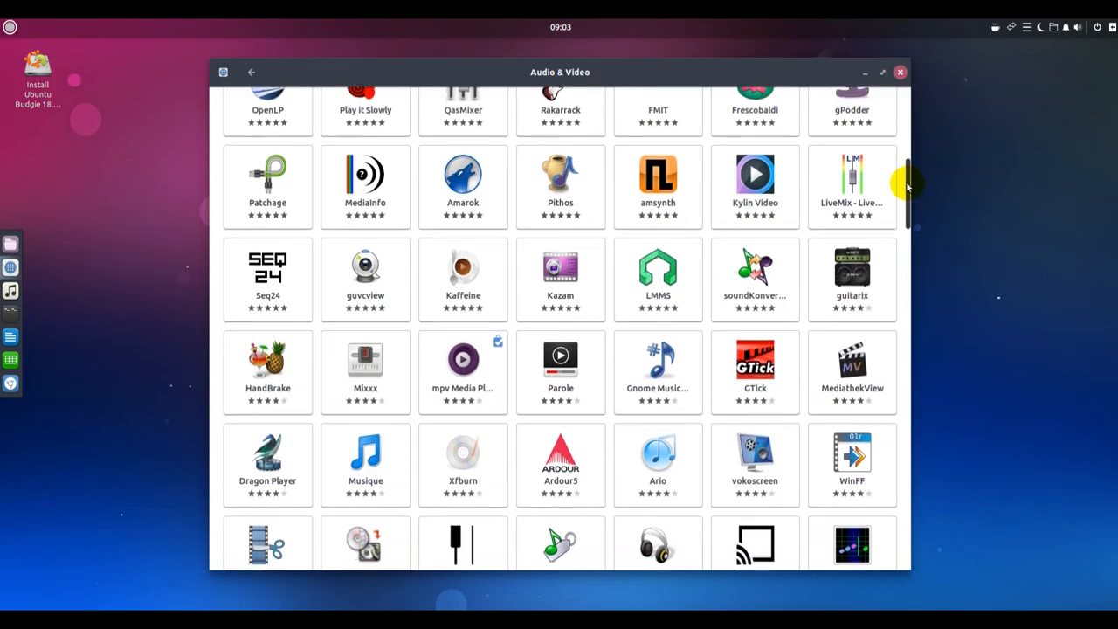
{"action": "scroll", "scroll_direction": "down", "scroll_amount": 3}
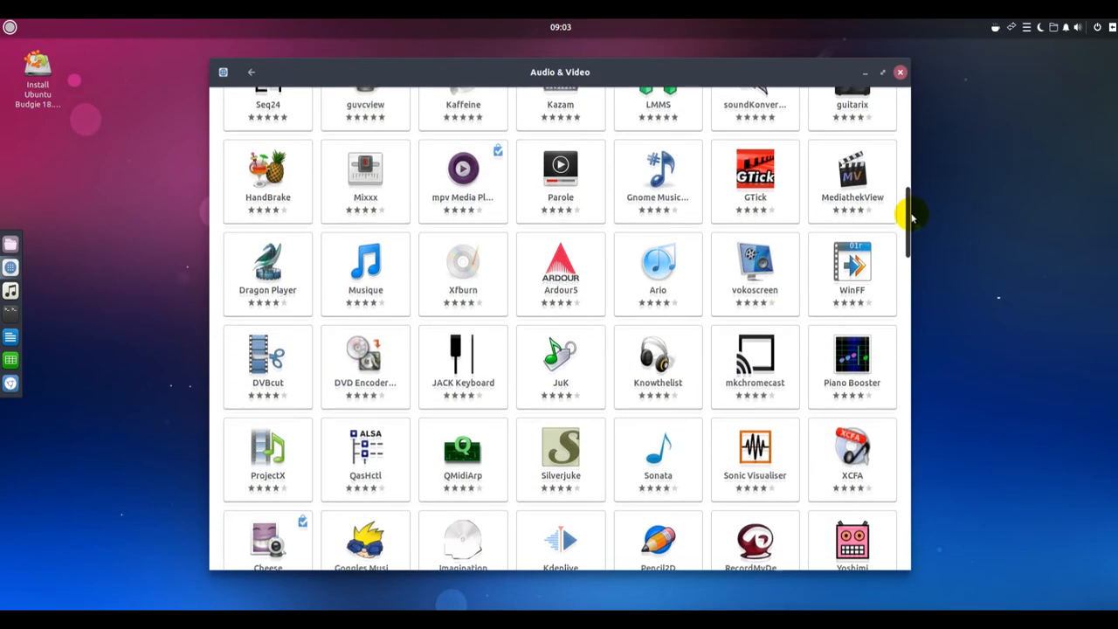
{"action": "scroll", "scroll_direction": "down", "scroll_amount": 3}
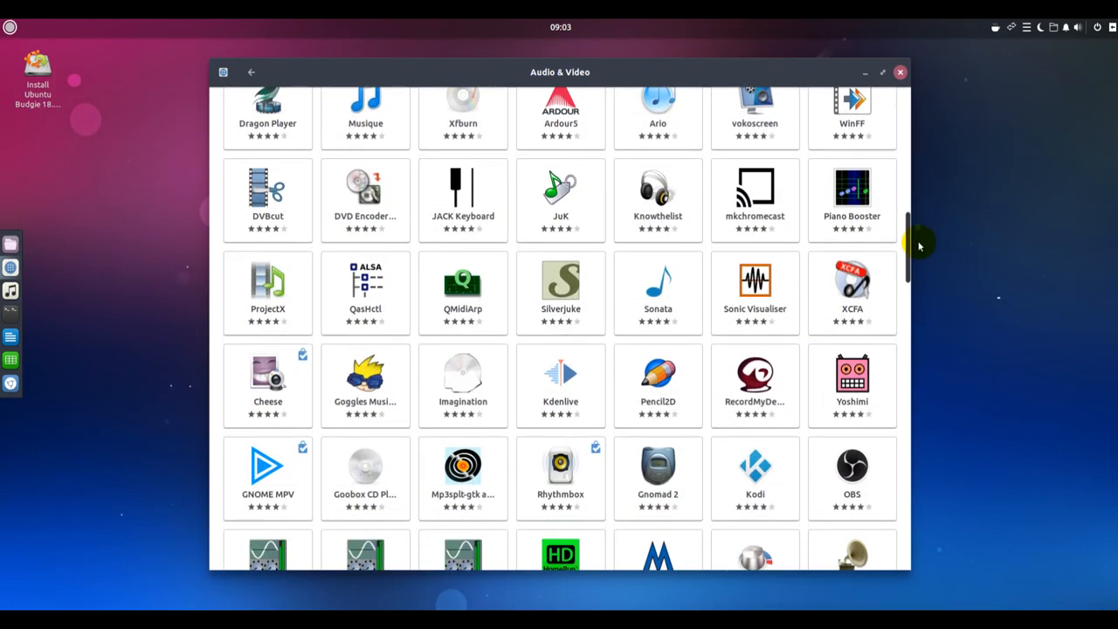
{"action": "scroll", "scroll_direction": "down", "scroll_amount": 3}
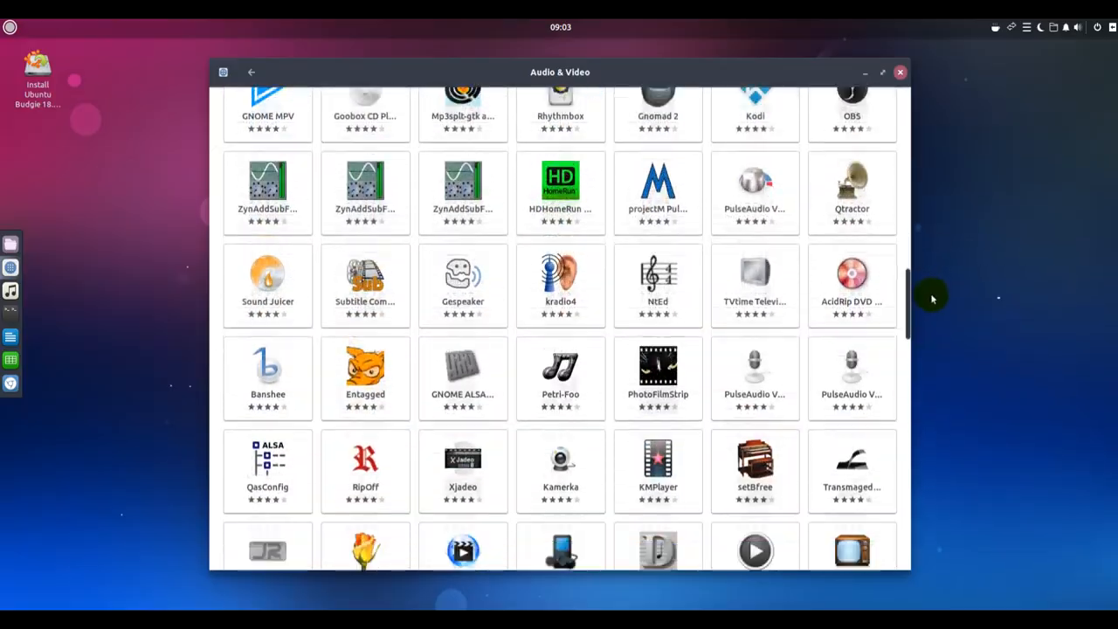
{"action": "scroll", "scroll_direction": "down", "scroll_amount": 3}
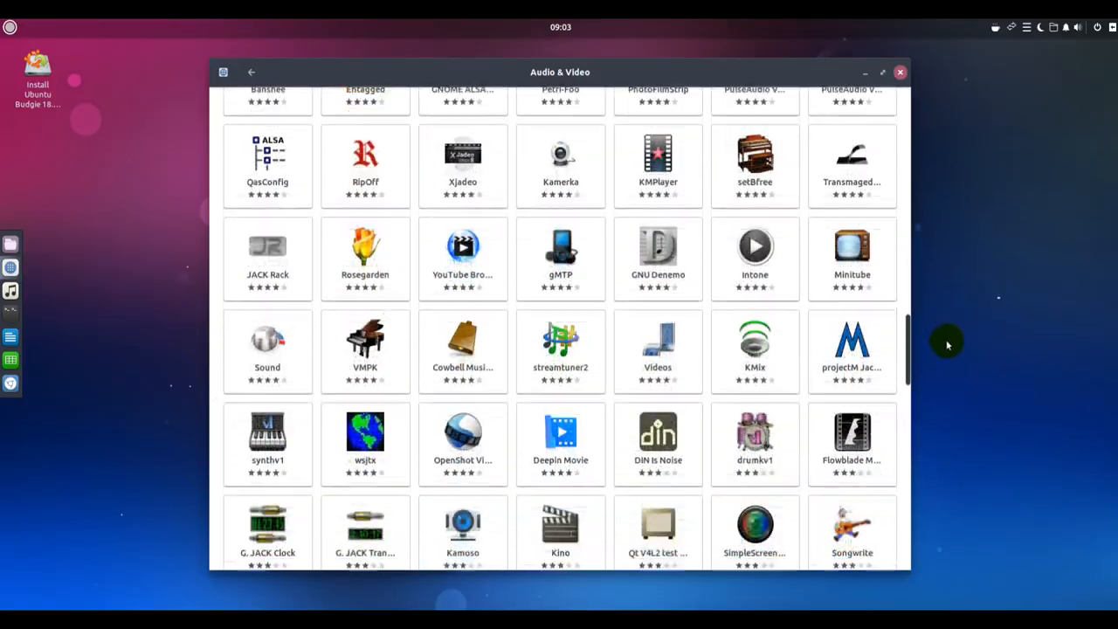
{"action": "scroll", "scroll_direction": "down", "scroll_amount": 3}
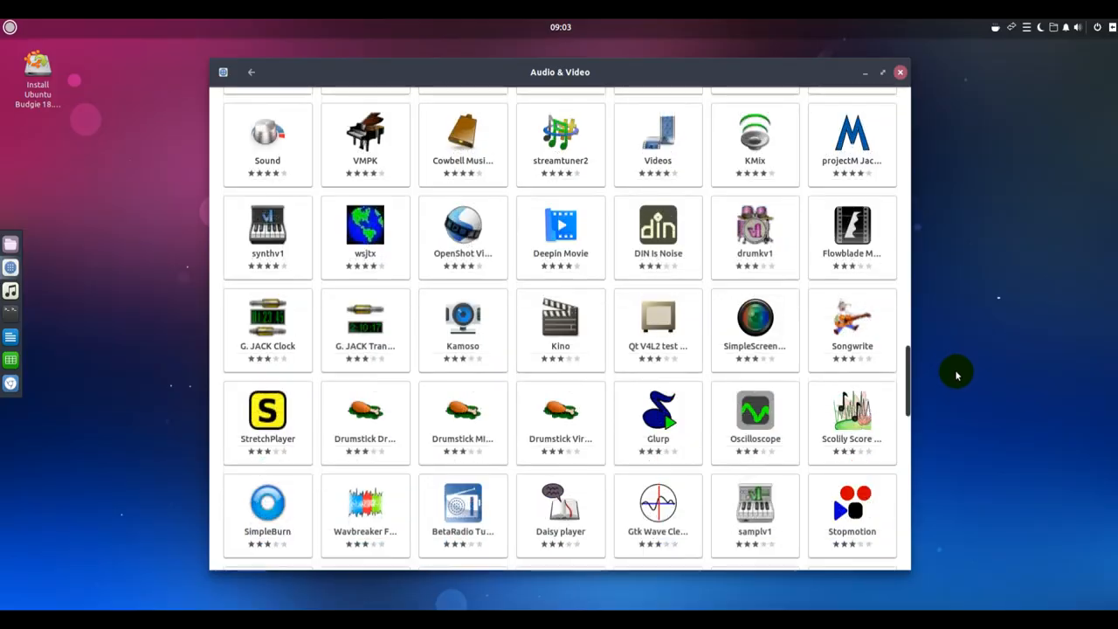
{"action": "scroll", "scroll_direction": "down", "scroll_amount": 3}
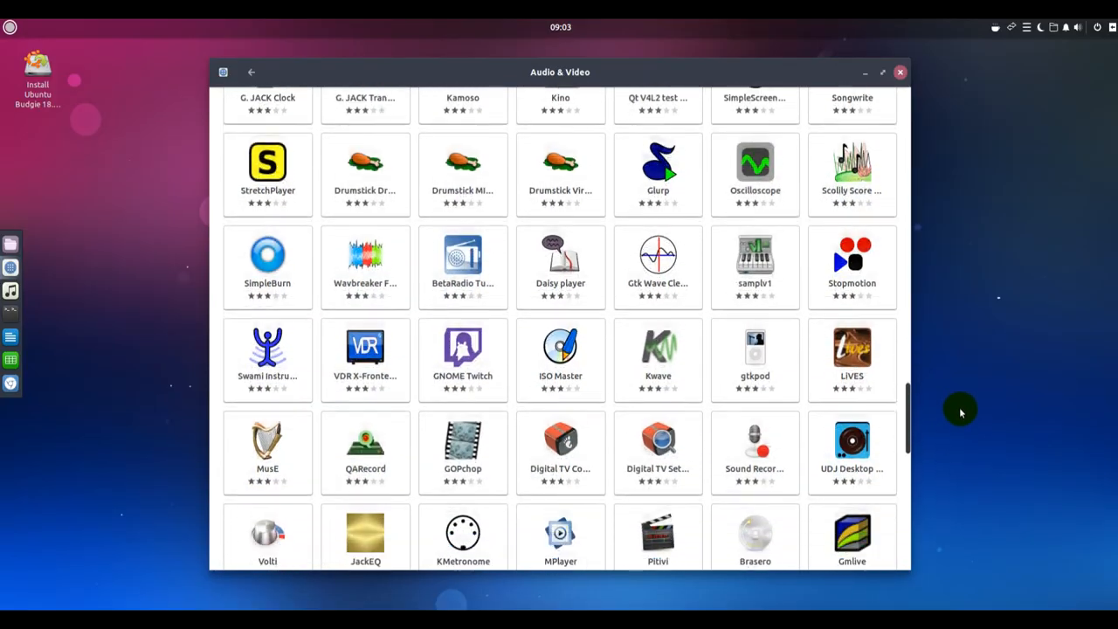
{"action": "scroll", "scroll_direction": "down", "scroll_amount": 3}
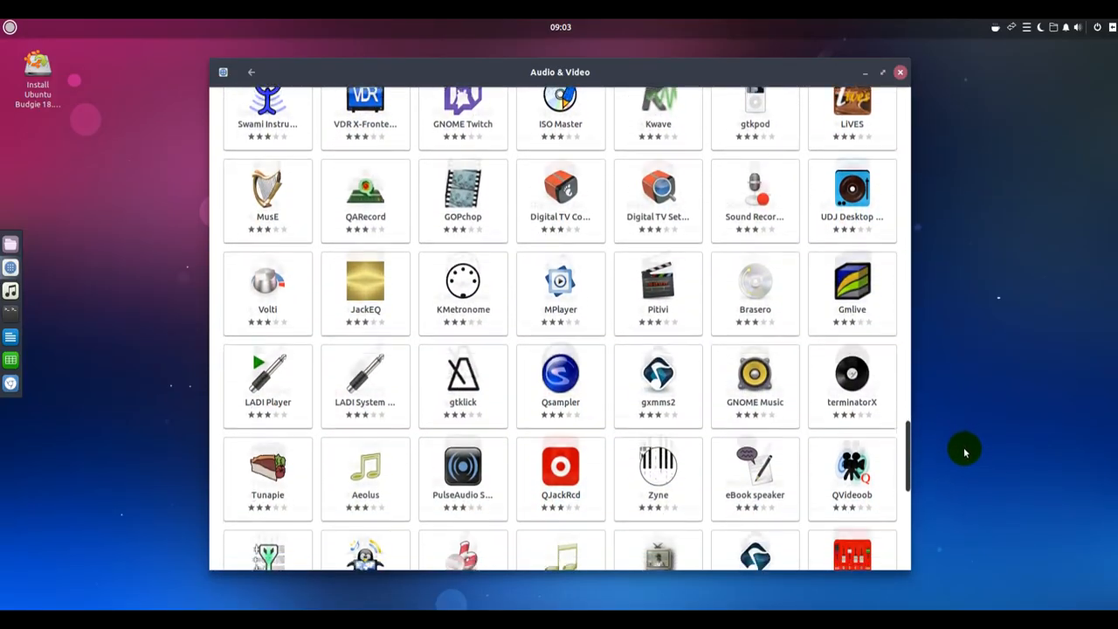
{"action": "scroll", "scroll_direction": "down", "scroll_amount": 3}
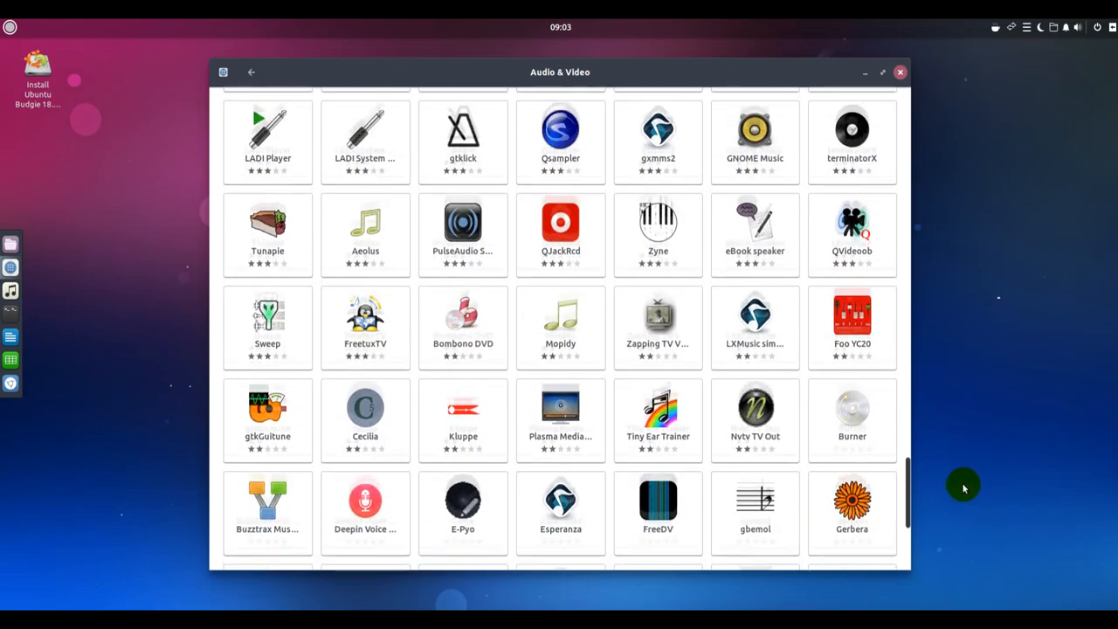
{"action": "scroll", "scroll_direction": "down", "scroll_amount": 3}
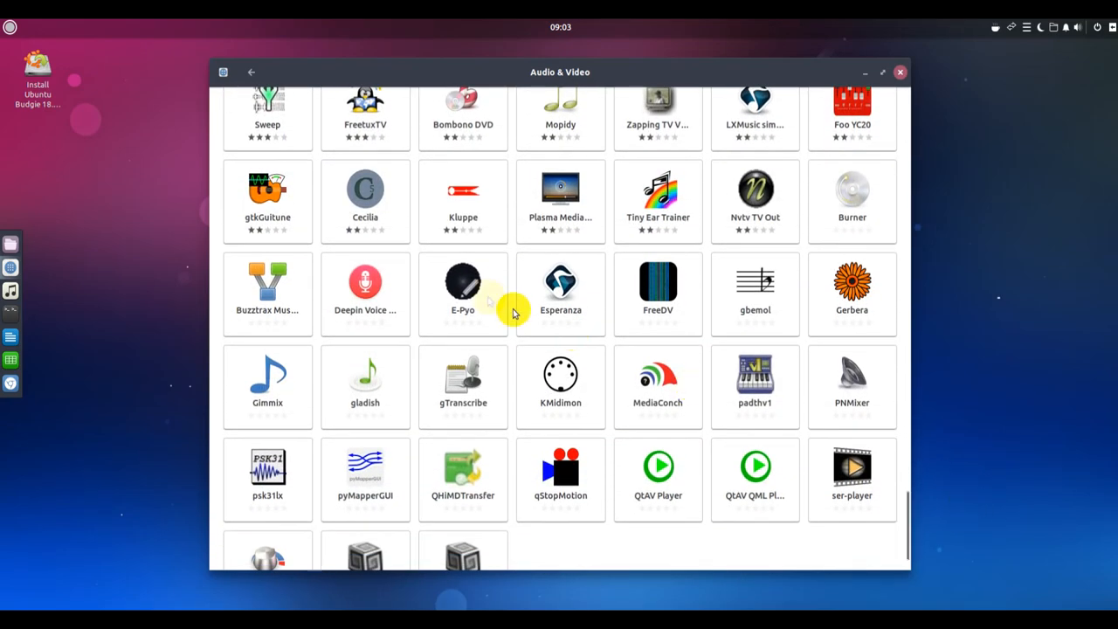
{"action": "left_click", "coordinate": [252, 71]}
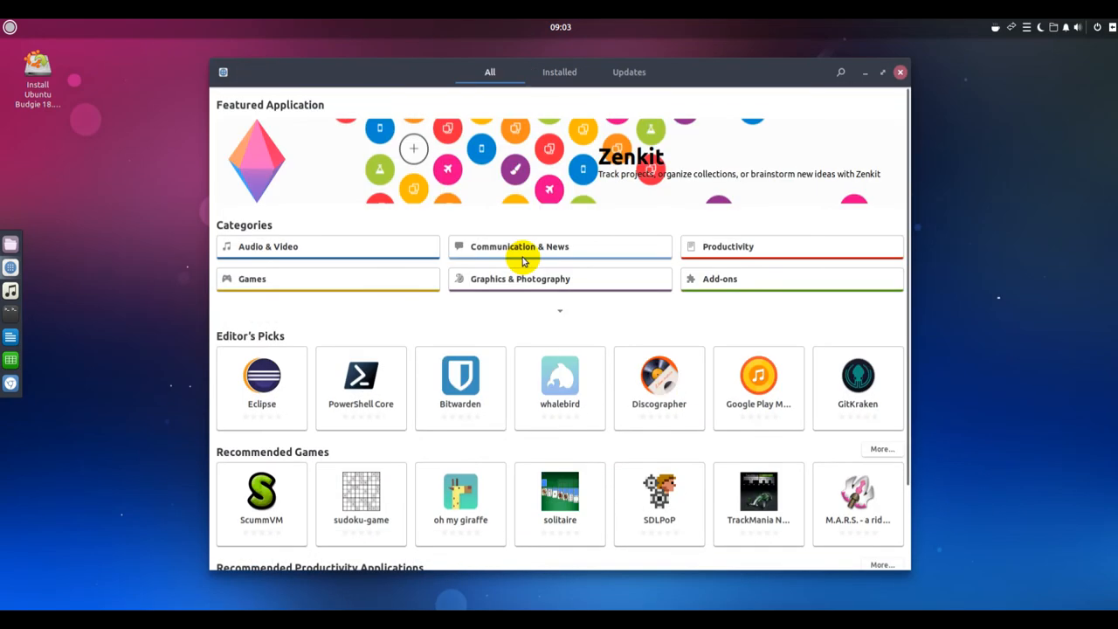
Browse the Games category, scrolling far down its grid of game titles.
{"action": "left_click", "coordinate": [252, 278]}
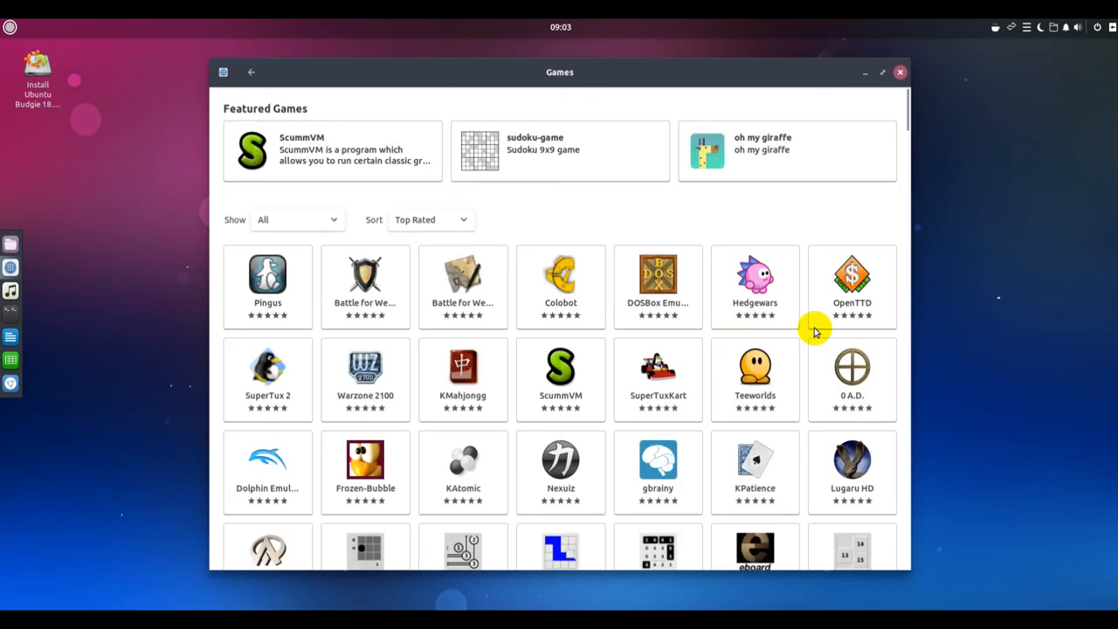
{"action": "scroll", "scroll_direction": "down", "scroll_amount": 3}
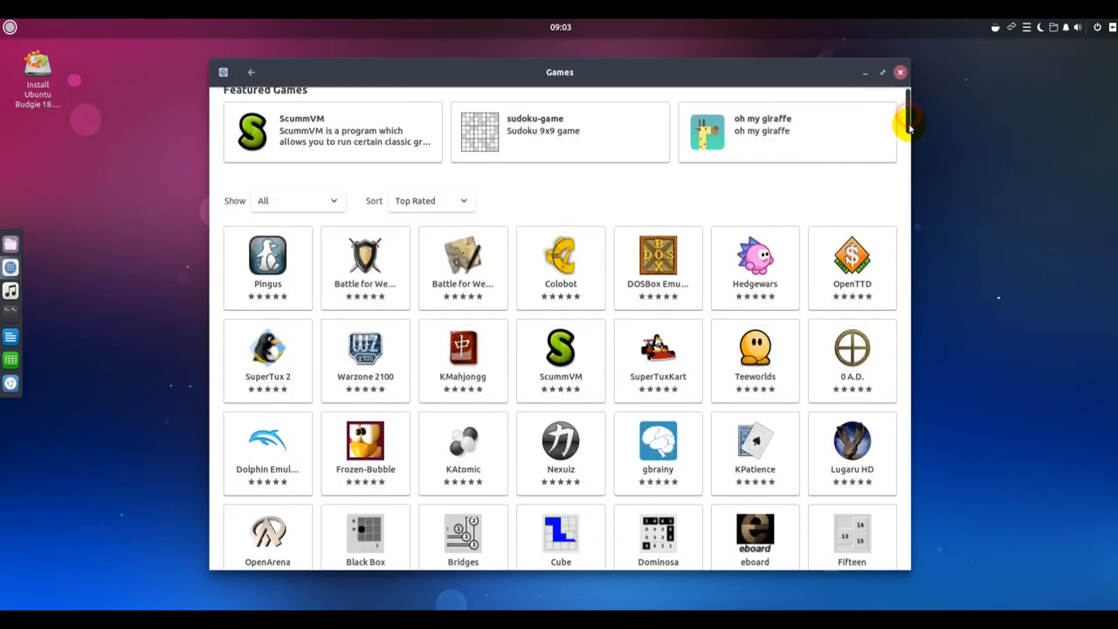
{"action": "scroll", "scroll_direction": "down", "scroll_amount": 3}
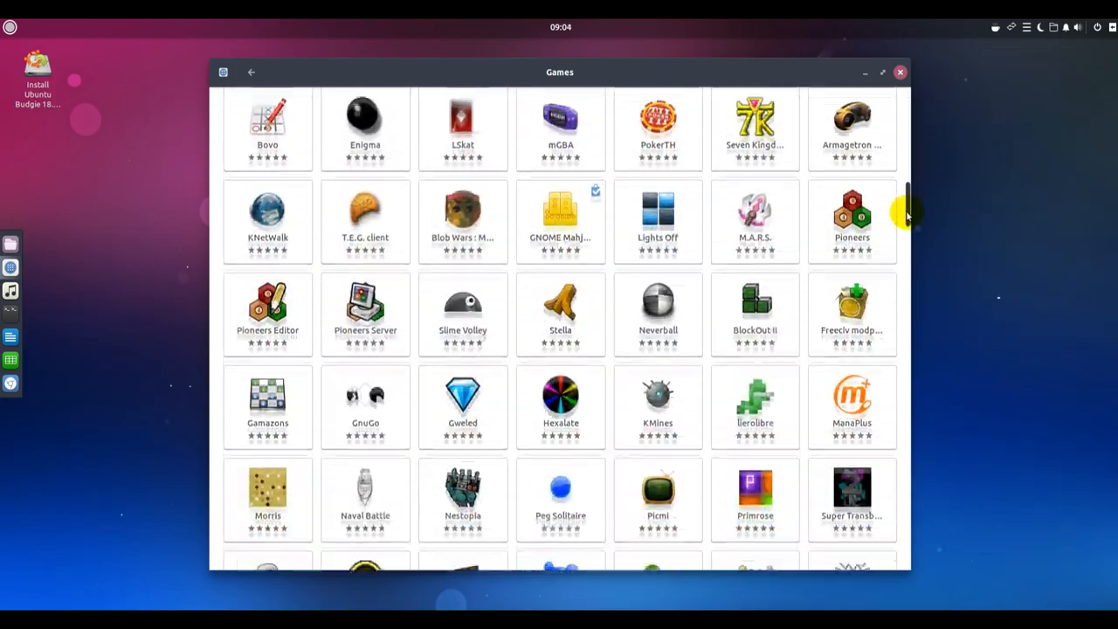
{"action": "scroll", "scroll_direction": "down", "scroll_amount": 3}
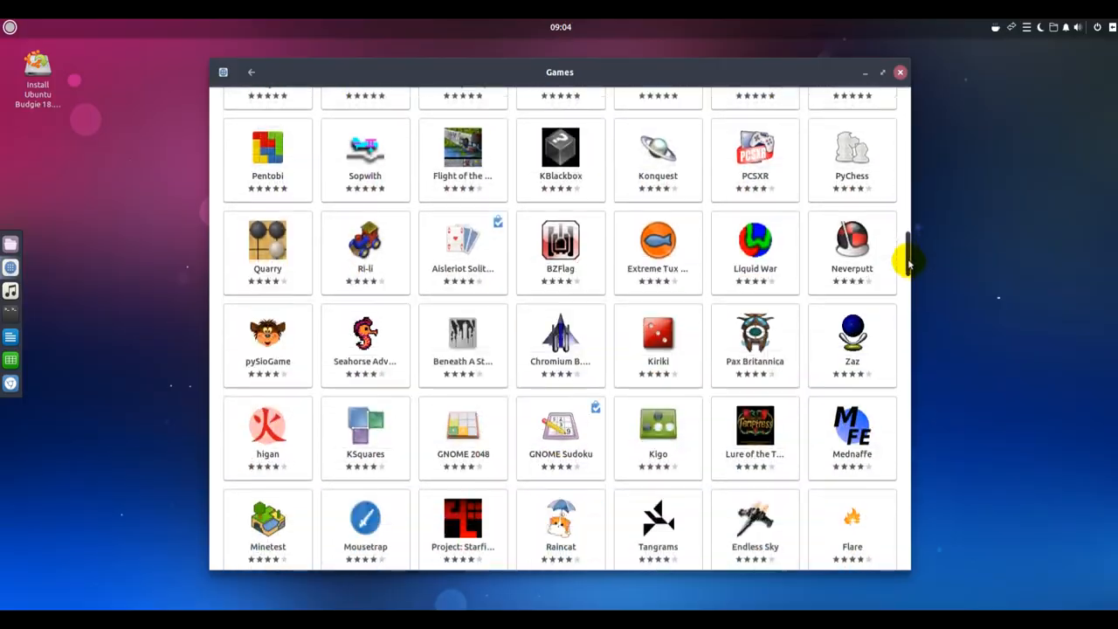
{"action": "scroll", "scroll_direction": "down", "scroll_amount": 3}
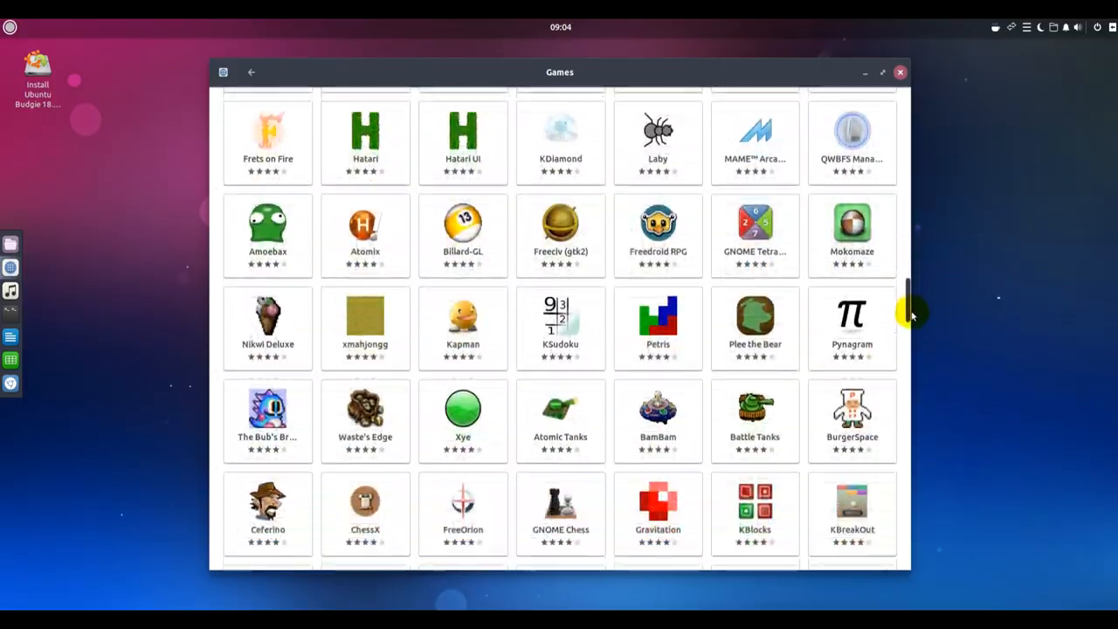
{"action": "scroll", "scroll_direction": "down", "scroll_amount": 3}
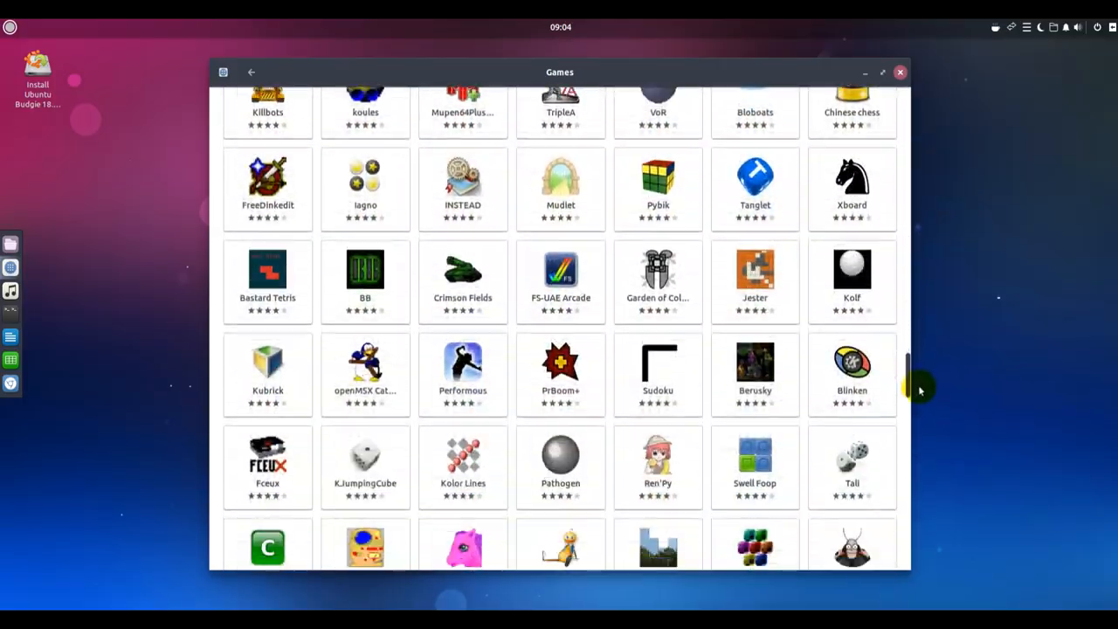
{"action": "scroll", "scroll_direction": "down", "scroll_amount": 3}
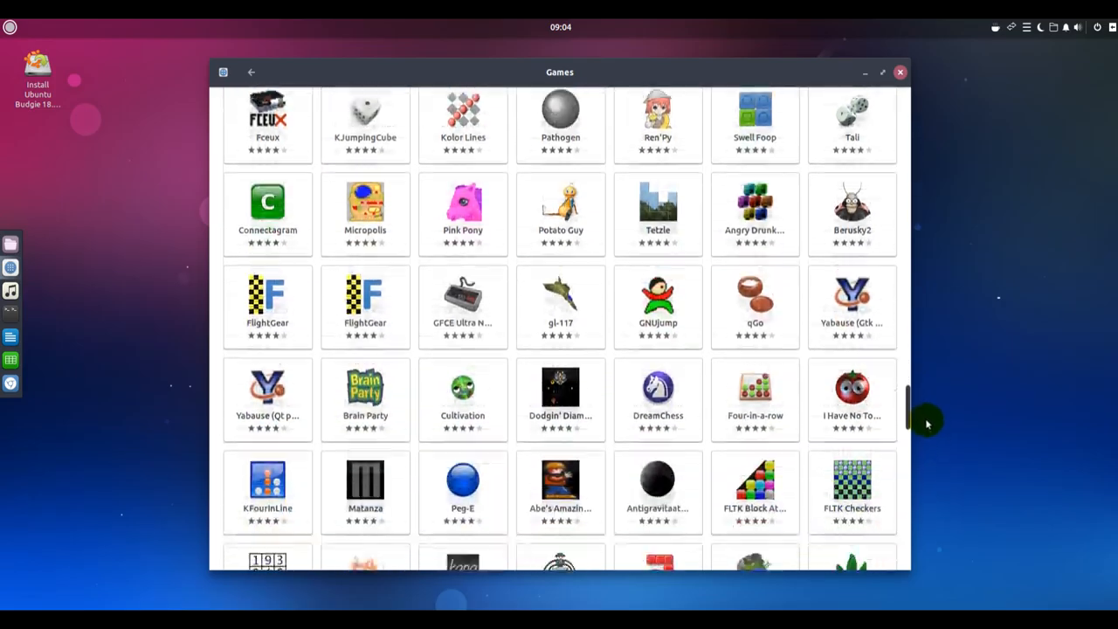
{"action": "scroll", "scroll_direction": "down", "scroll_amount": 3}
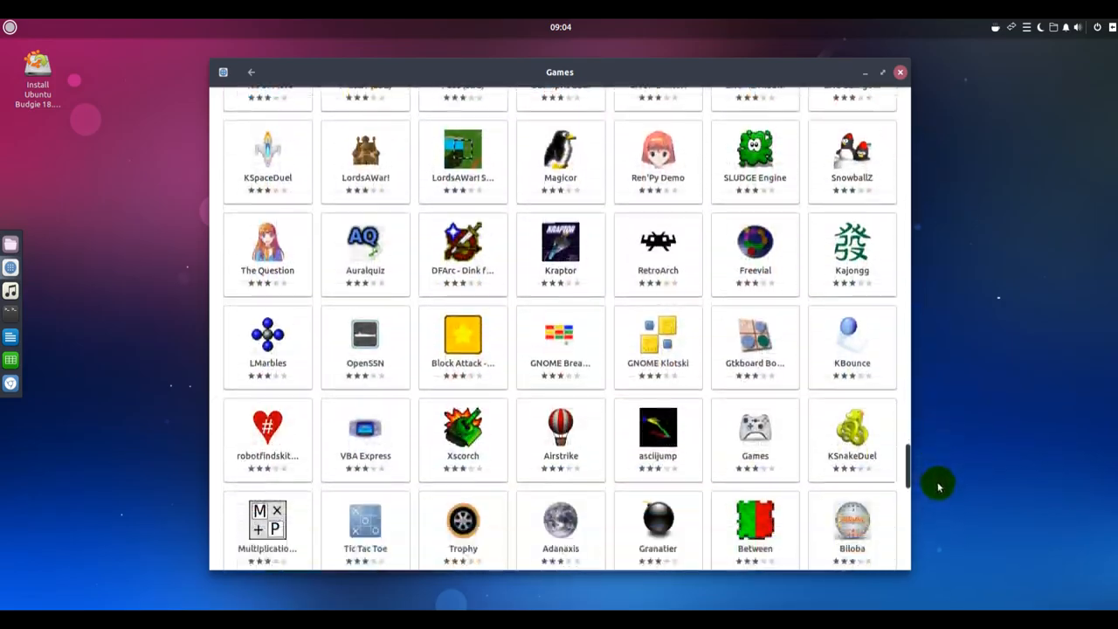
{"action": "scroll", "scroll_direction": "down", "scroll_amount": 3}
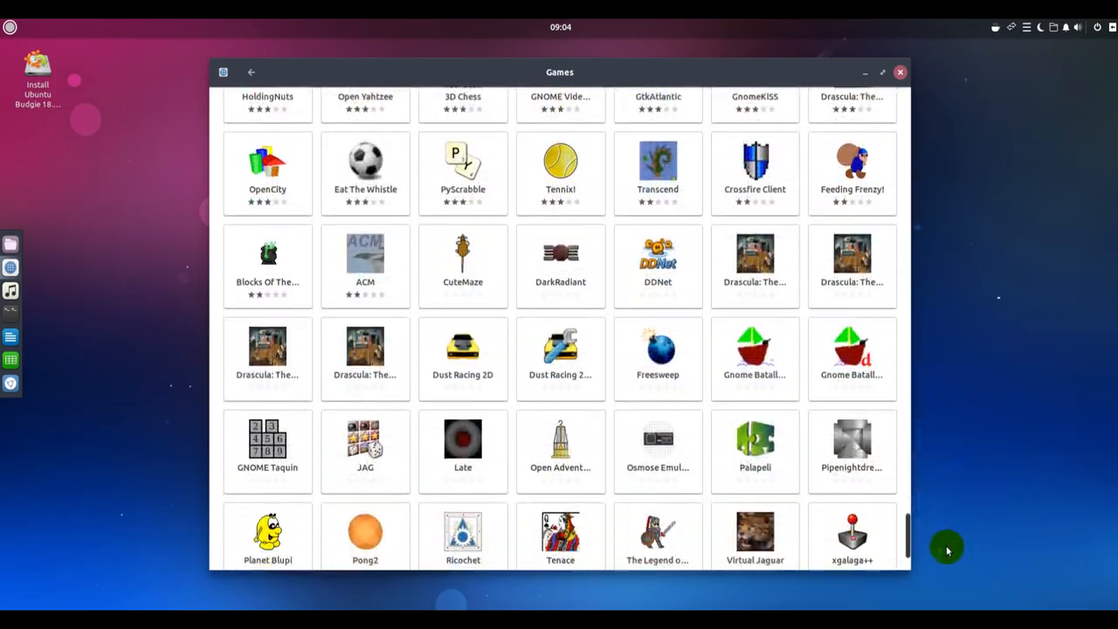